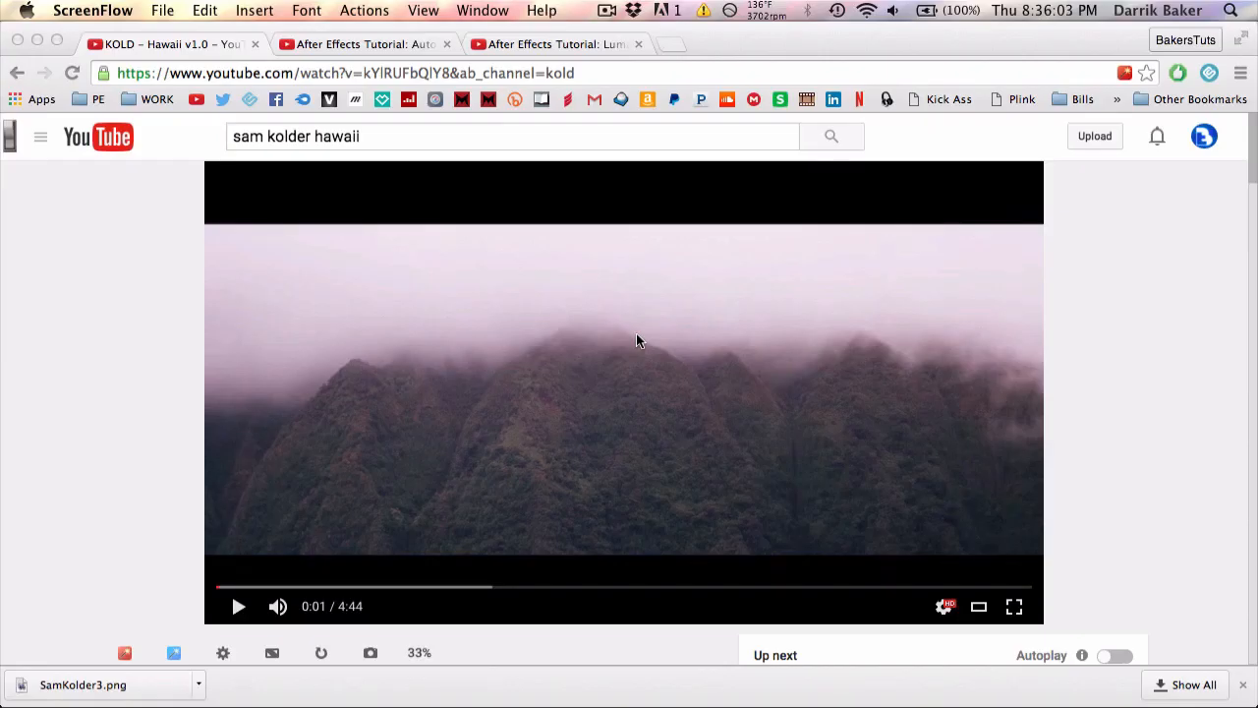
mouse_move(1045, 359)
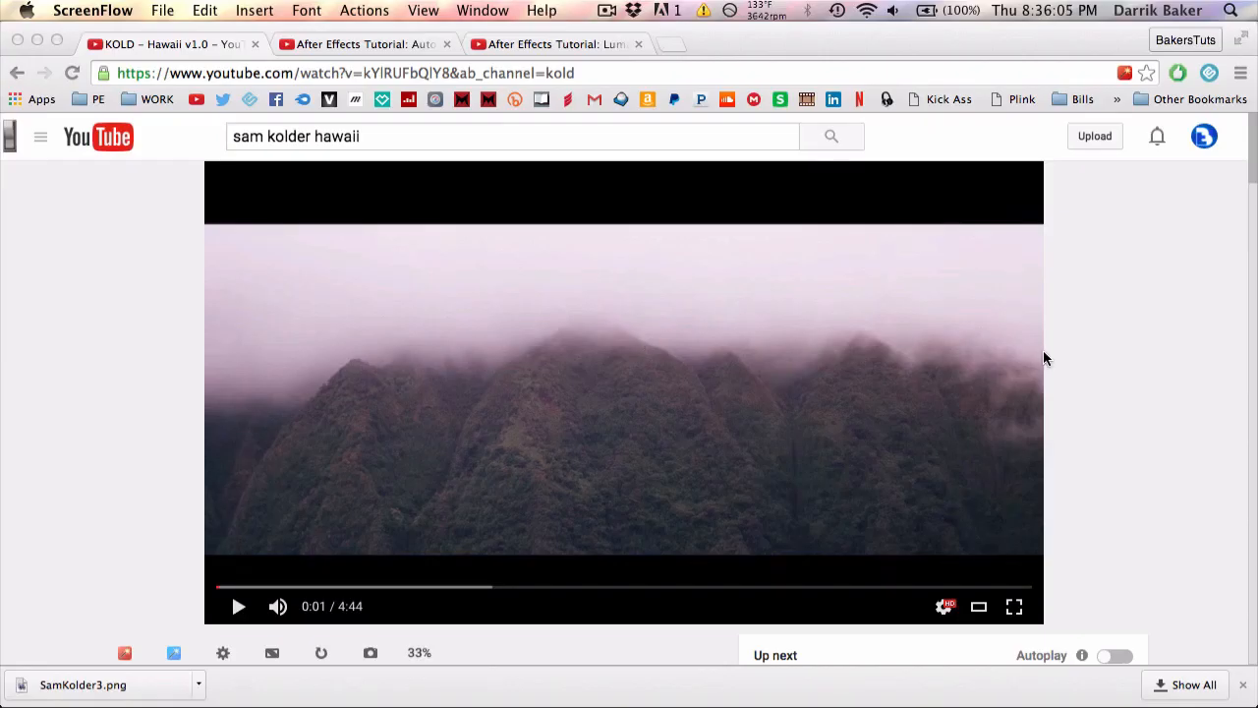
mouse_move(1128, 361)
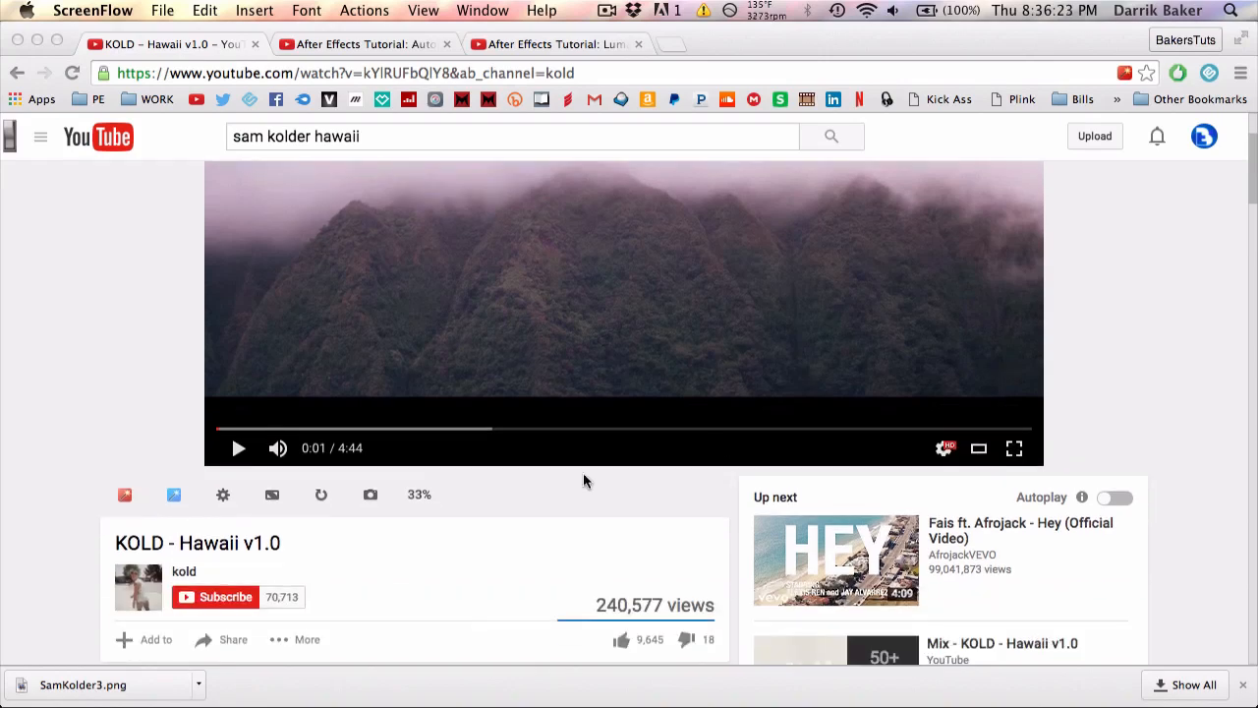
- Switch to the Luma Fade Transition tutorial page on YouTube and scroll through it
scroll("down", 3)
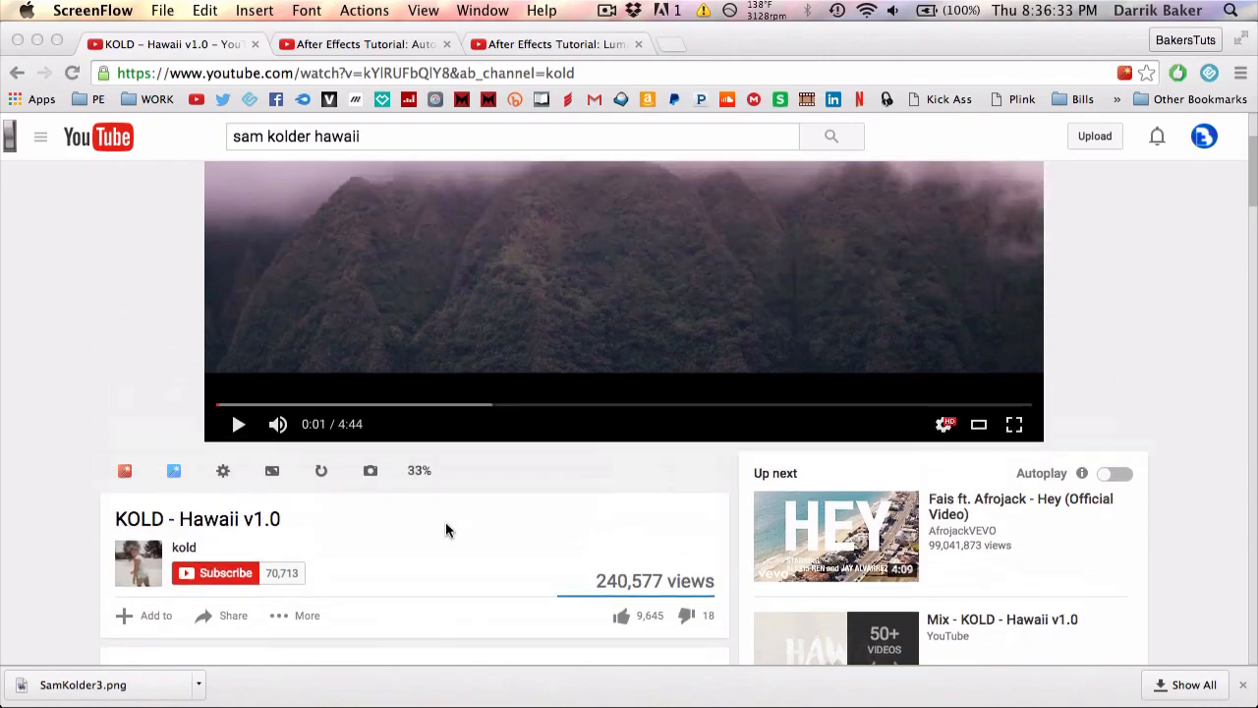
scroll("down", 3)
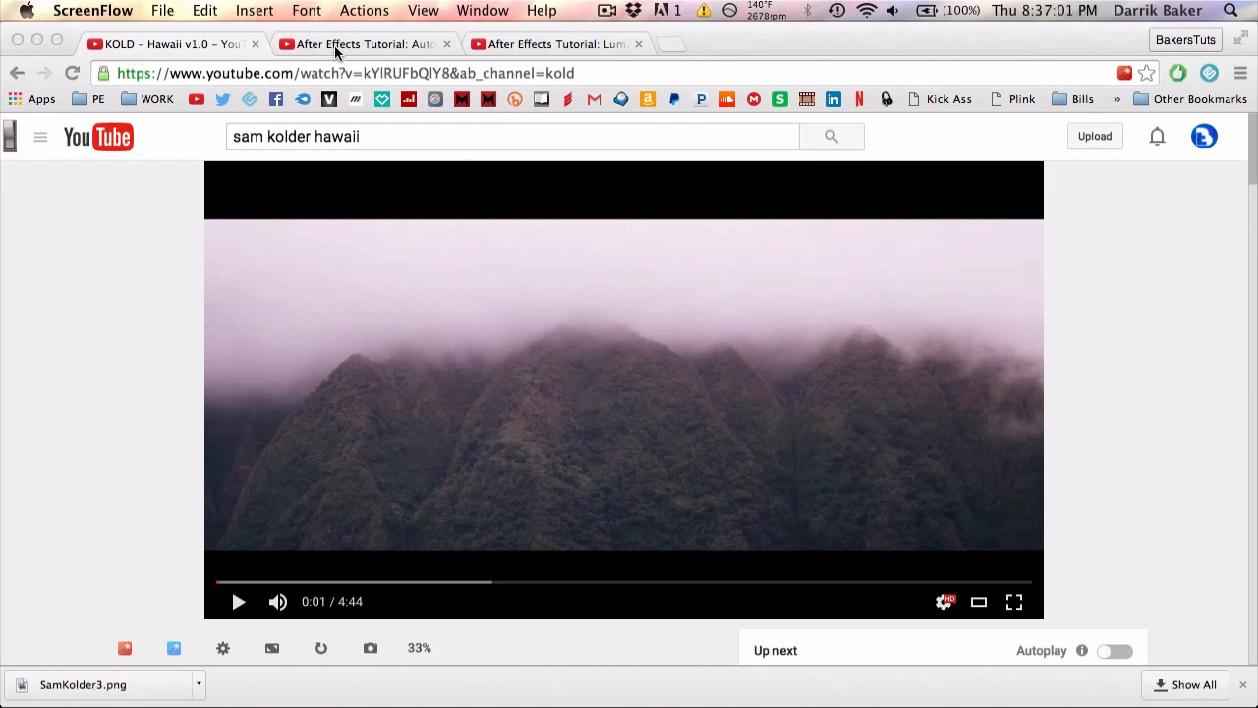
left_click(364, 44)
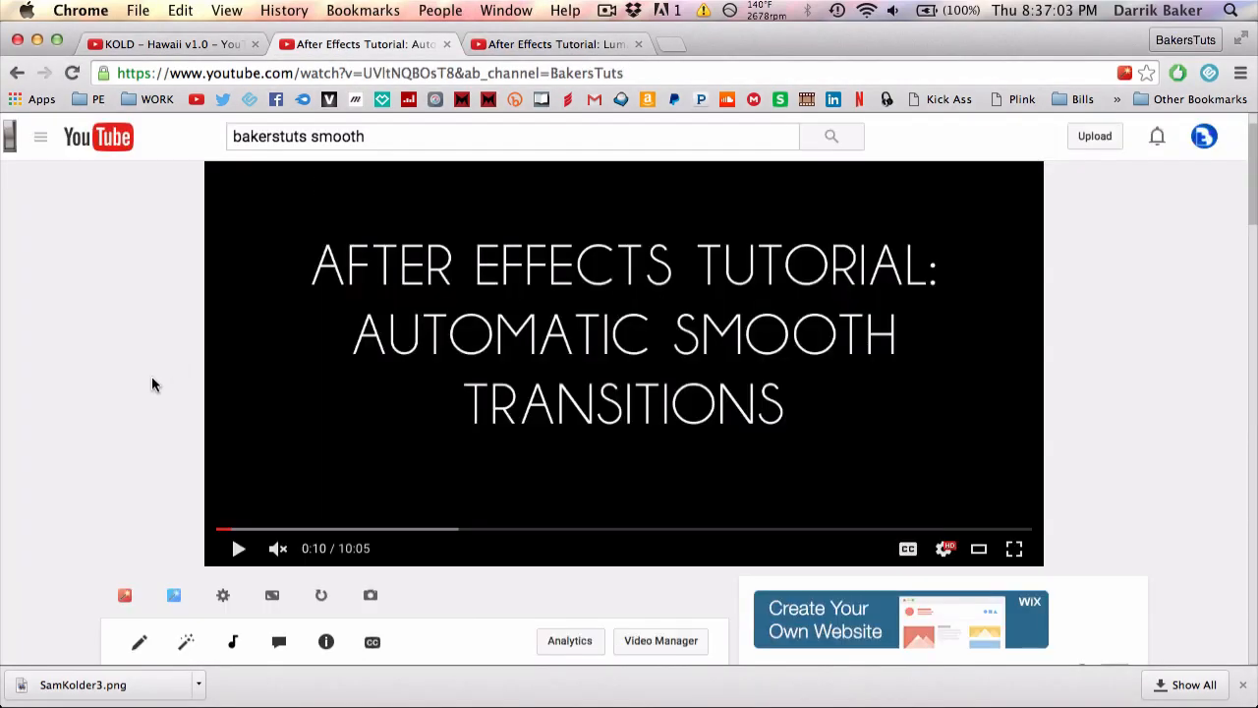
scroll("down", 3)
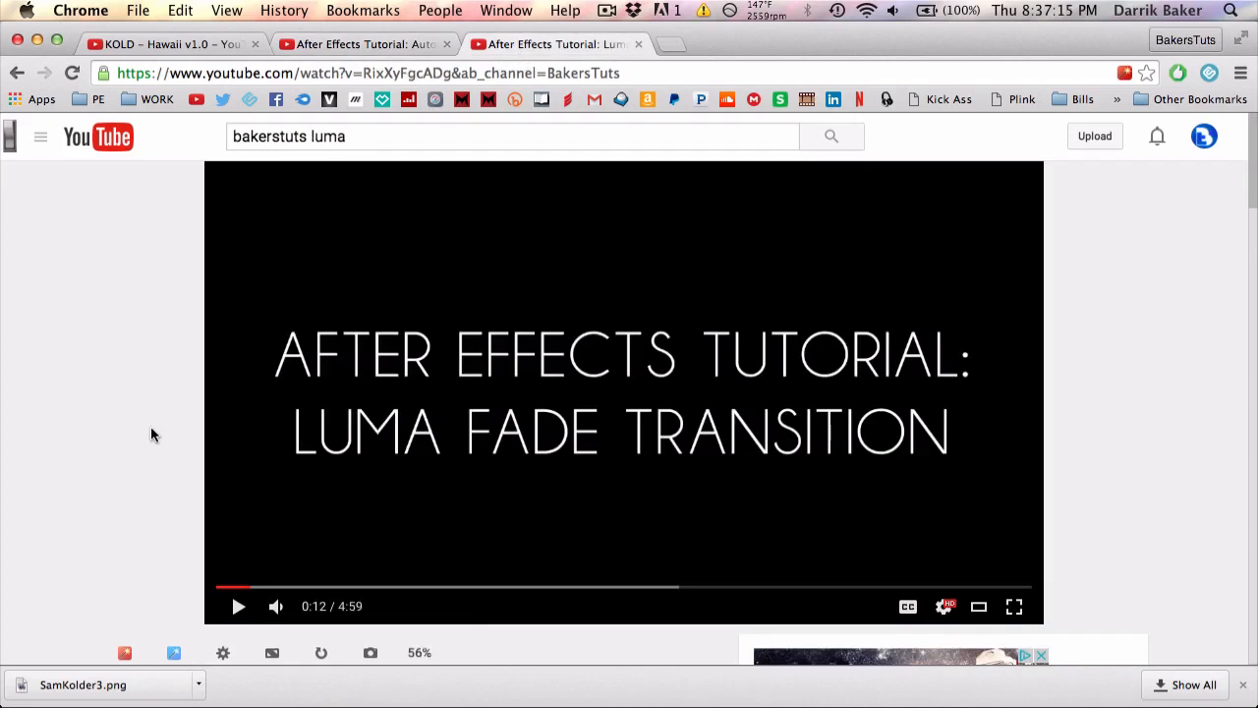
scroll("down", 3)
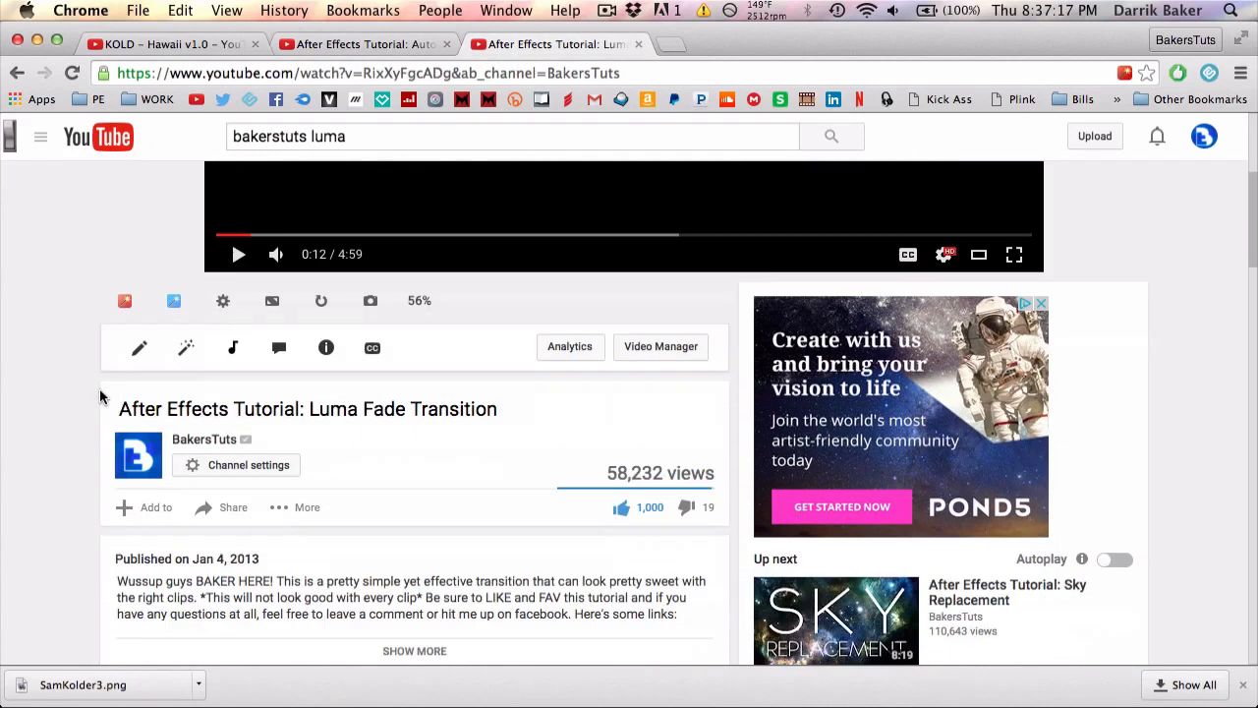
scroll("down", 3)
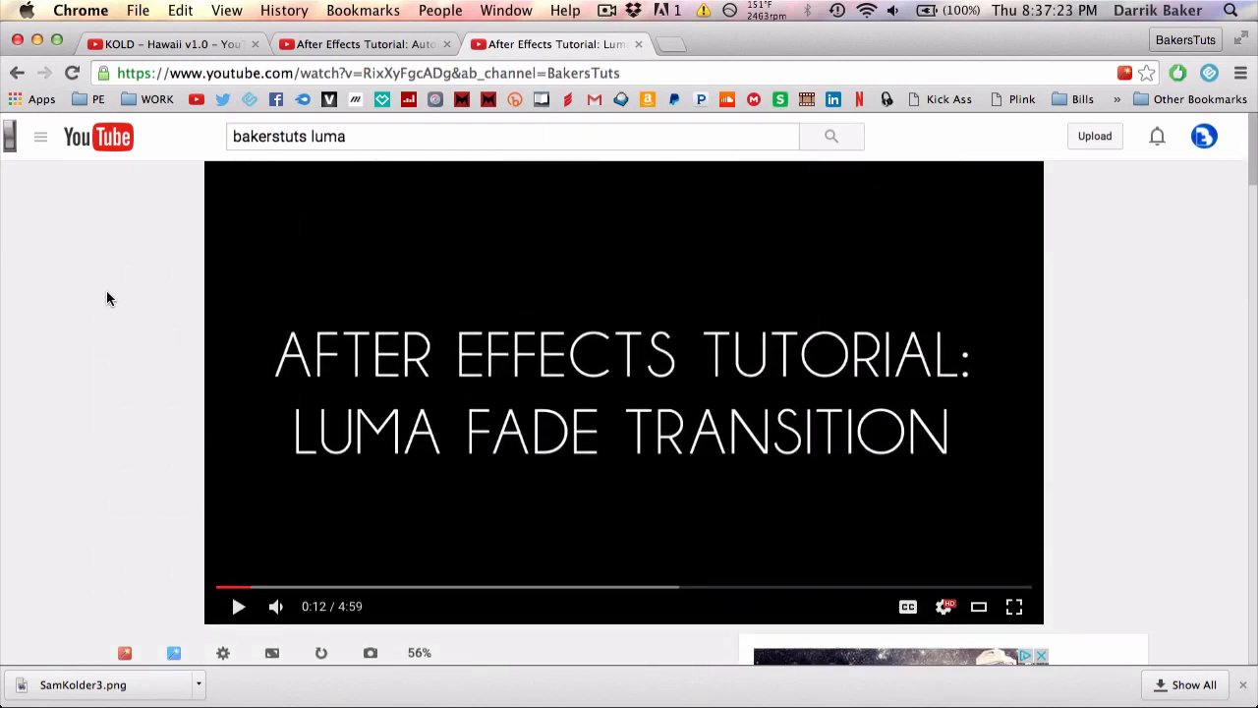
mouse_move(134, 312)
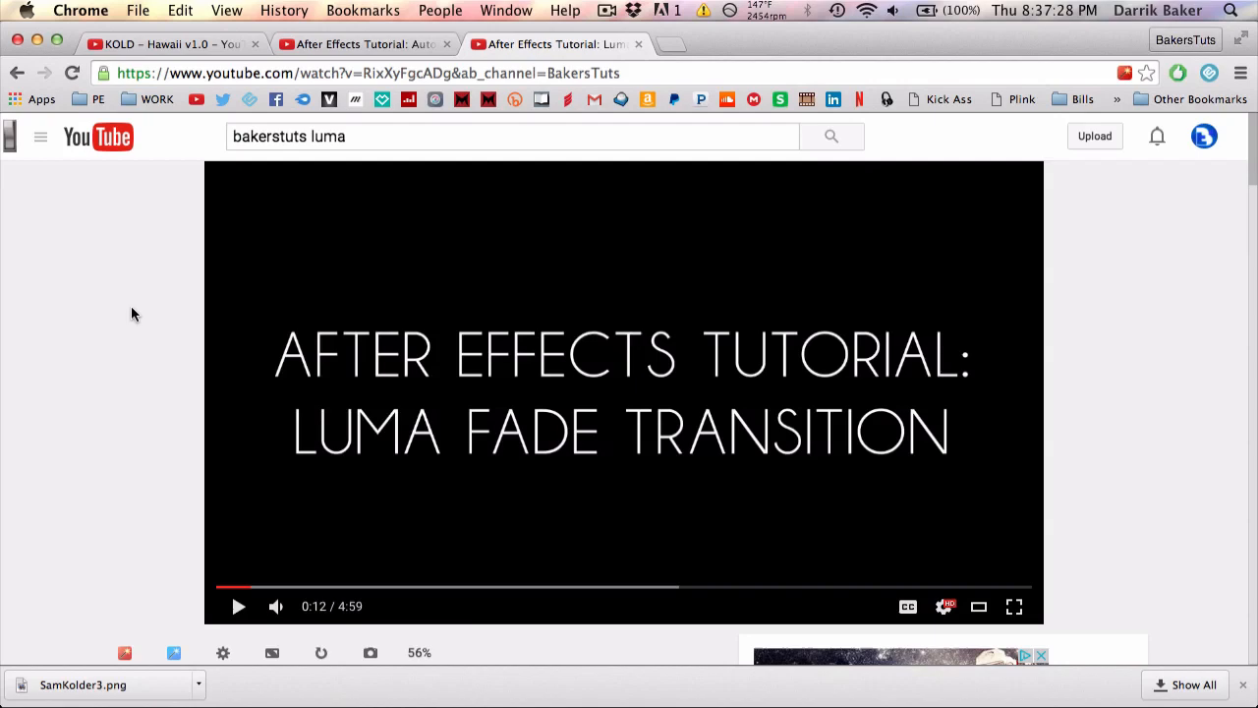
mouse_move(374, 705)
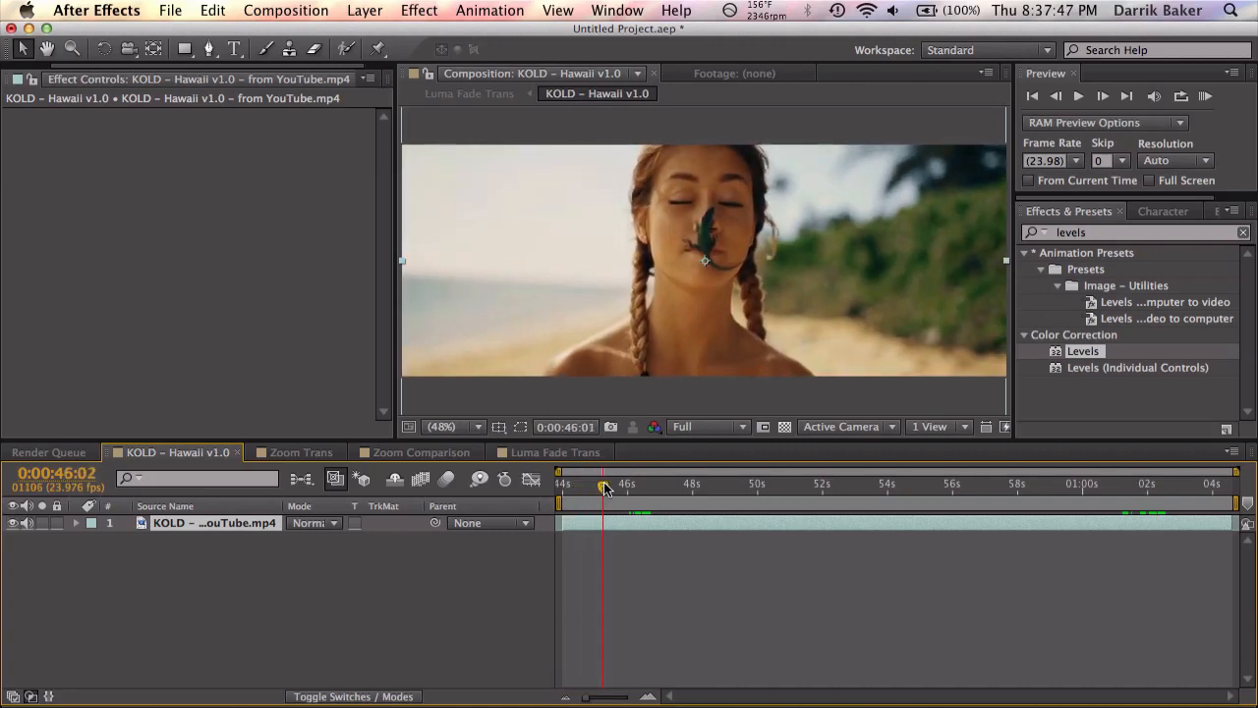
left_click_drag(602, 482, 627, 482)
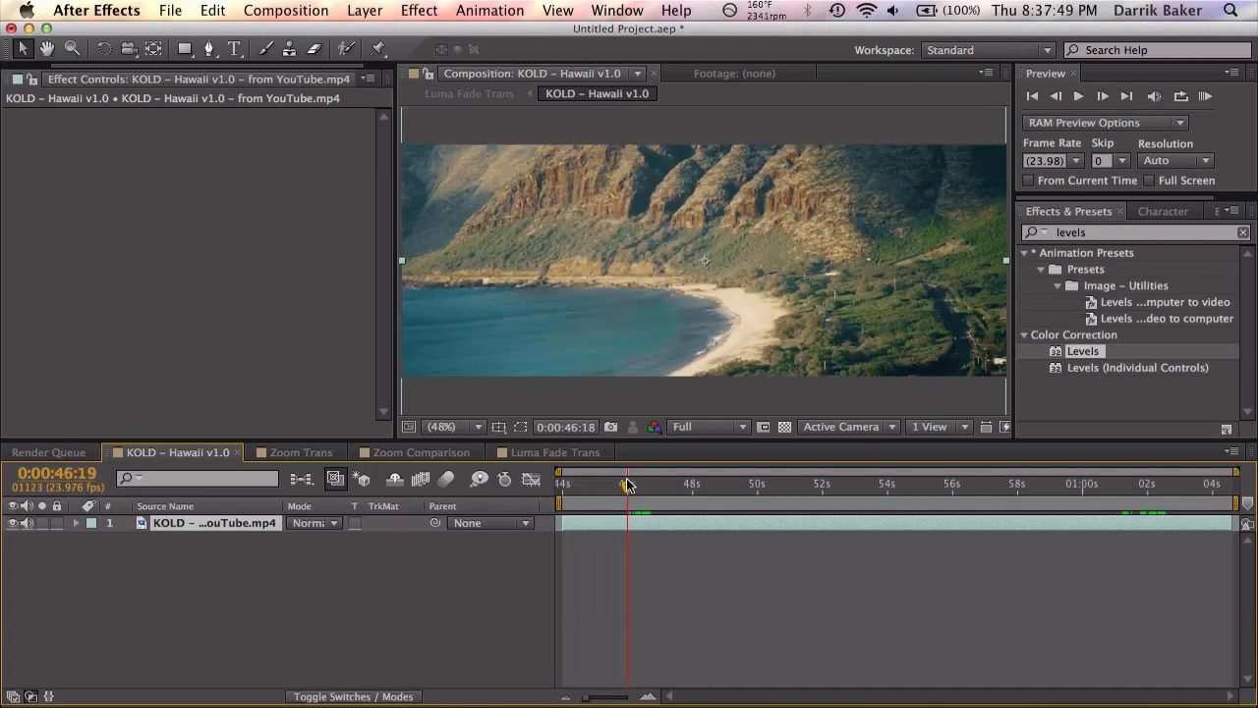
left_click_drag(627, 482, 653, 482)
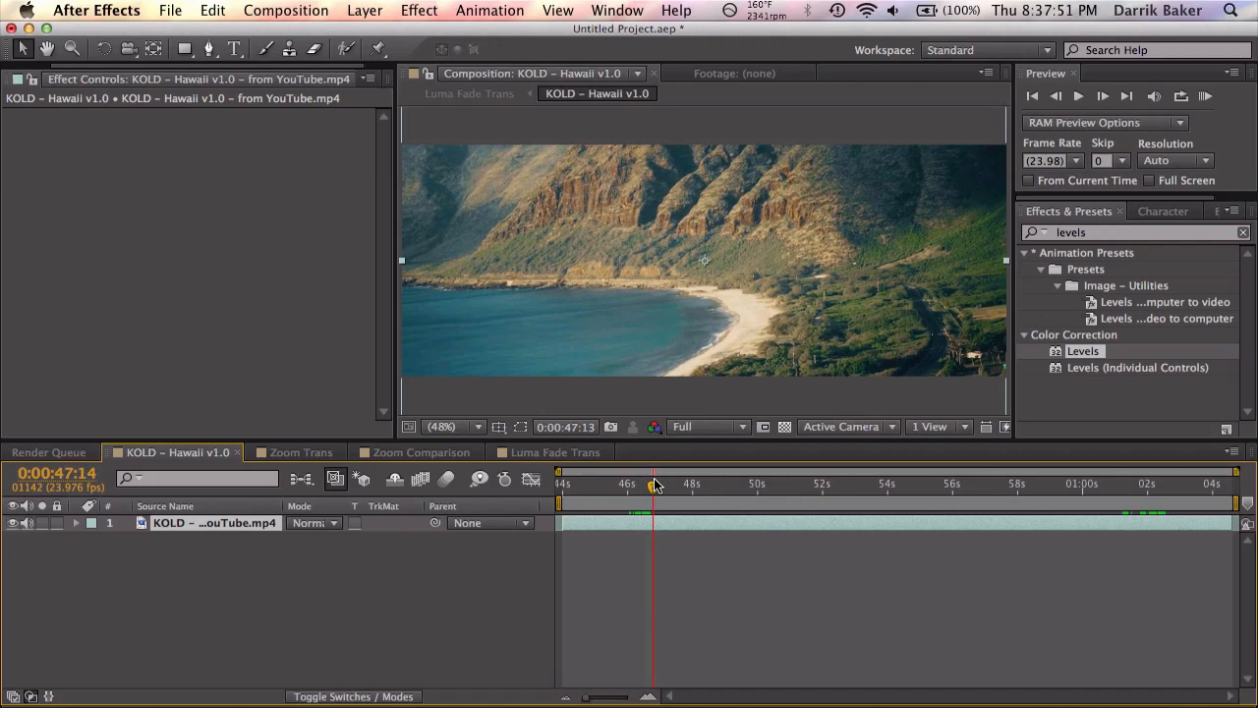
left_click_drag(653, 483, 752, 482)
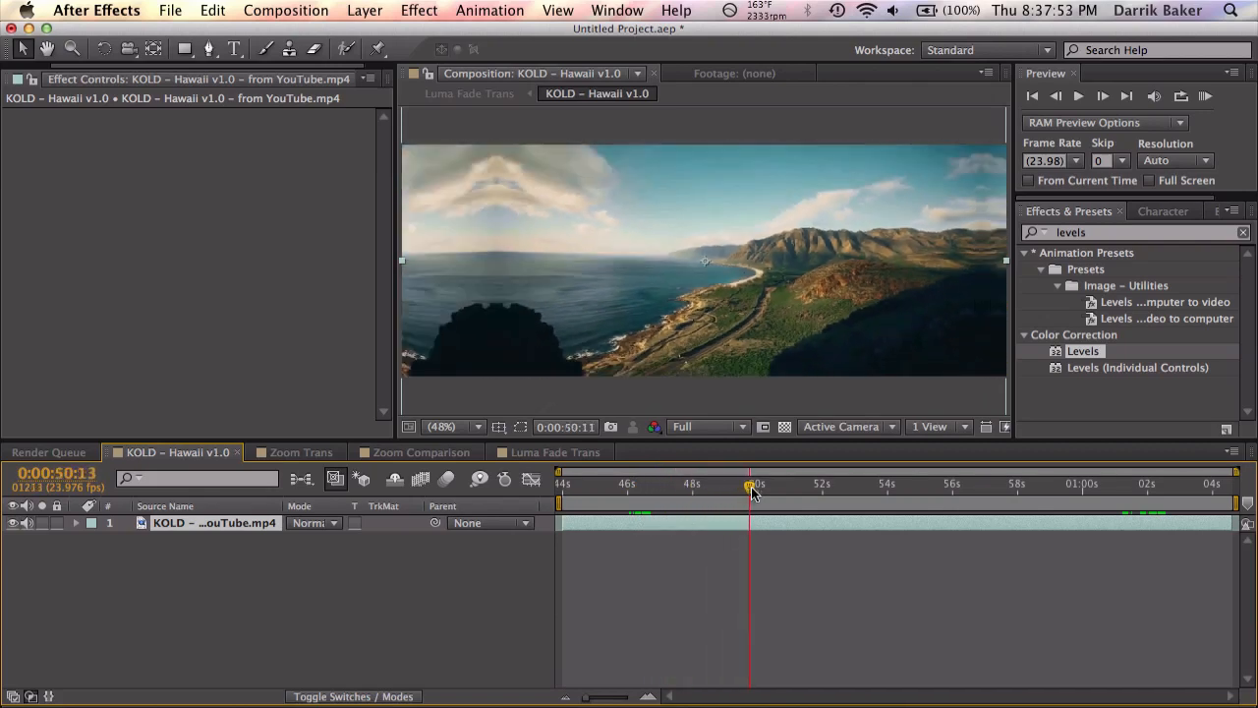
left_click_drag(752, 484, 723, 483)
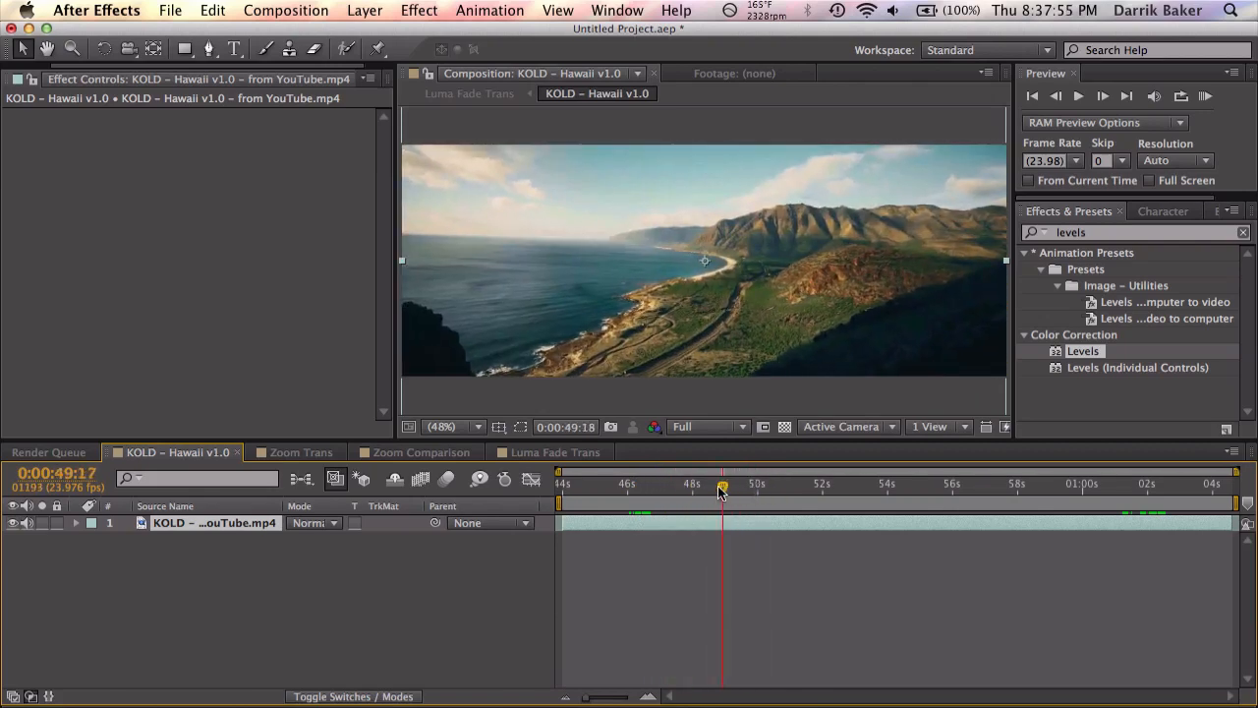
left_click(651, 483)
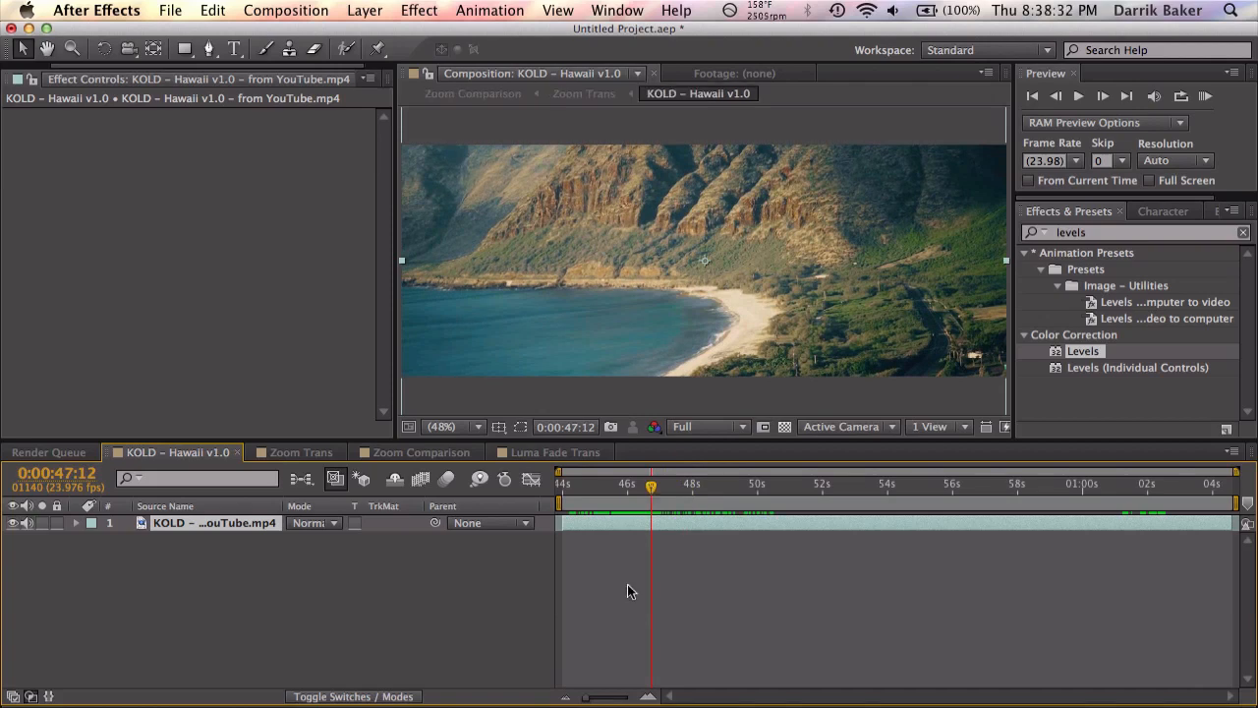
mouse_move(482, 512)
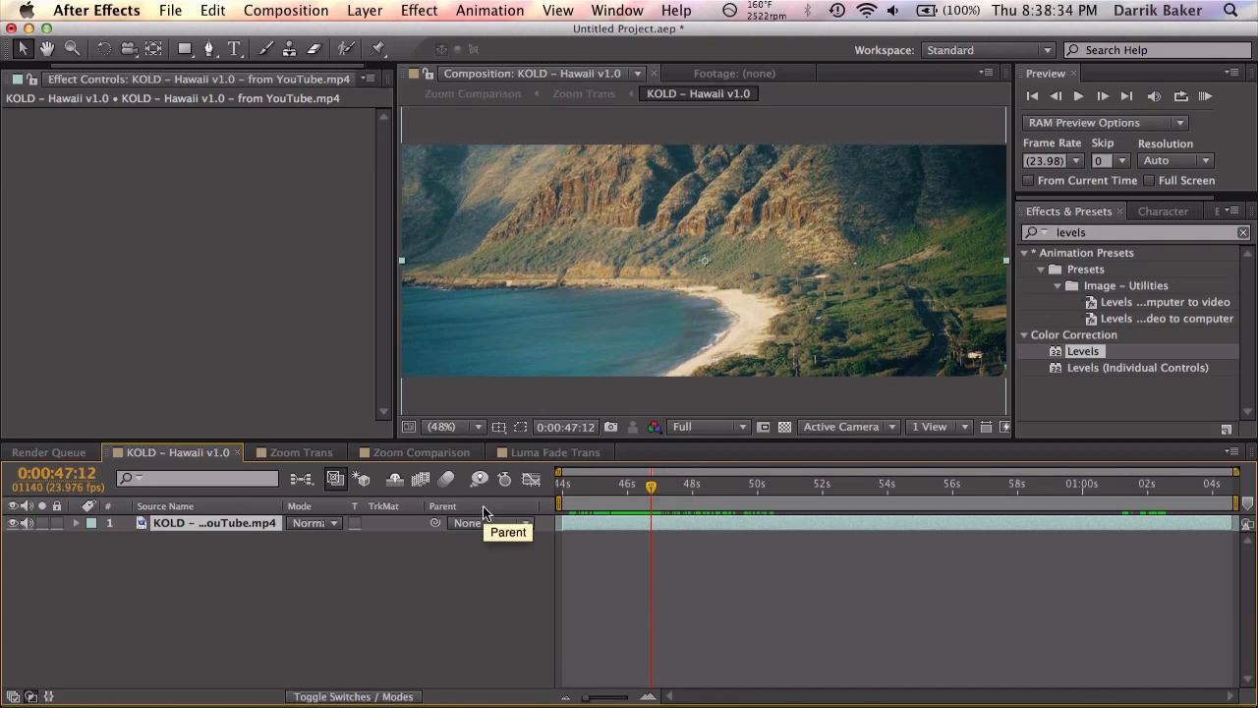
mouse_move(325, 447)
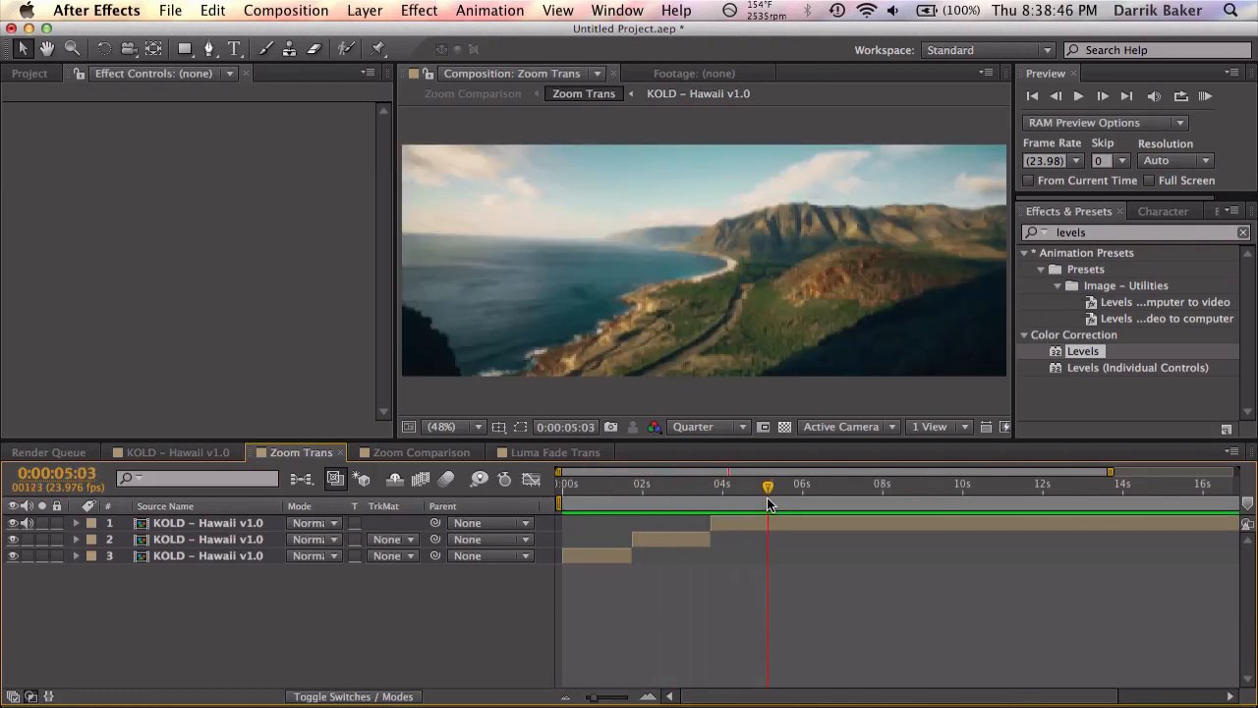
mouse_move(769, 504)
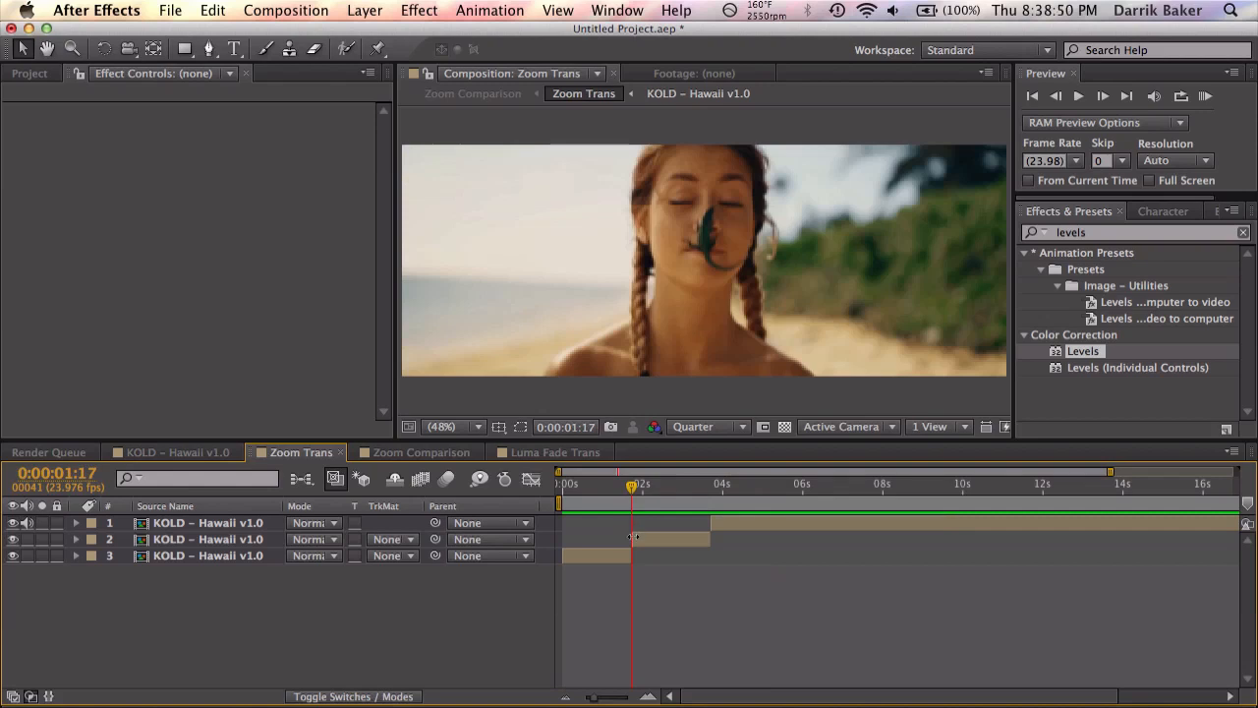
mouse_move(640, 578)
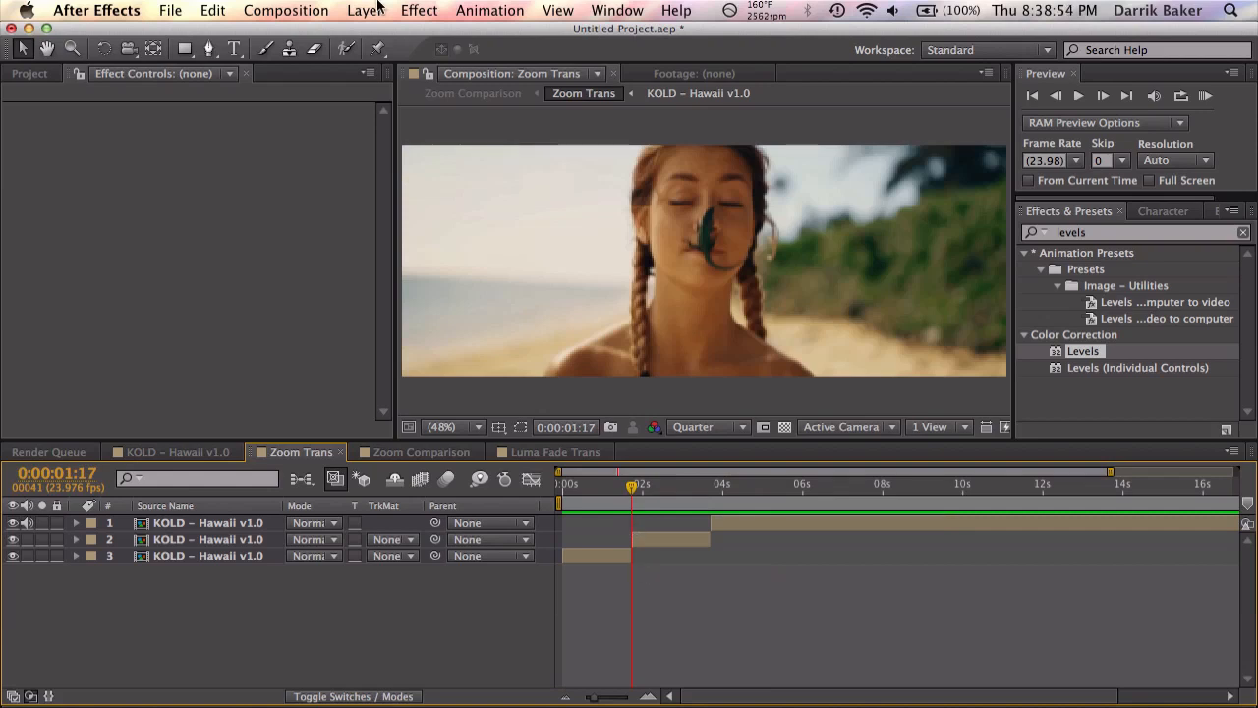
- Bring up the Zoom Trans composition with its three staggered KOLD – Hawaii v1.0 clips
left_click(285, 692)
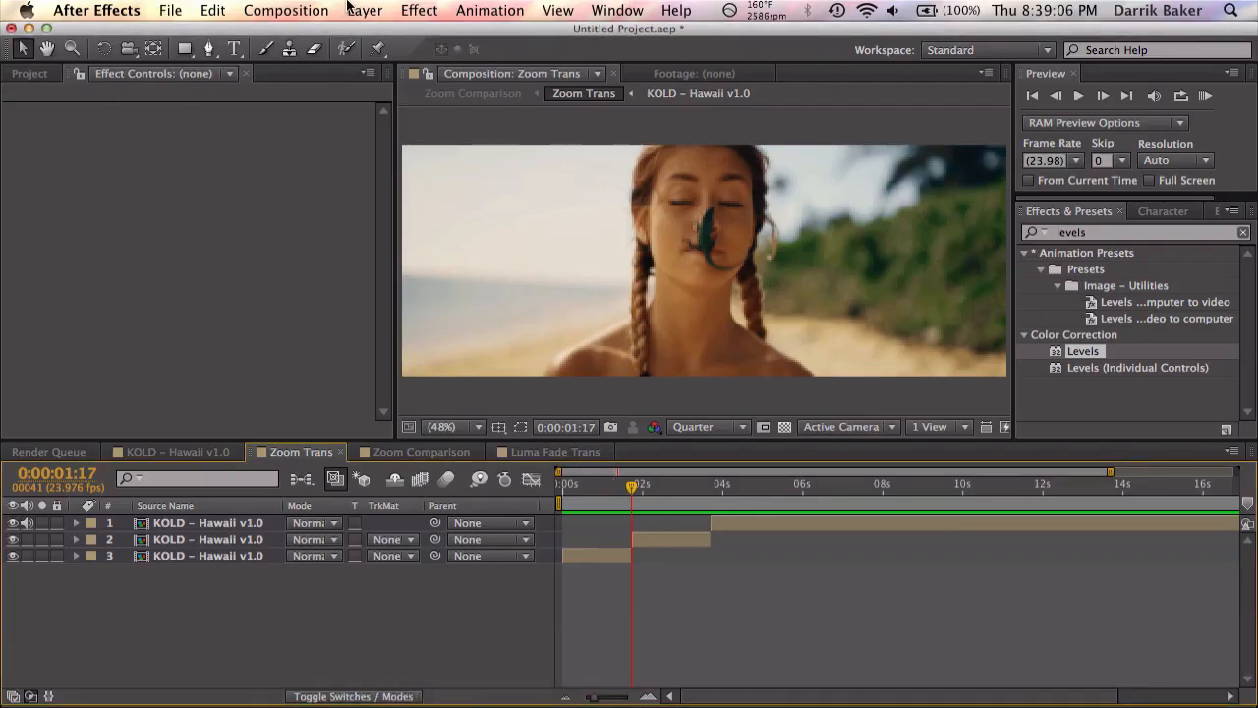
- Add a new adjustment layer and apply the BakerEasyTransition preset to it
left_click(364, 10)
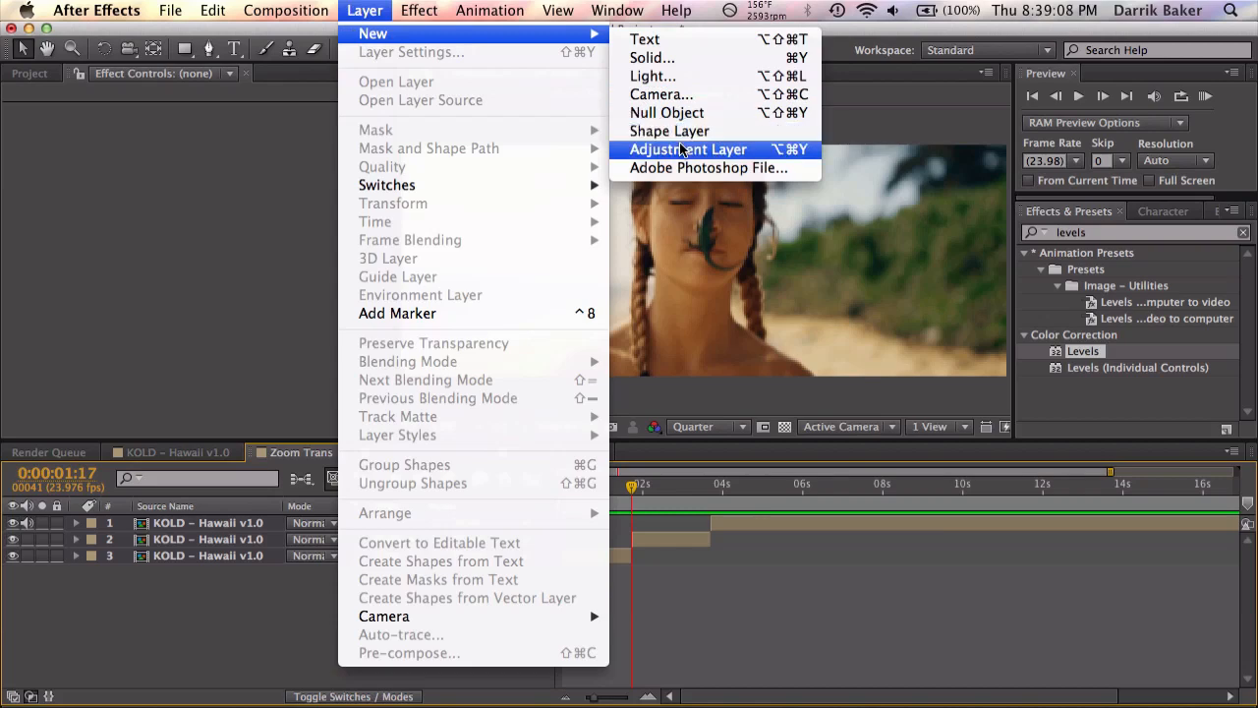
left_click(688, 149)
type("baker")
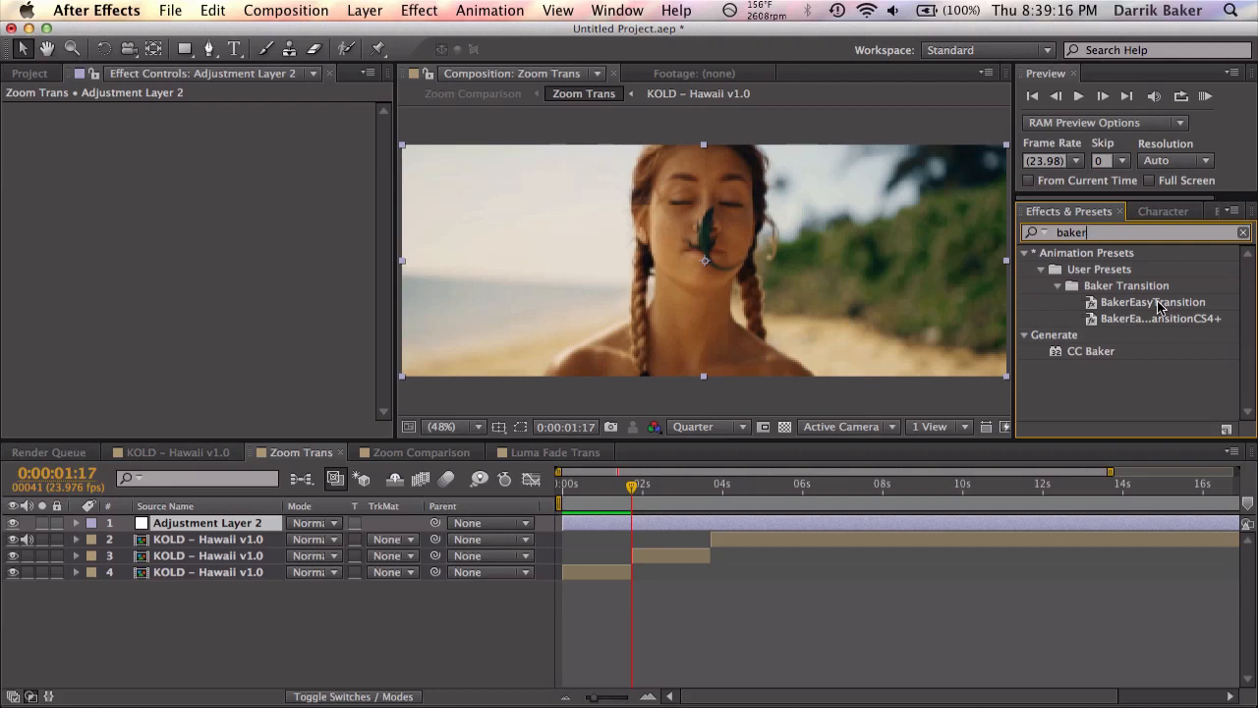
left_click(1151, 302)
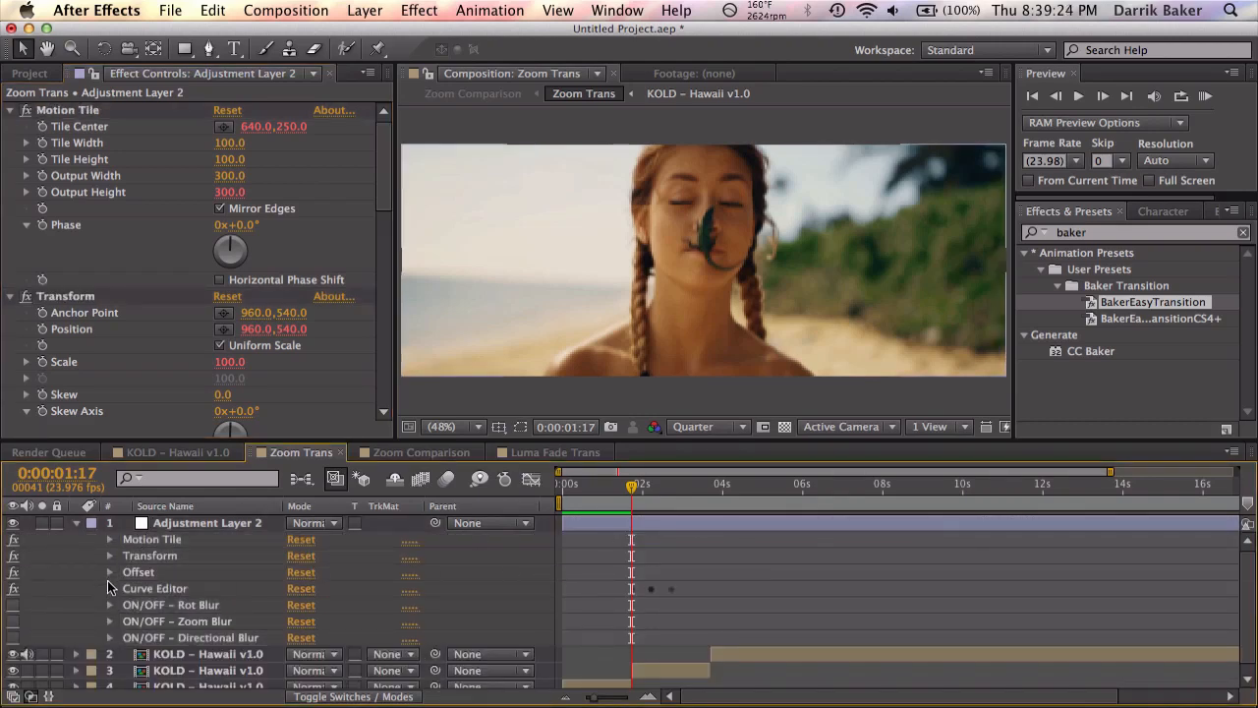
- Reveal and reposition the Curve Editor slider keyframes around the clip cut
left_click(110, 588)
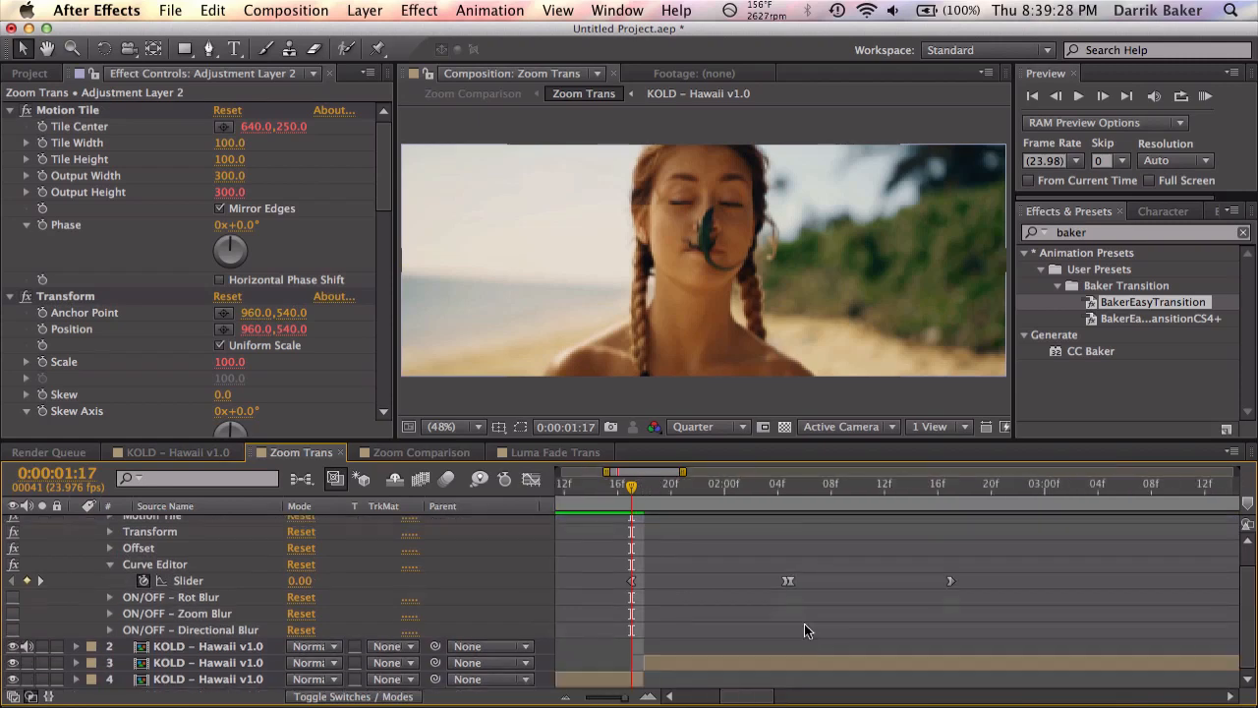
left_click(644, 482)
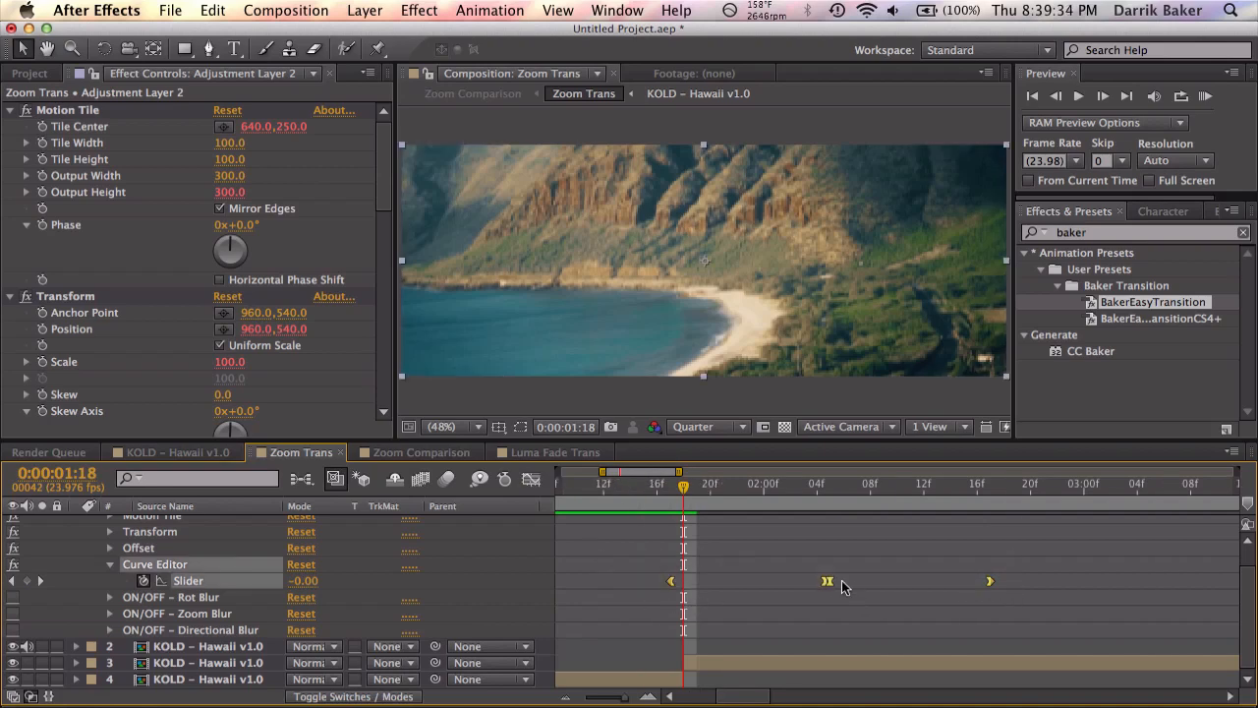
left_click_drag(827, 581, 682, 580)
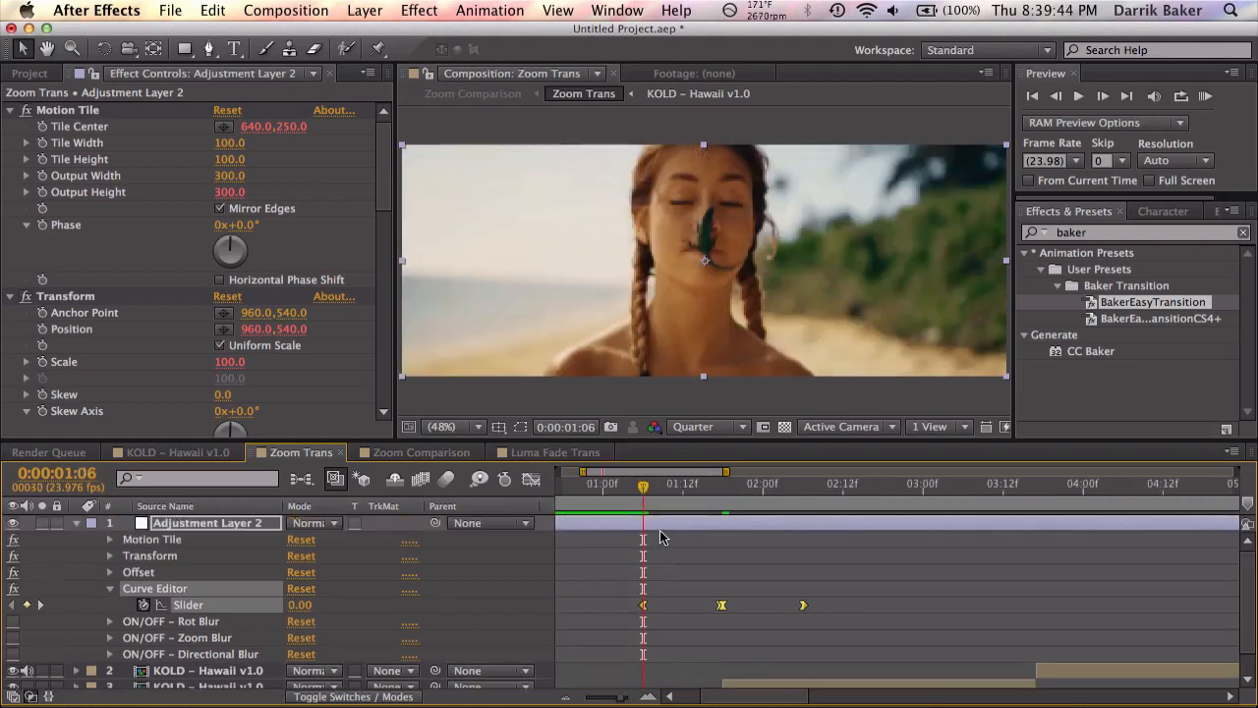
left_click(803, 483)
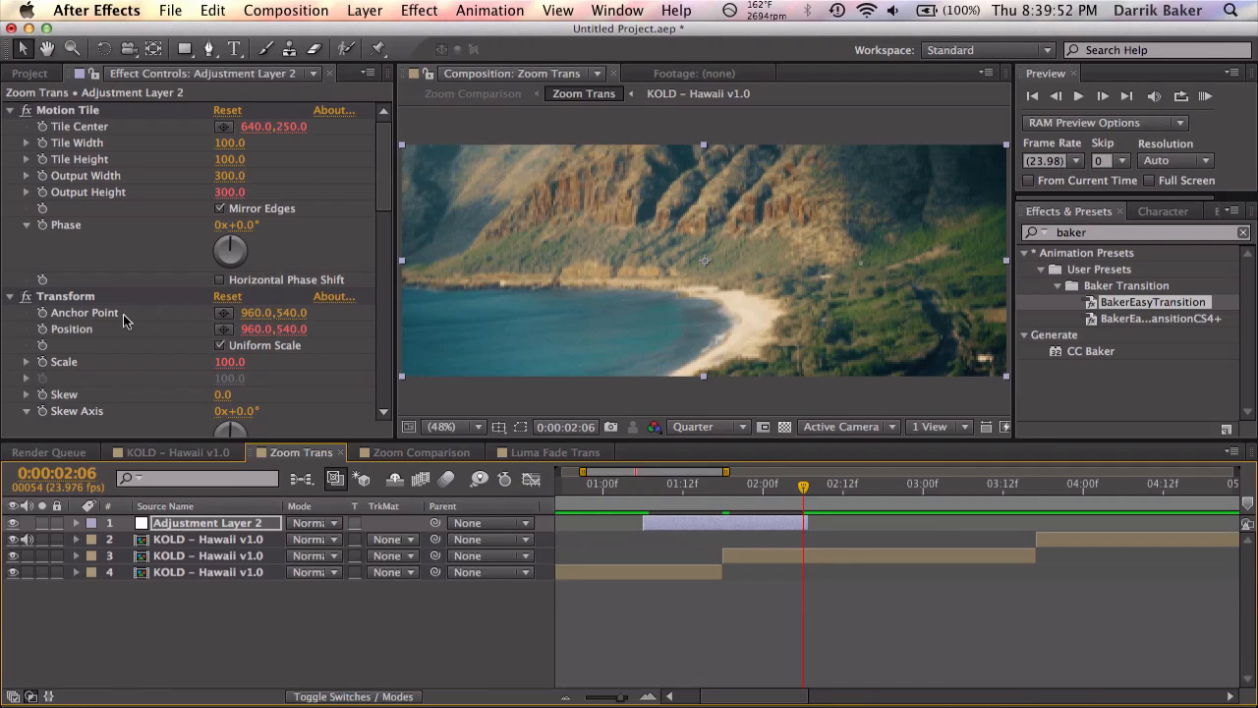
mouse_move(393, 288)
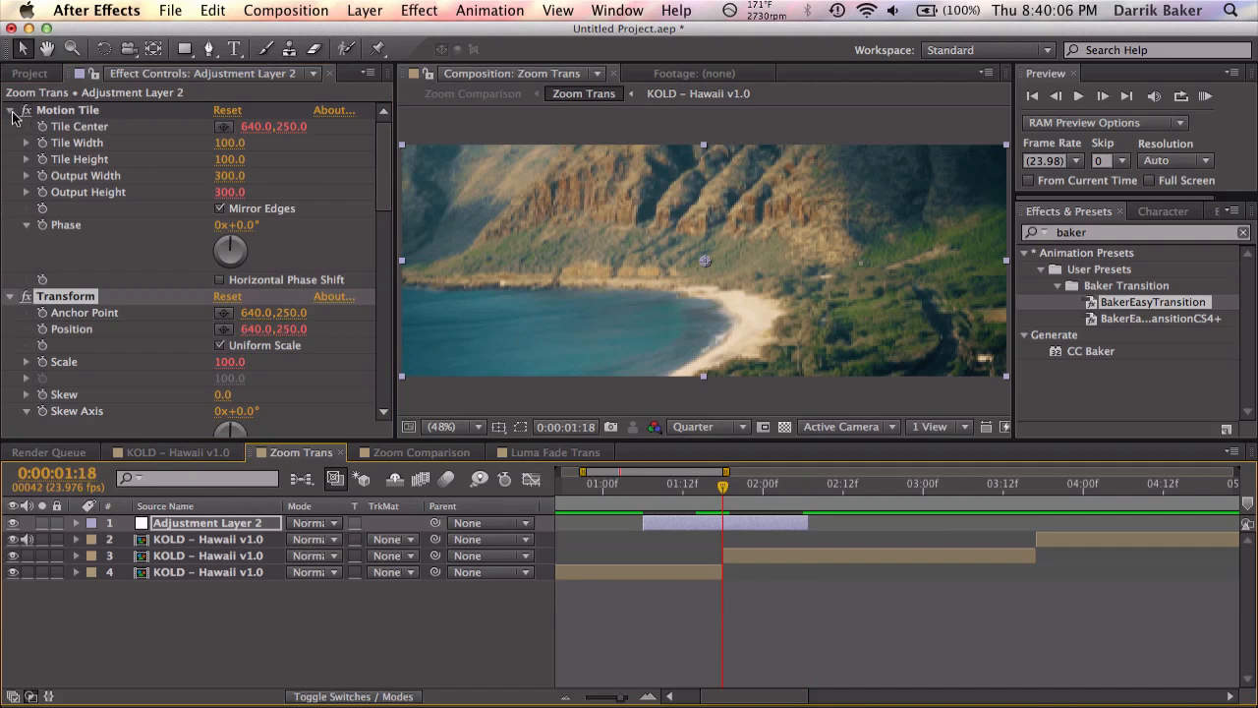
- Collapse the effects, set EDIT – Scale Strength to -50, and preview the zoom across the cut
left_click(10, 110)
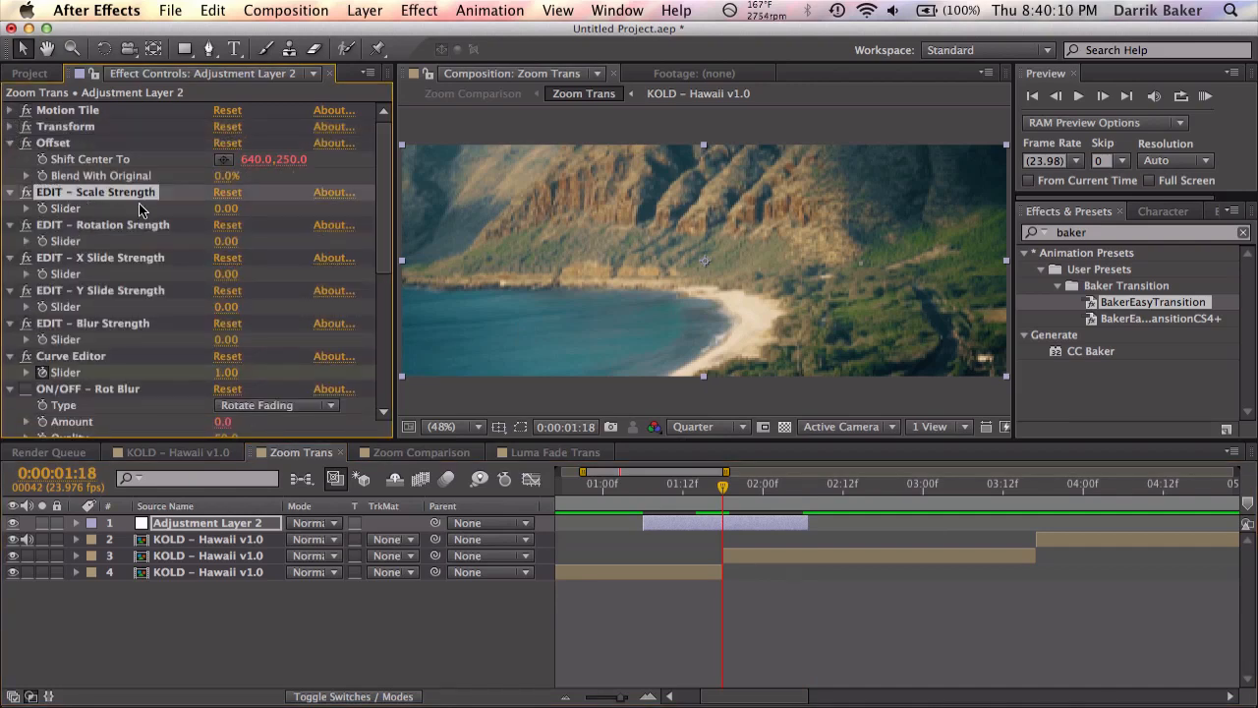
left_click(226, 209)
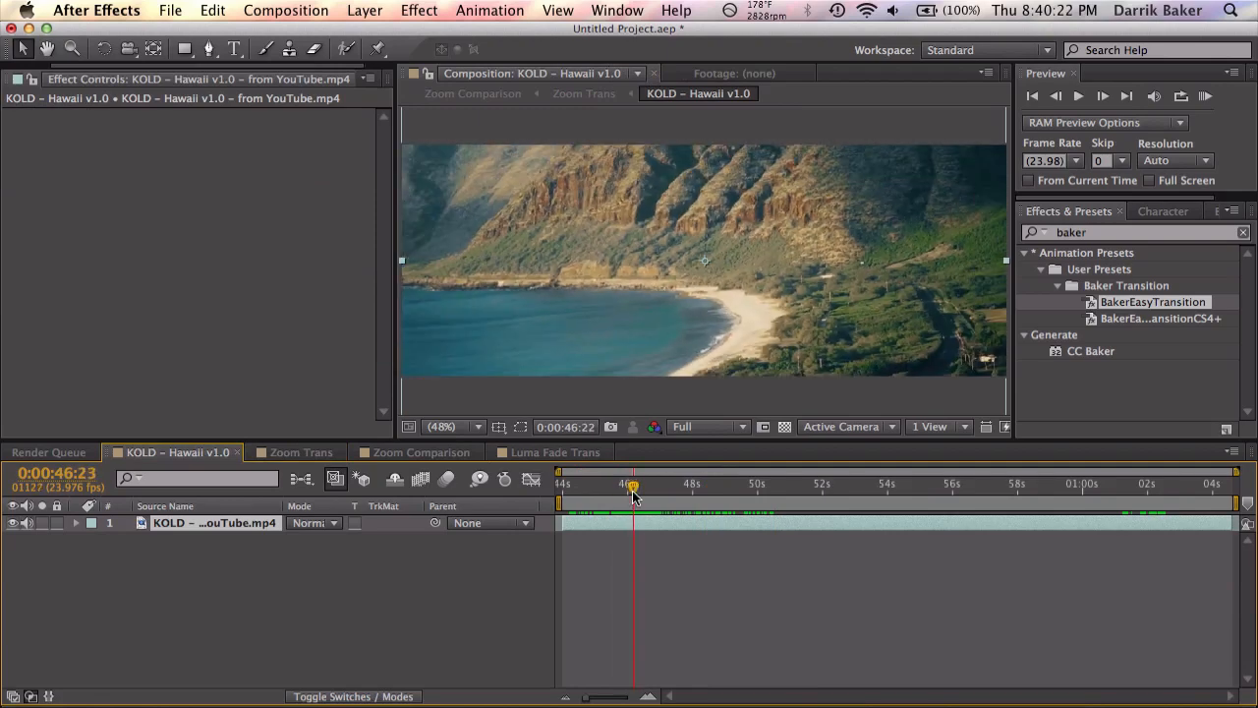
left_click(301, 452)
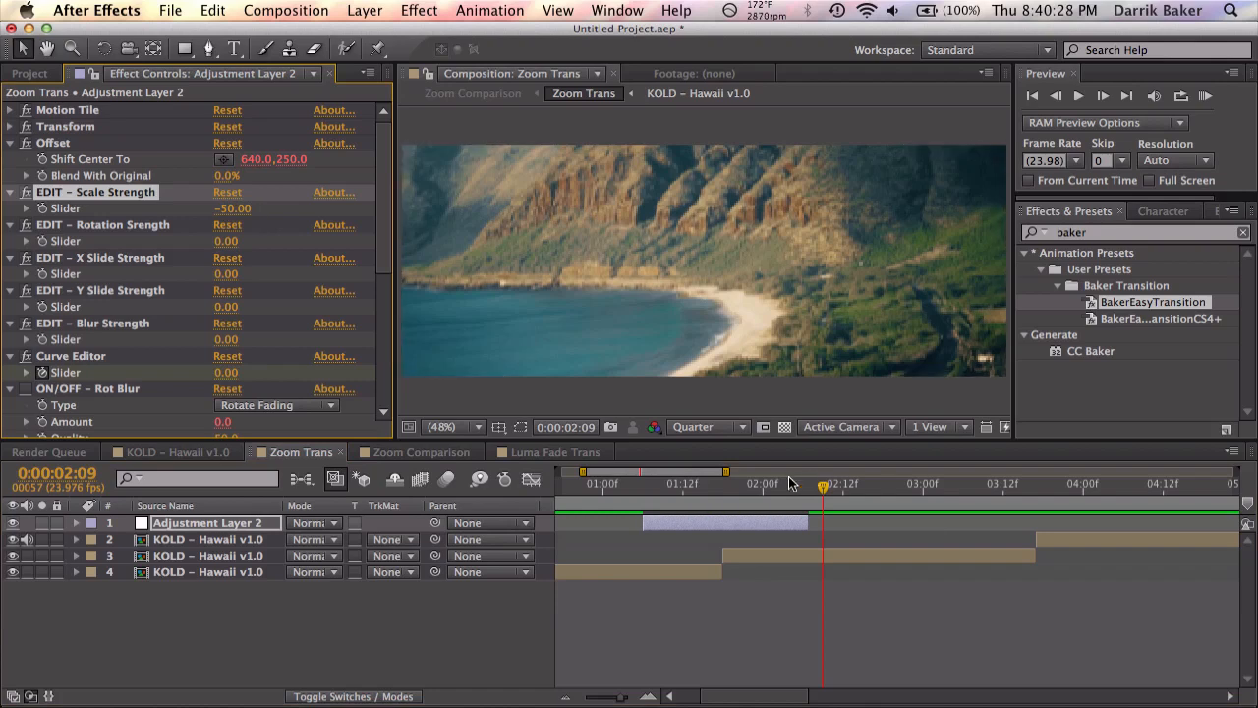
left_click_drag(822, 483, 737, 482)
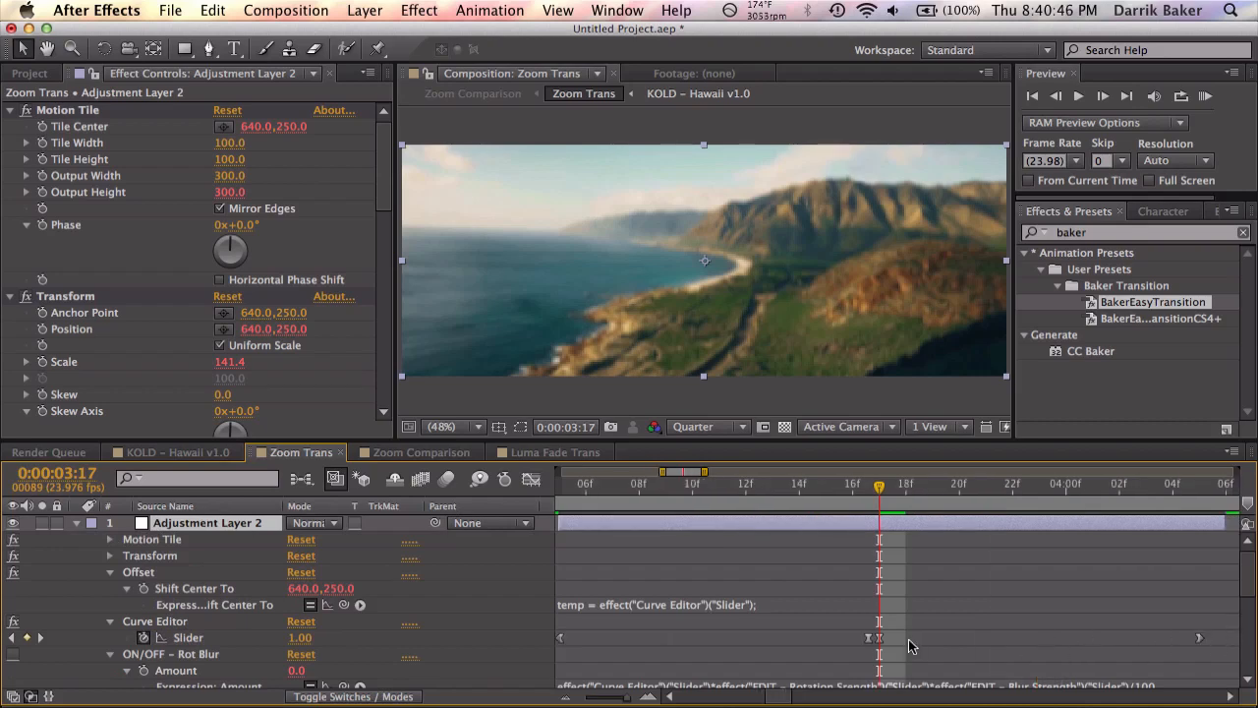
mouse_move(877, 544)
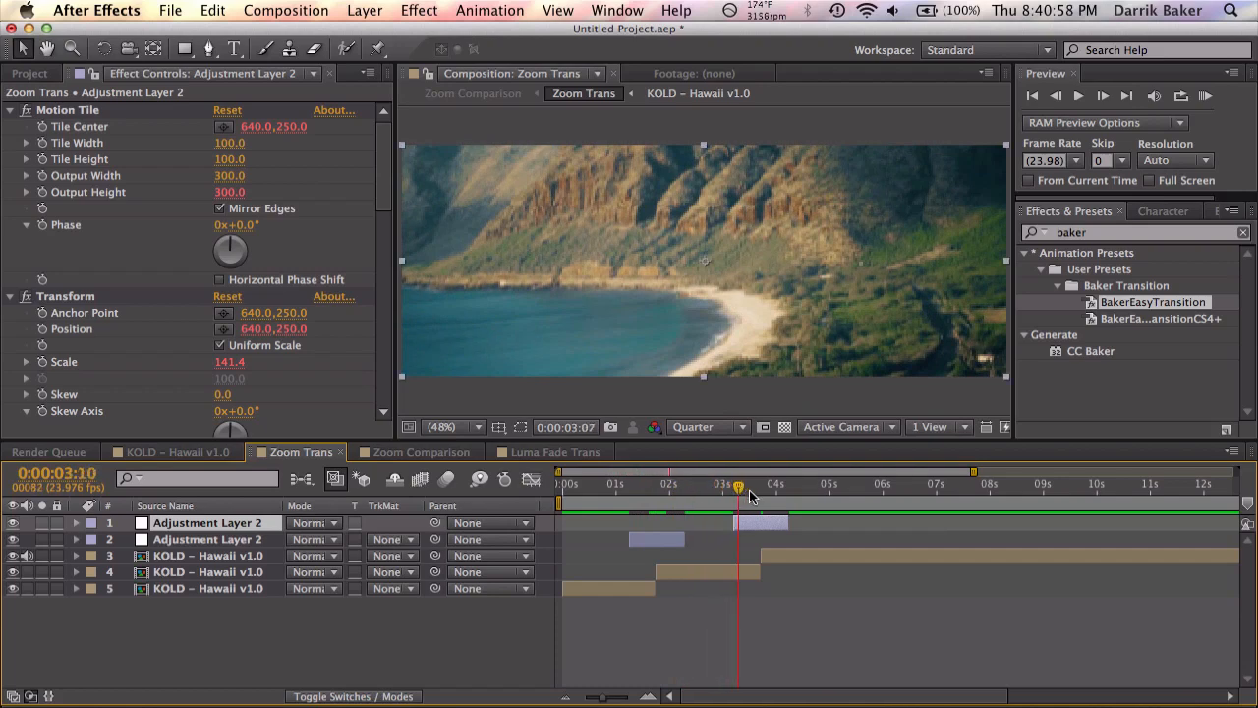
- Scrub through Zoom Trans to watch the Hawaii clips' Scale keyframe zooms
left_click(815, 483)
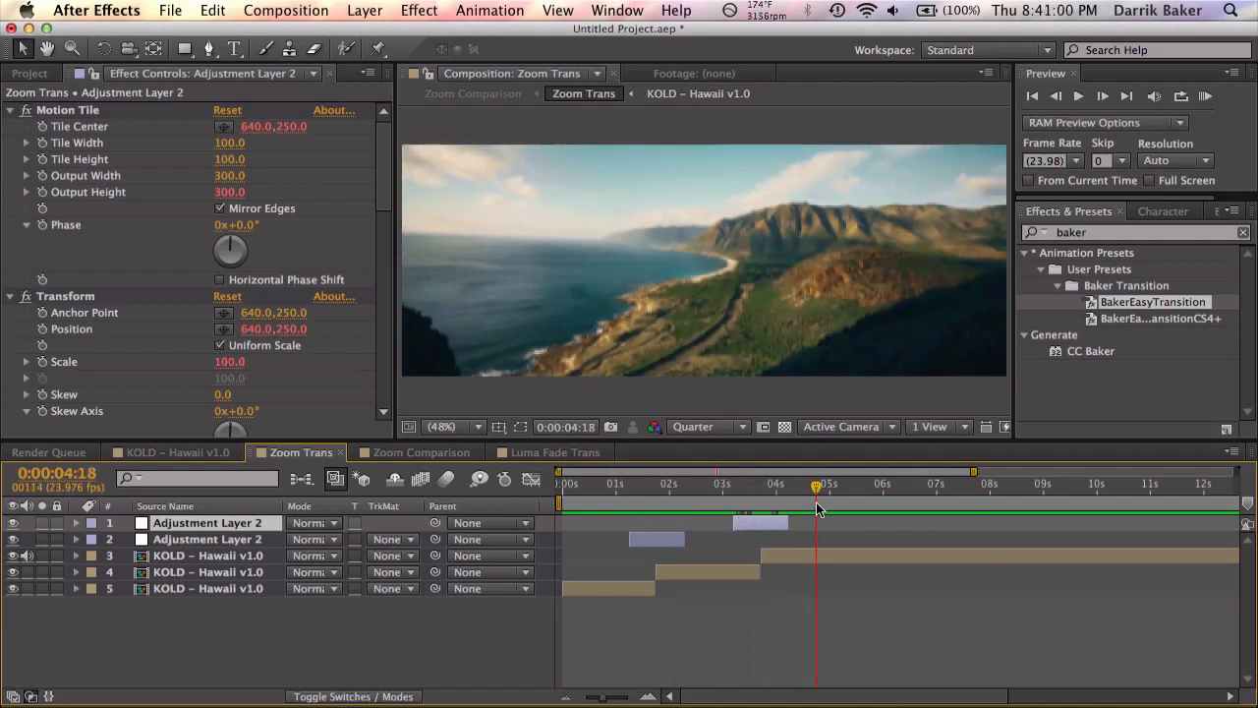
mouse_move(646, 504)
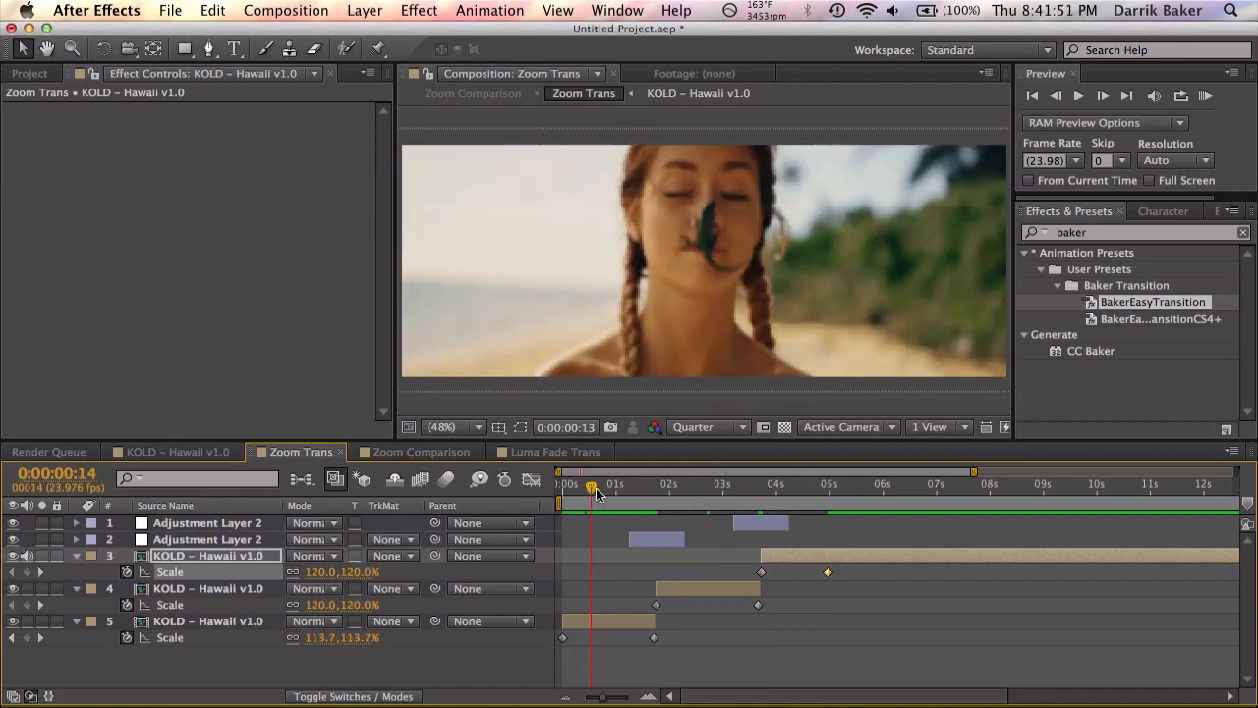
left_click(676, 482)
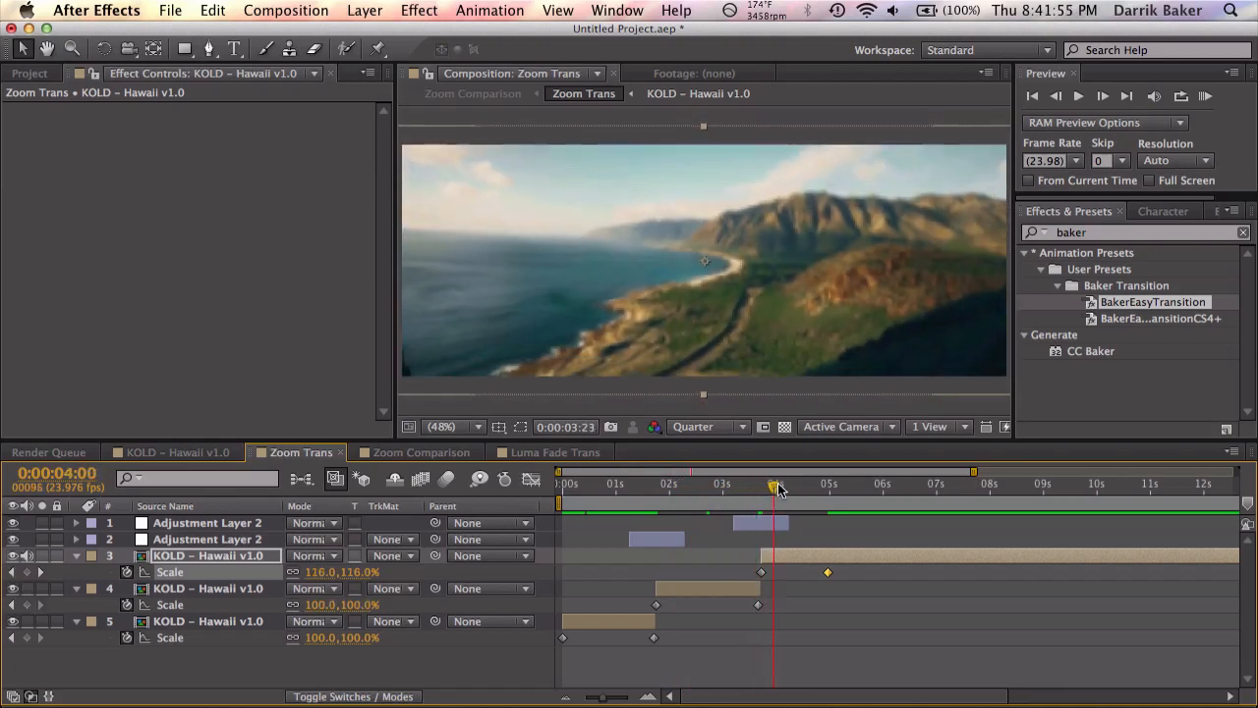
left_click_drag(774, 490, 823, 490)
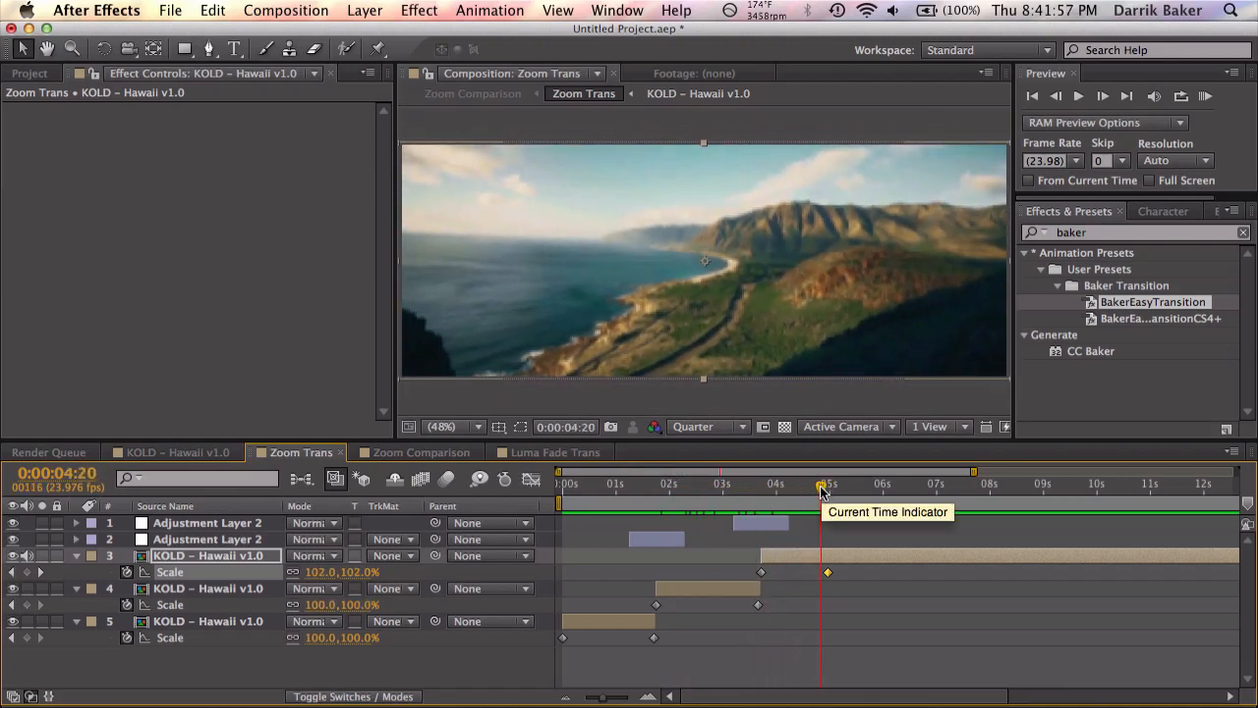
mouse_move(368, 464)
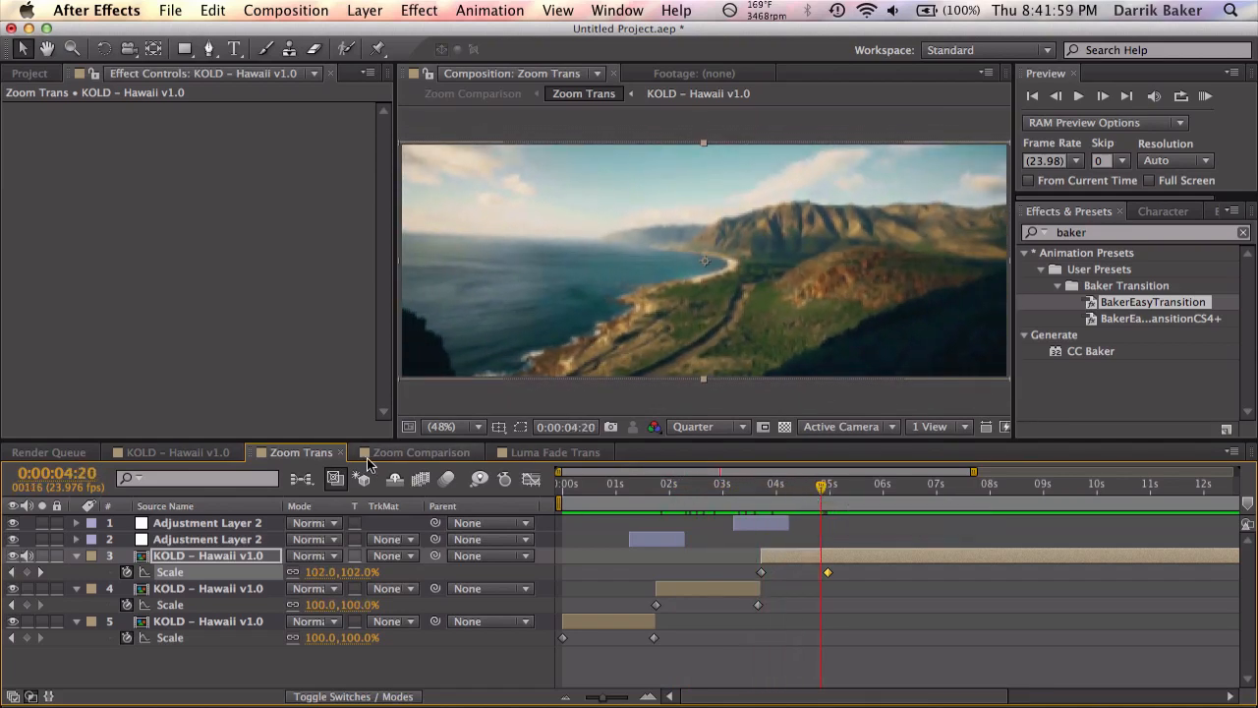
- RAM preview the Zoom Comparison composition at Half resolution
left_click(421, 452)
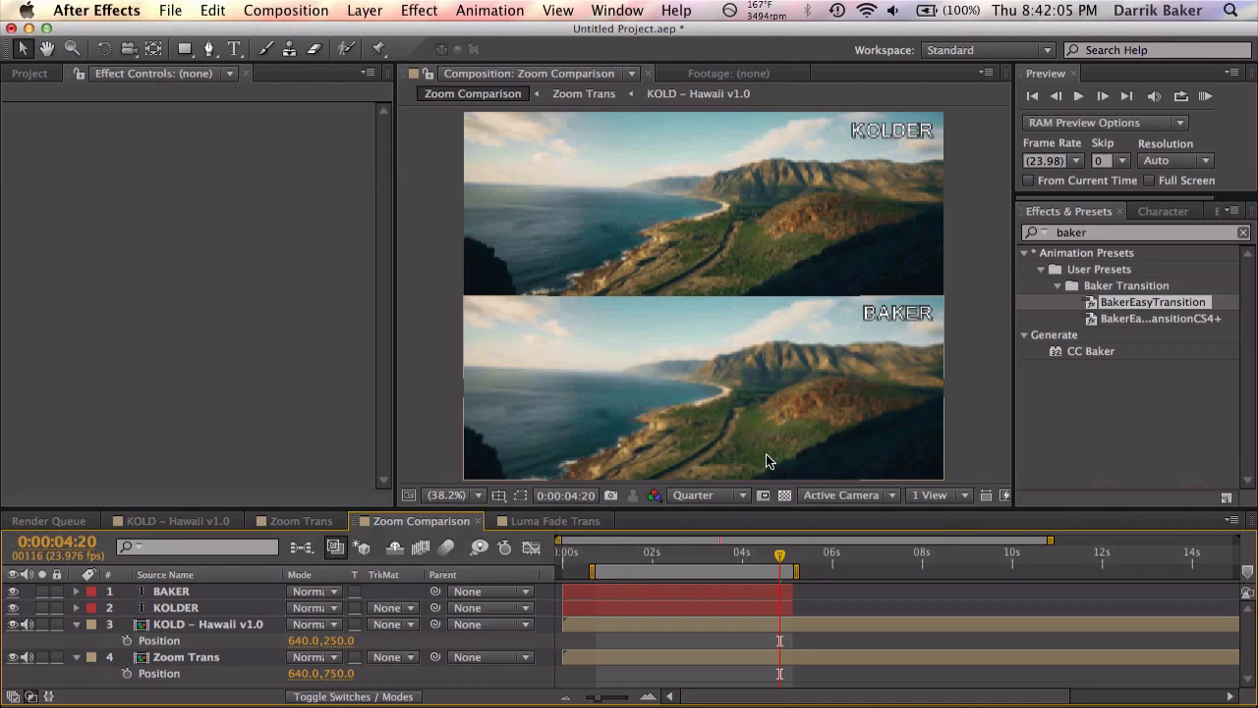
left_click(709, 495)
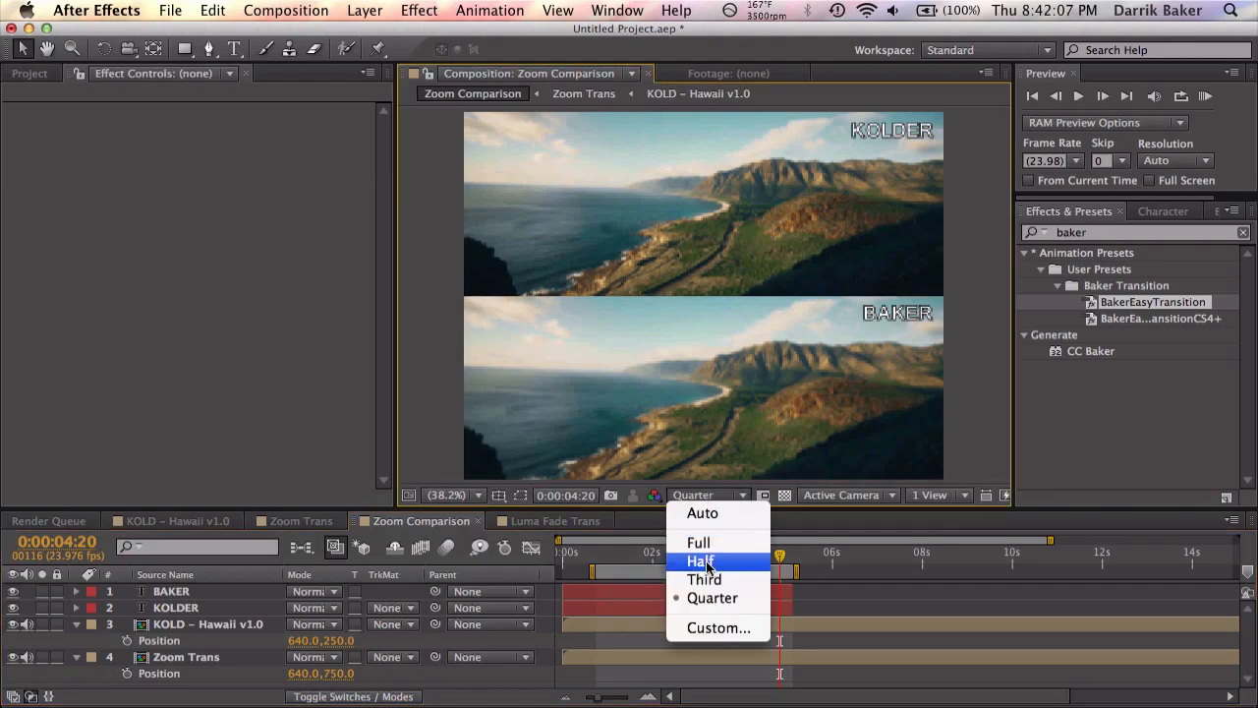
left_click(699, 560)
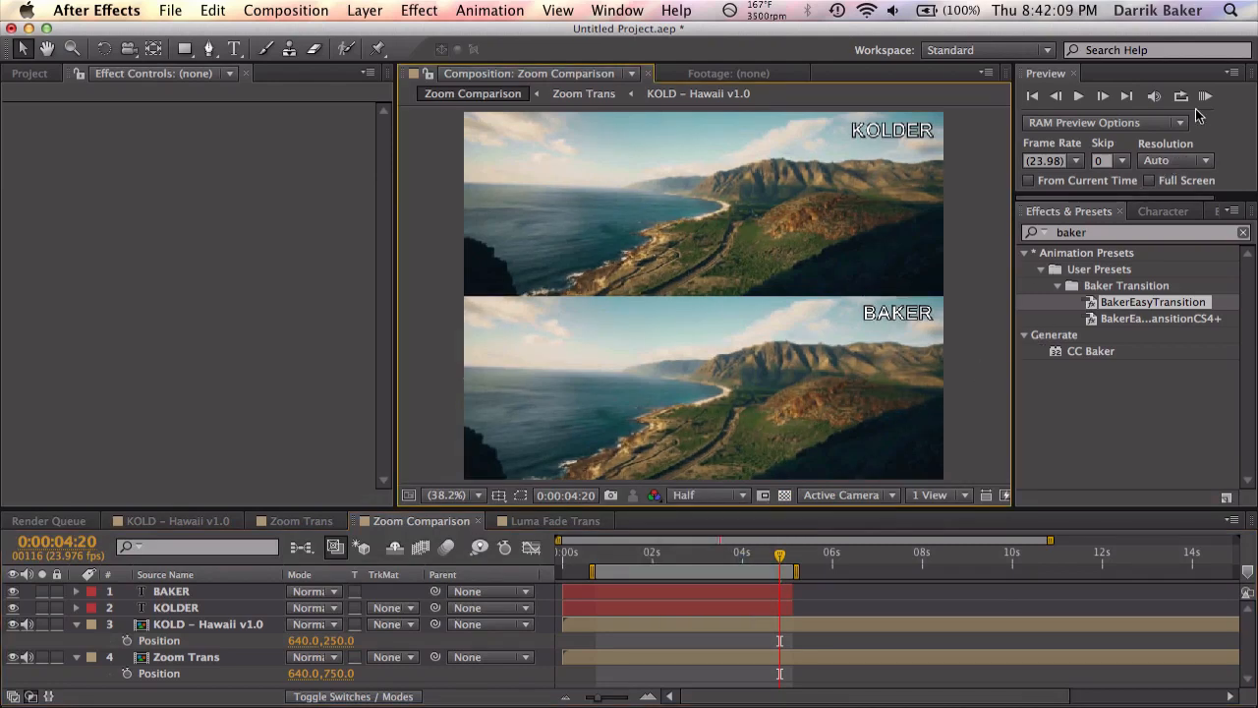
left_click(1204, 96)
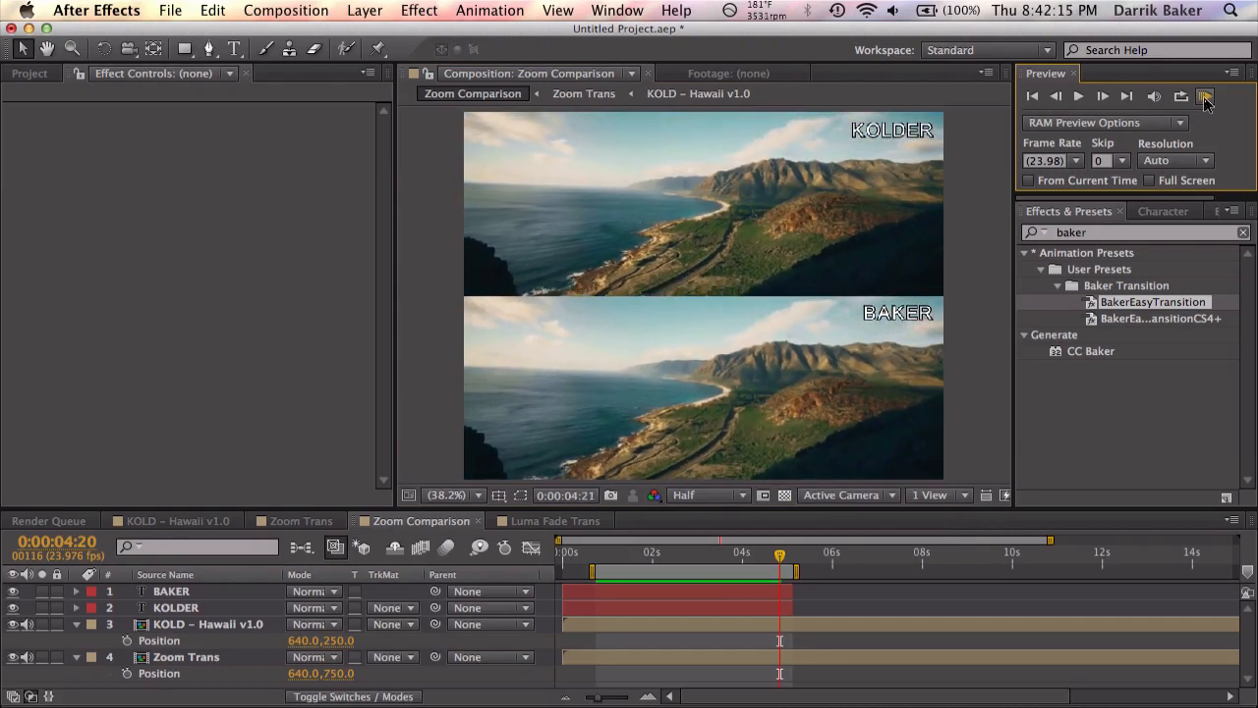
left_click(1205, 95)
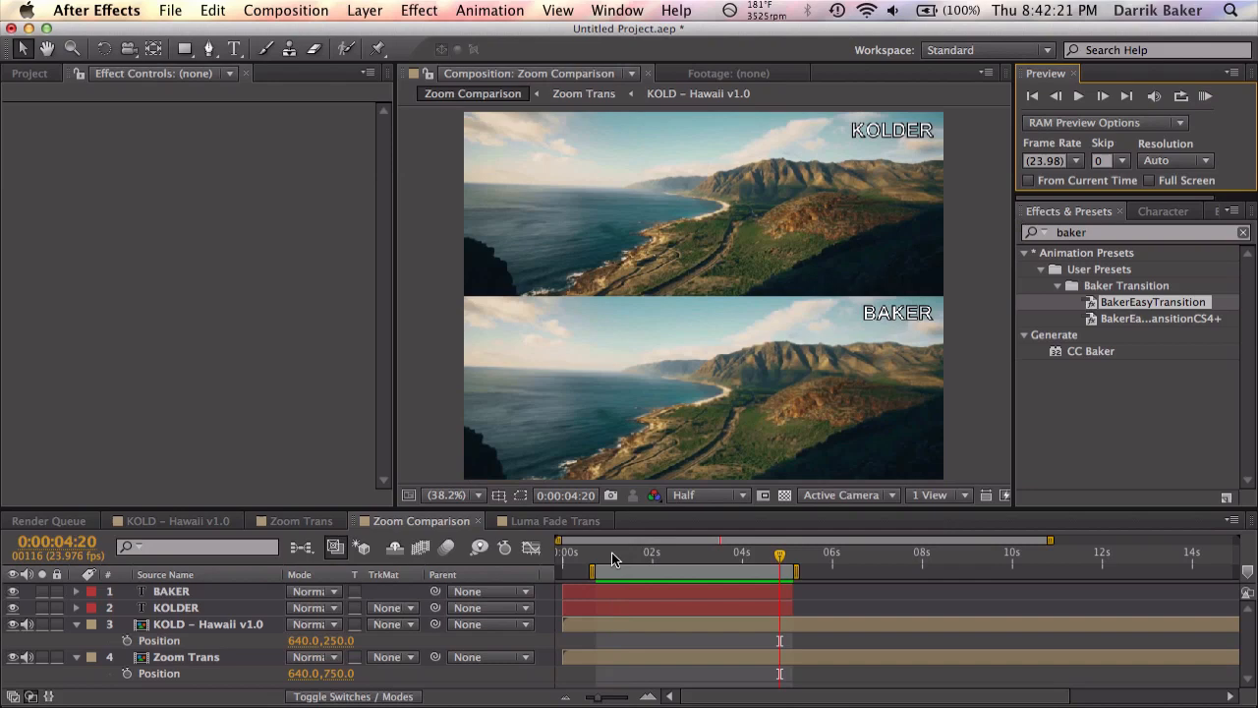
- Scrub the transition between 2 and 4 seconds comparing both zoom versions, then switch compositions
left_click(656, 552)
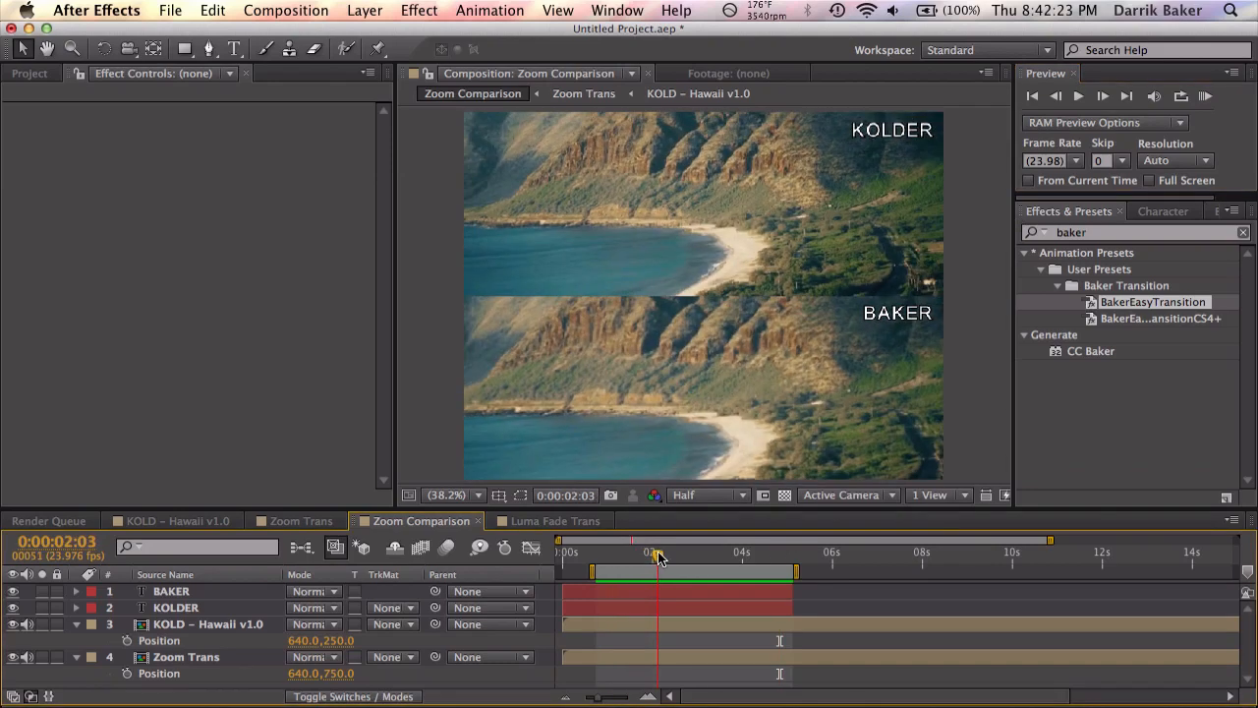
left_click_drag(656, 551, 644, 551)
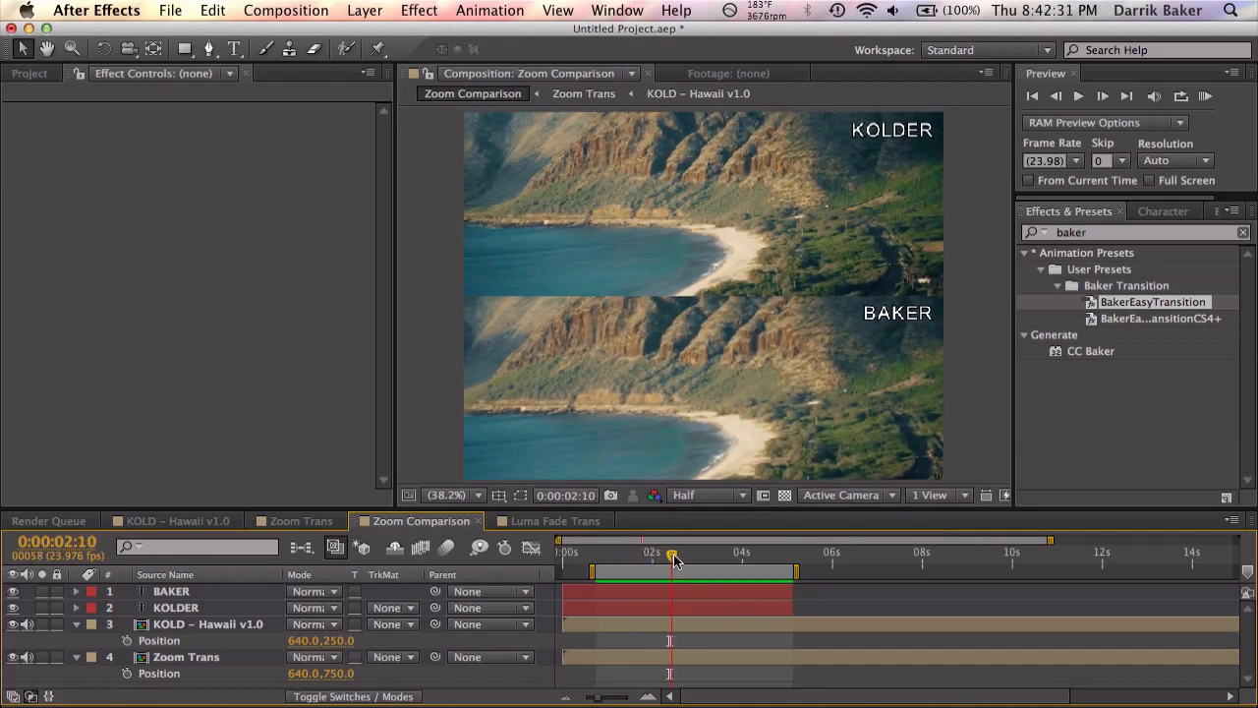
left_click_drag(672, 552, 725, 553)
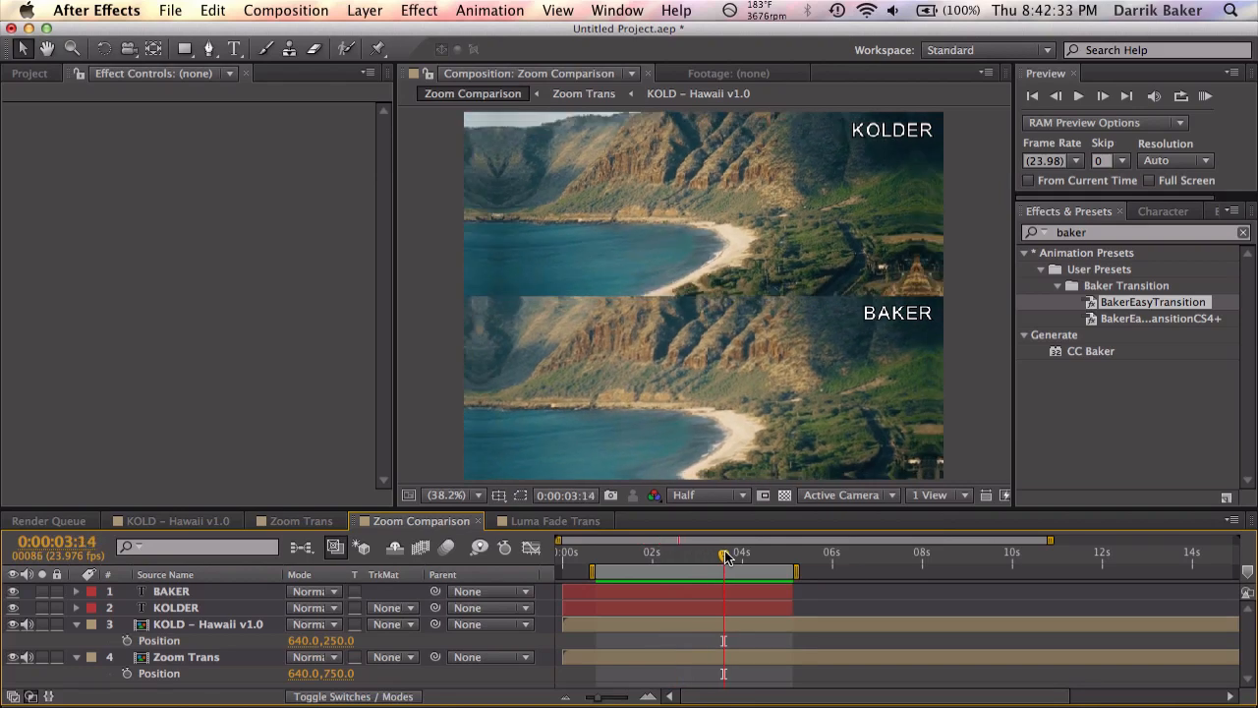
mouse_move(724, 557)
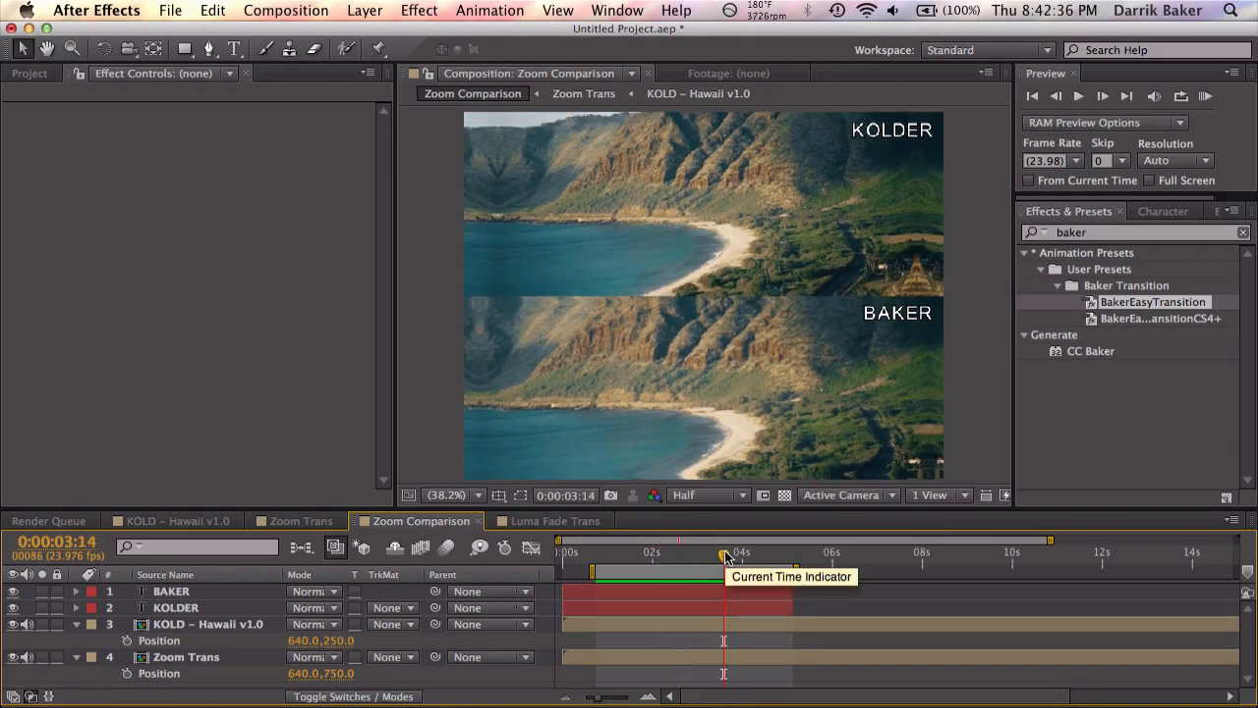
left_click_drag(723, 551, 742, 551)
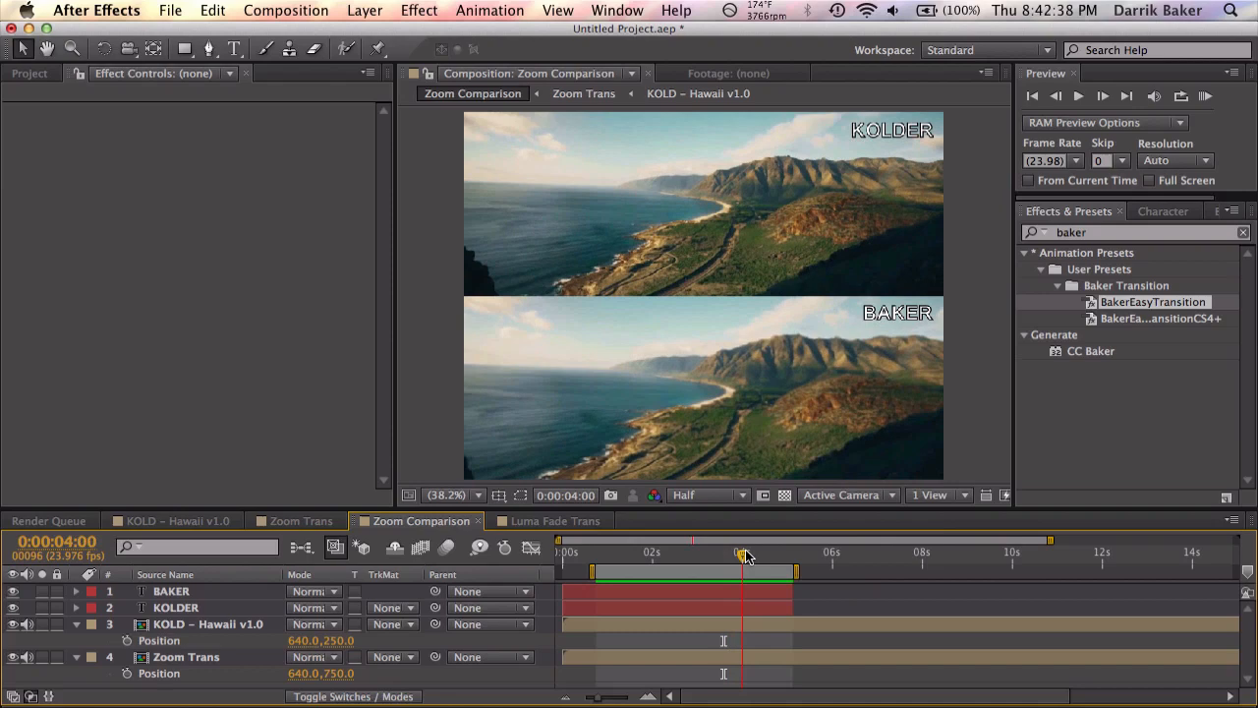
left_click_drag(743, 552, 696, 552)
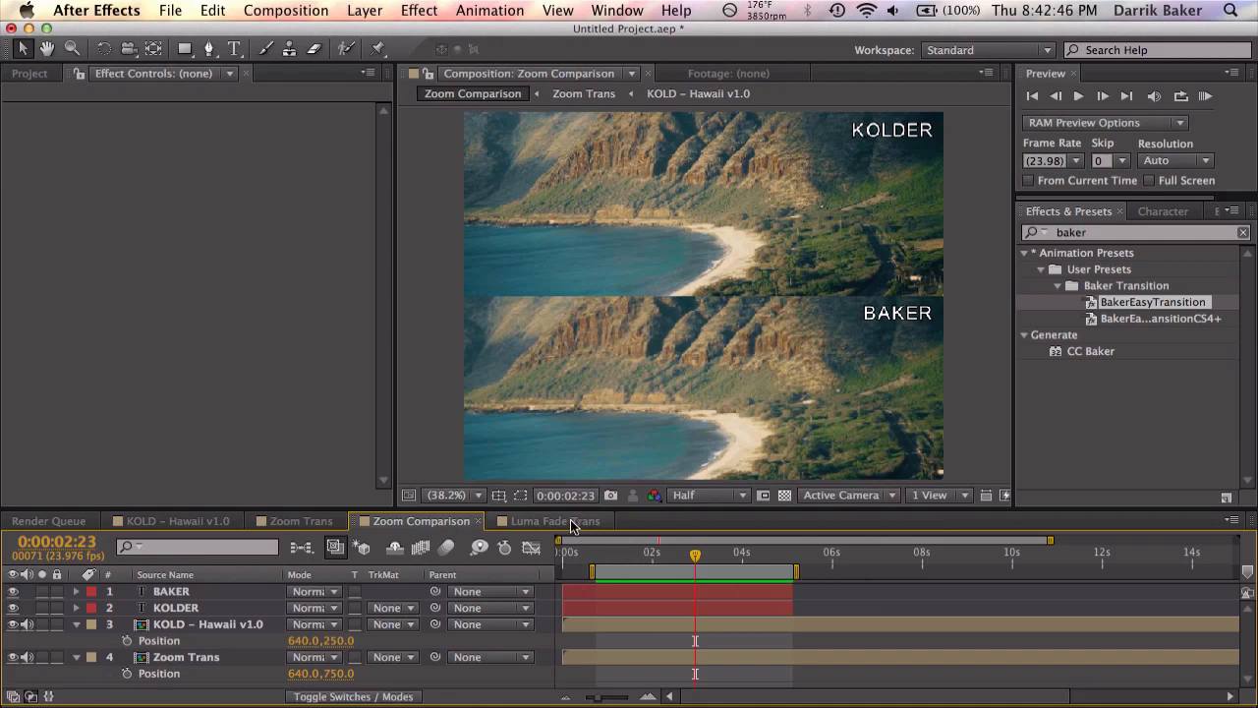
left_click(177, 520)
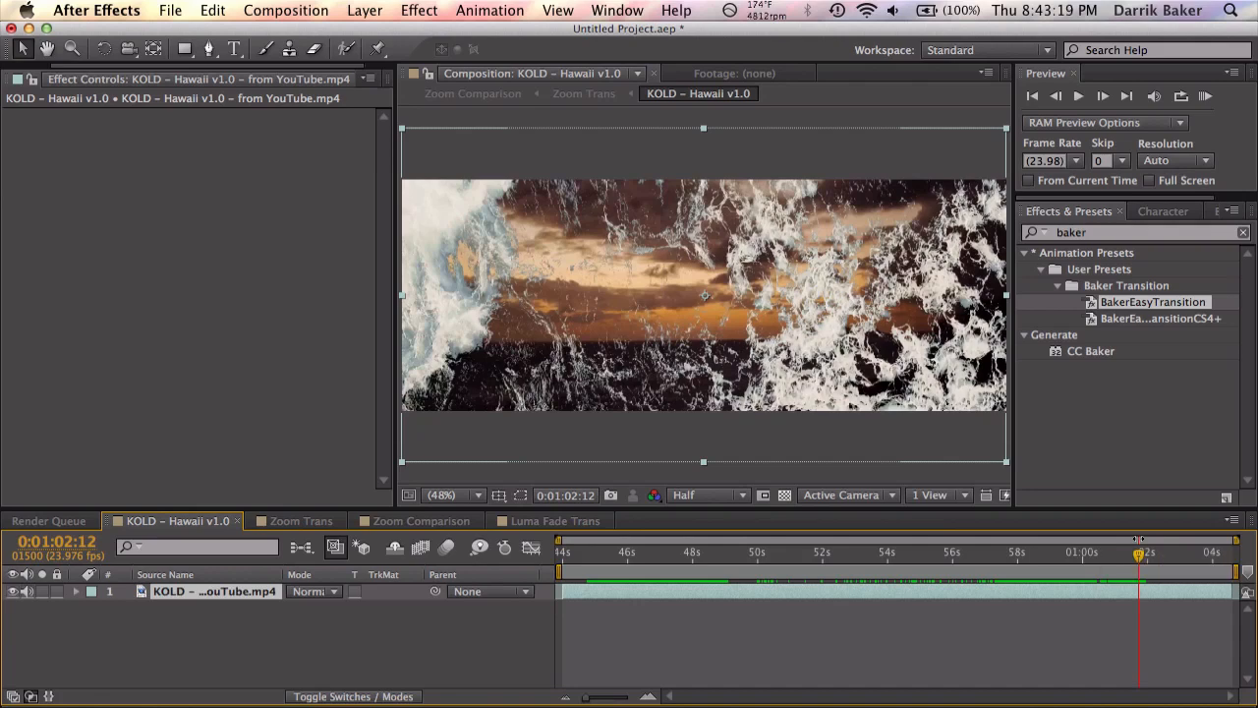
- Return to Luma Fade Trans, zoom the timeline into the clip overlap, and select Clip 1
left_click(553, 521)
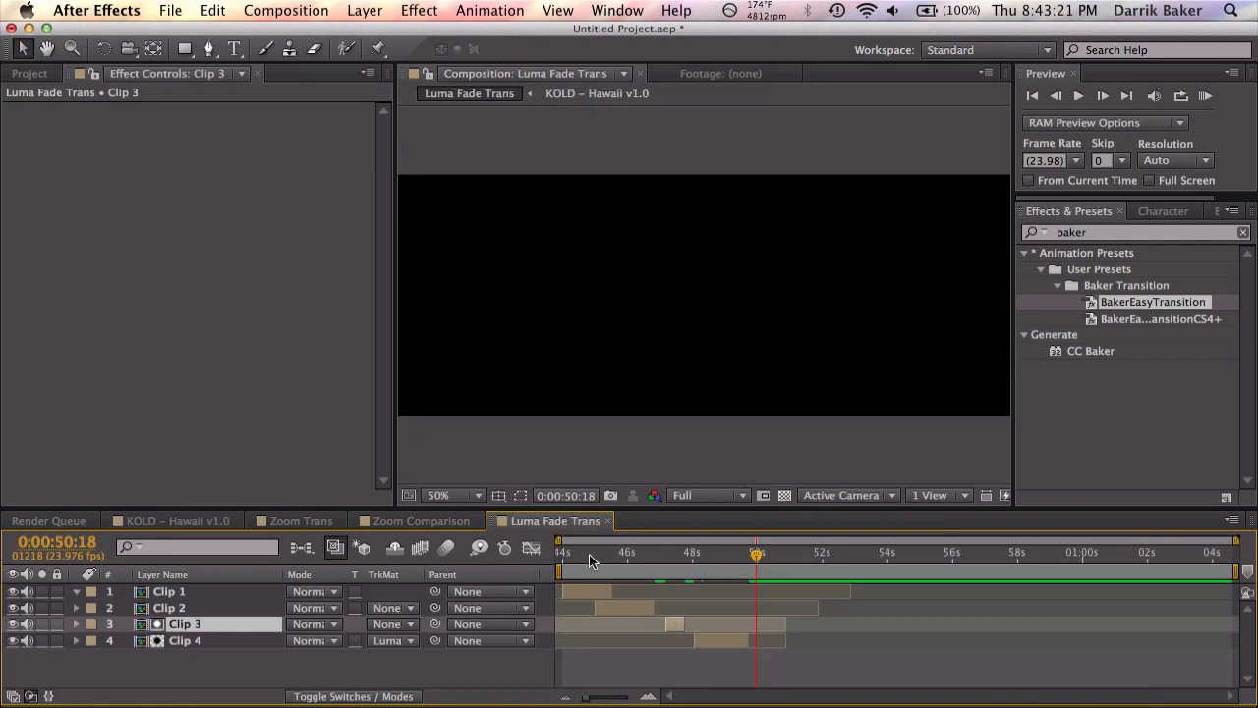
left_click(594, 552)
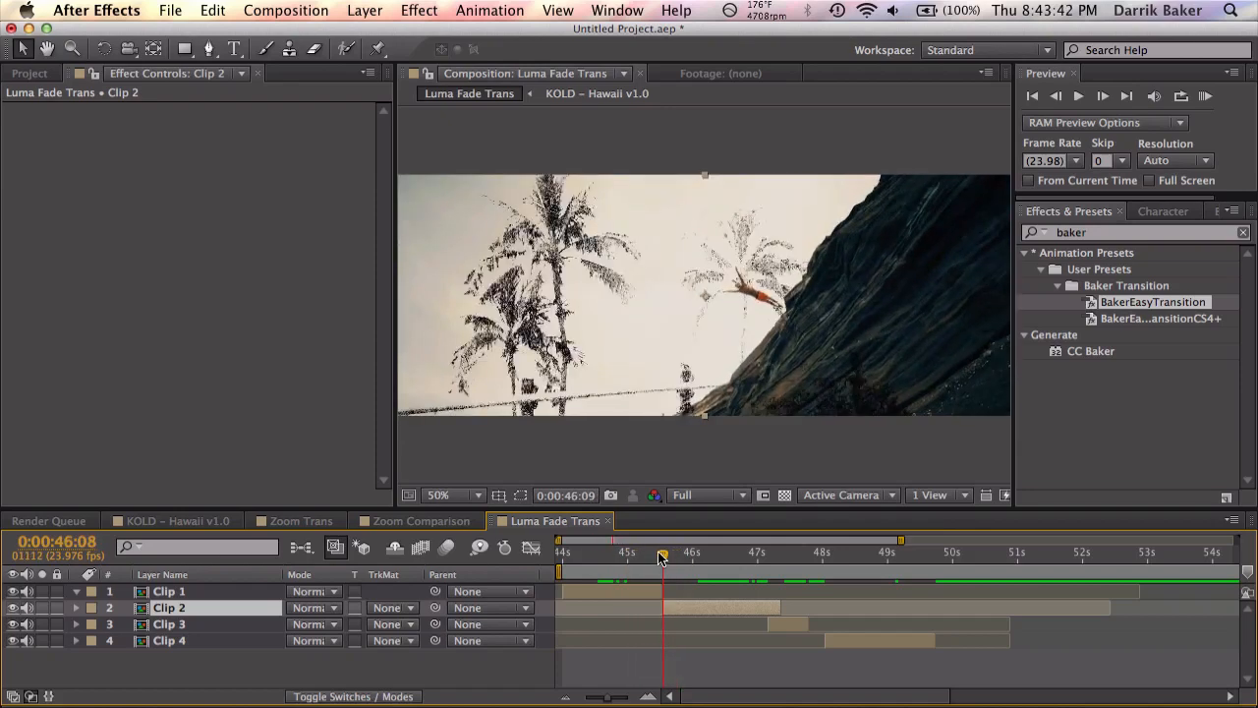
left_click_drag(662, 555, 641, 555)
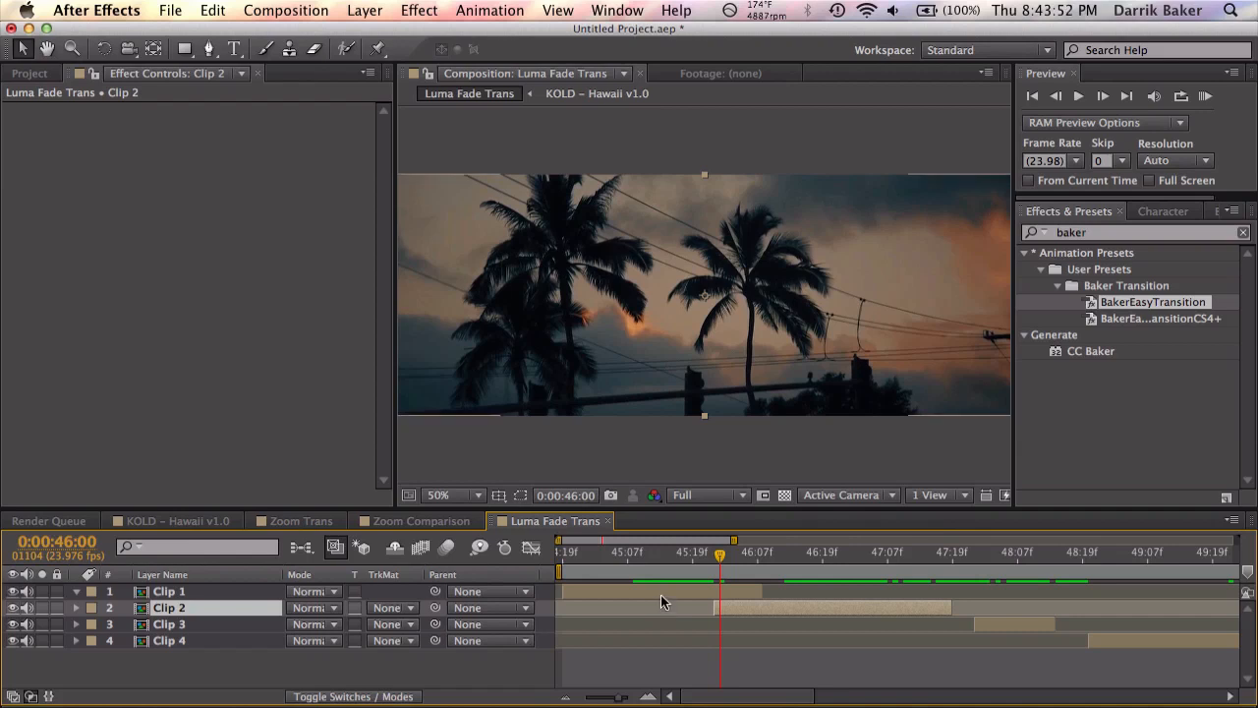
left_click(169, 591)
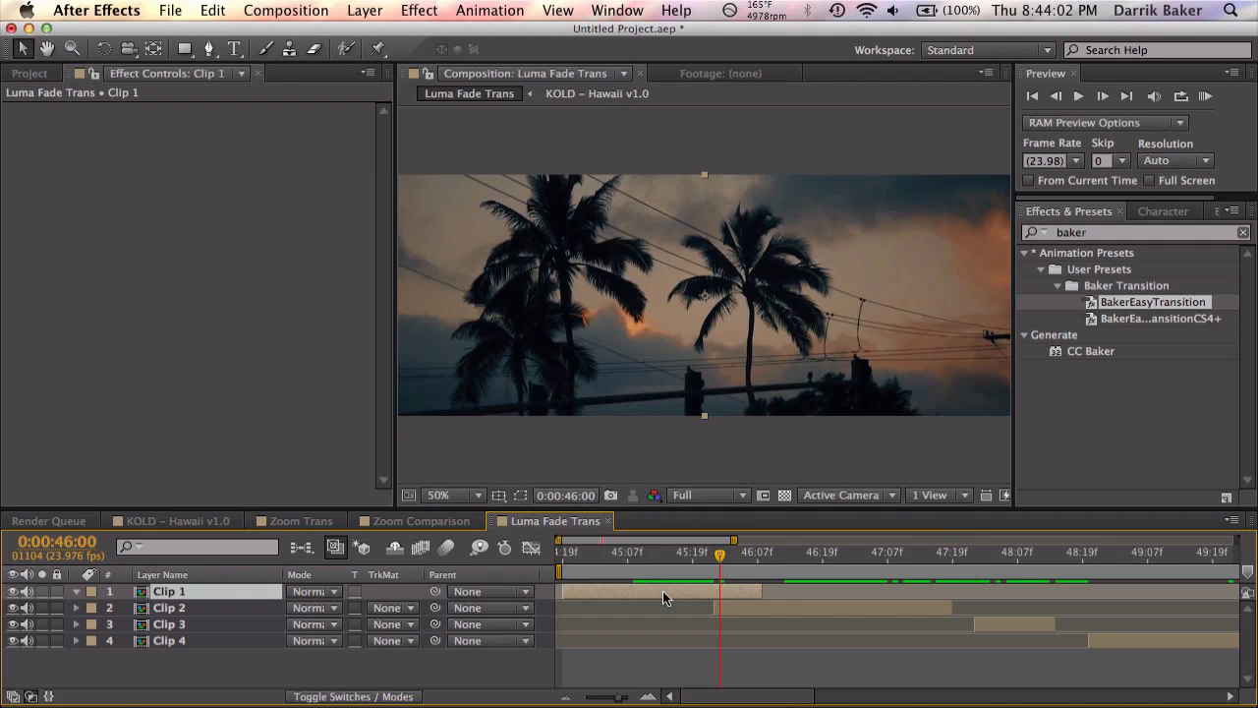
mouse_move(674, 324)
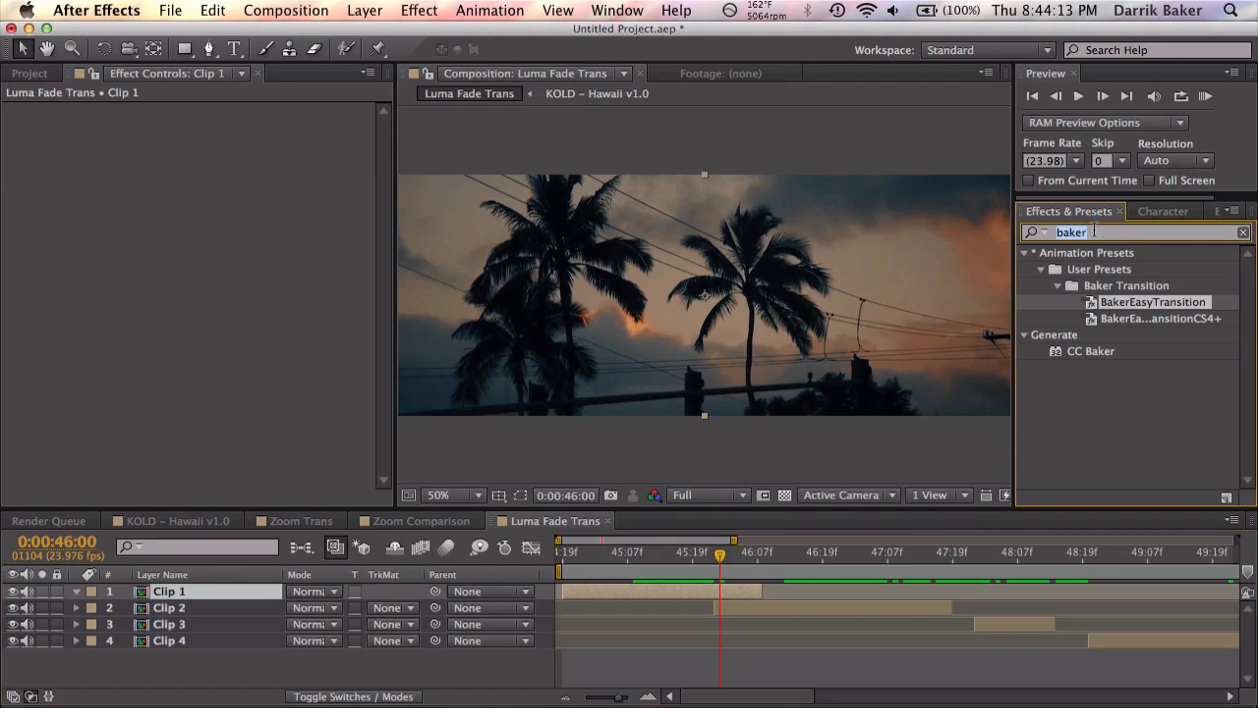
- Test a Luma Key on Clip 1, keying out brighter areas with a raised threshold
type("luma")
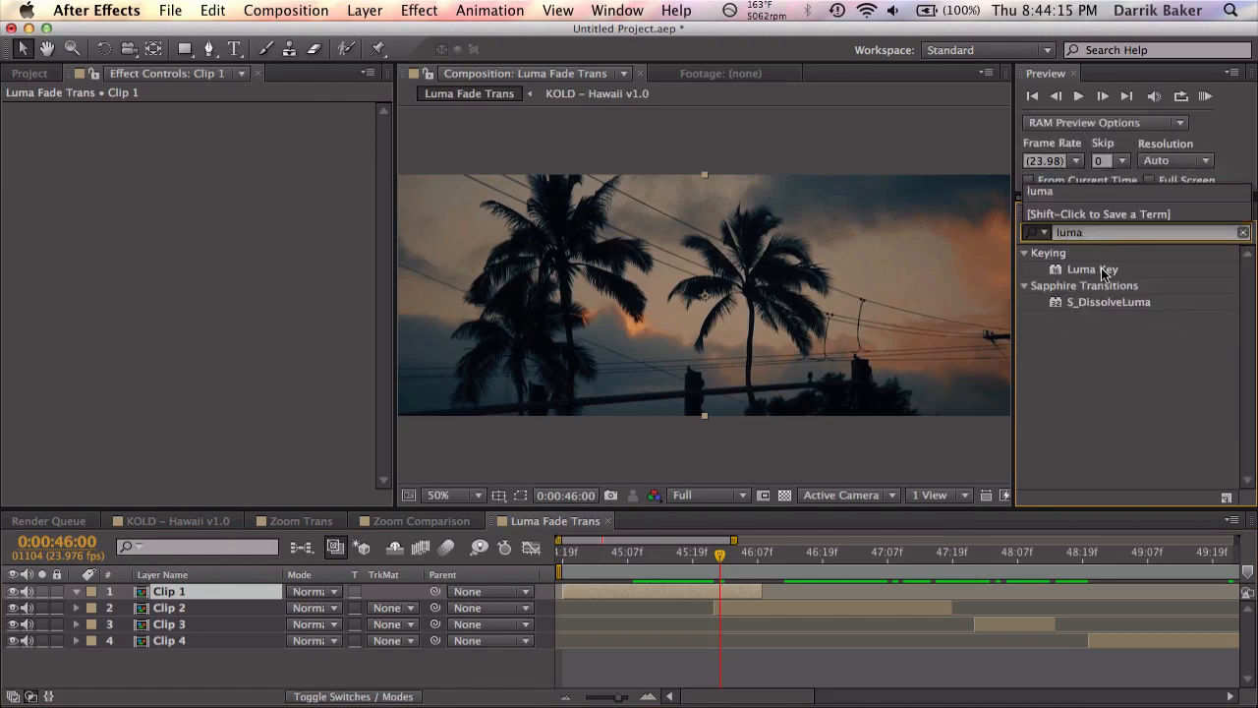
double_click(1092, 268)
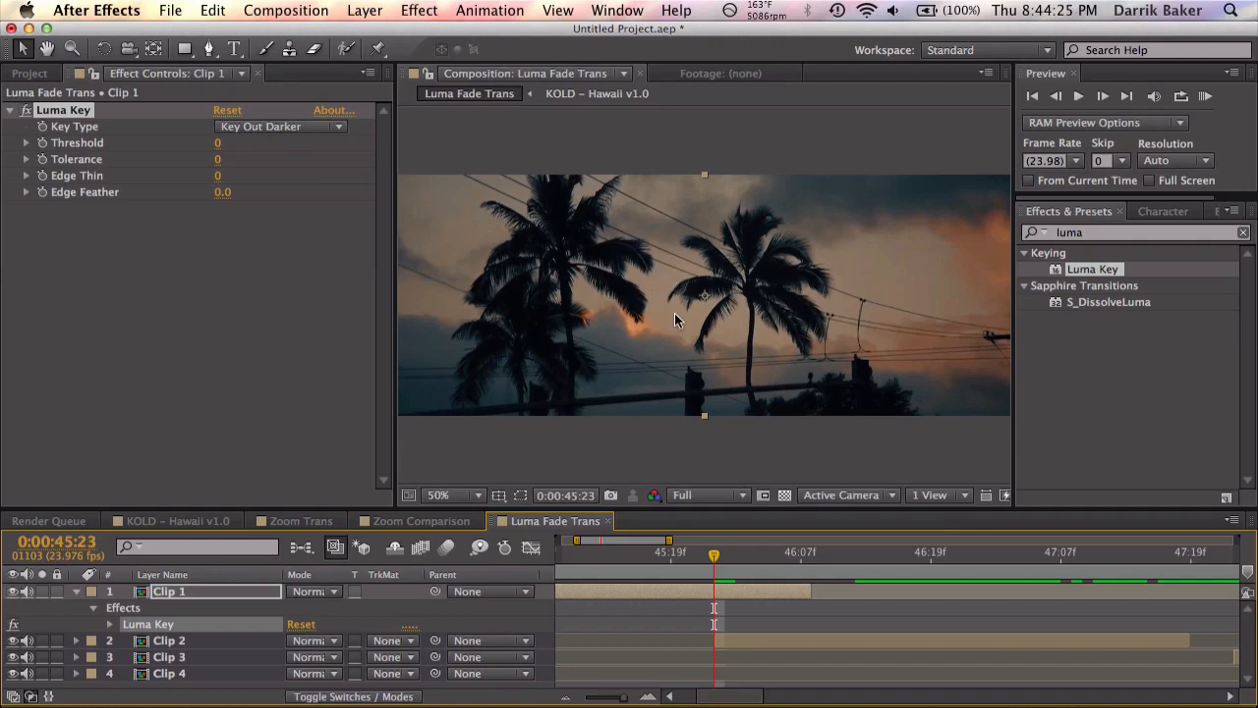
left_click(280, 126)
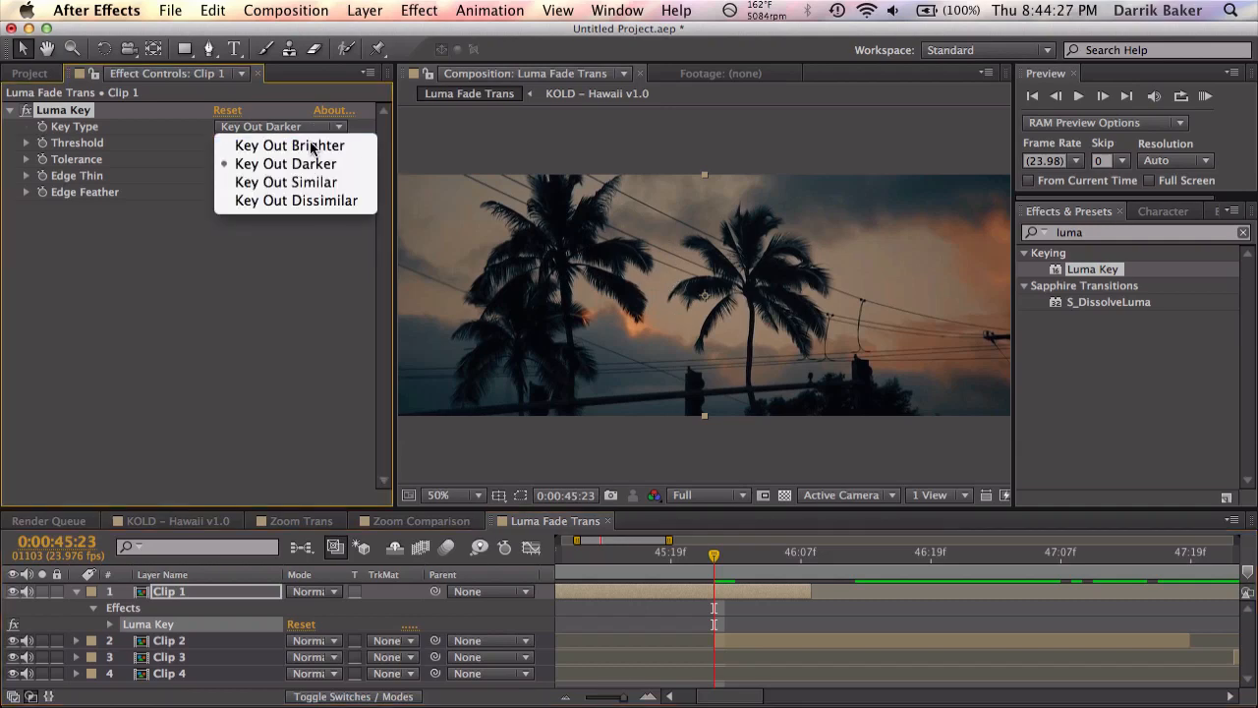
left_click(289, 144)
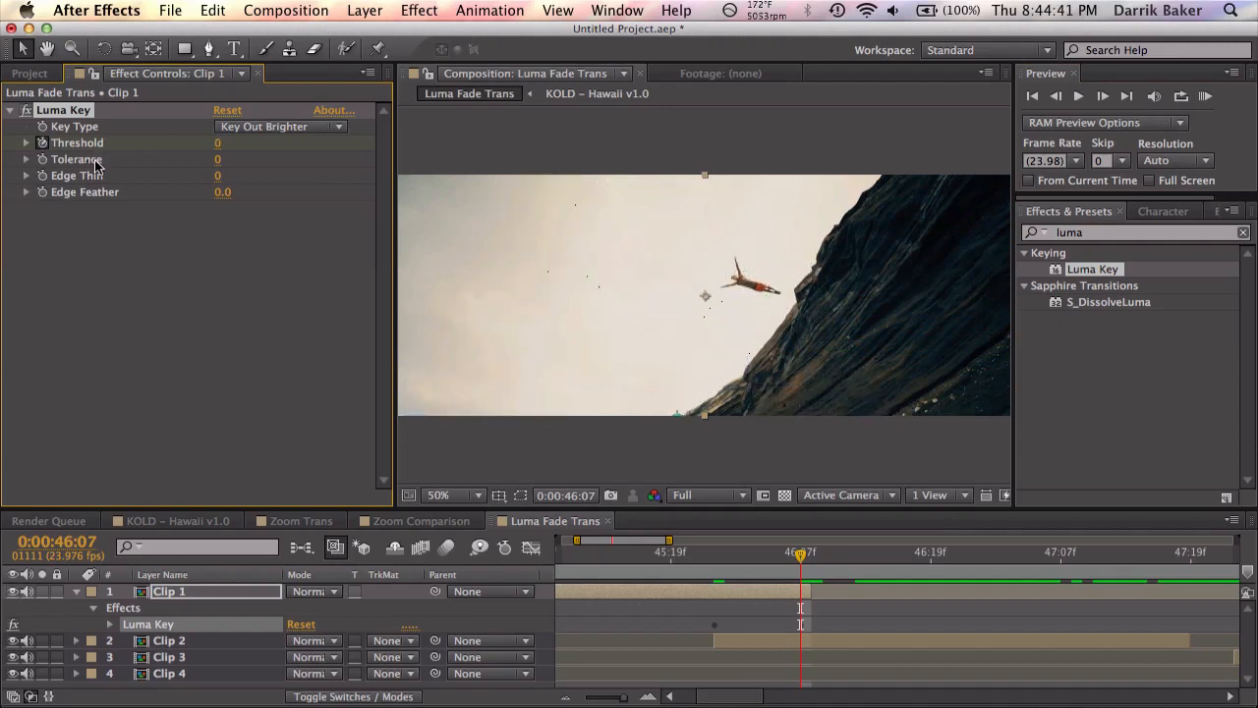
left_click_drag(800, 552, 715, 552)
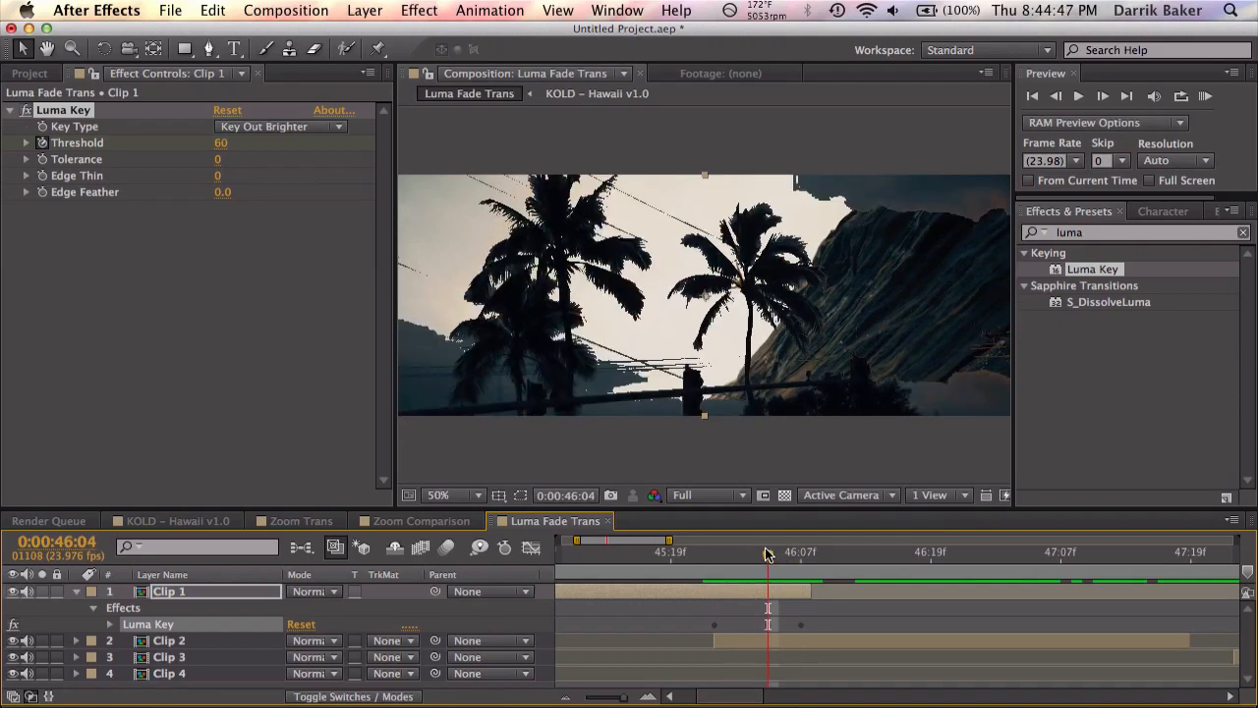
left_click(438, 495)
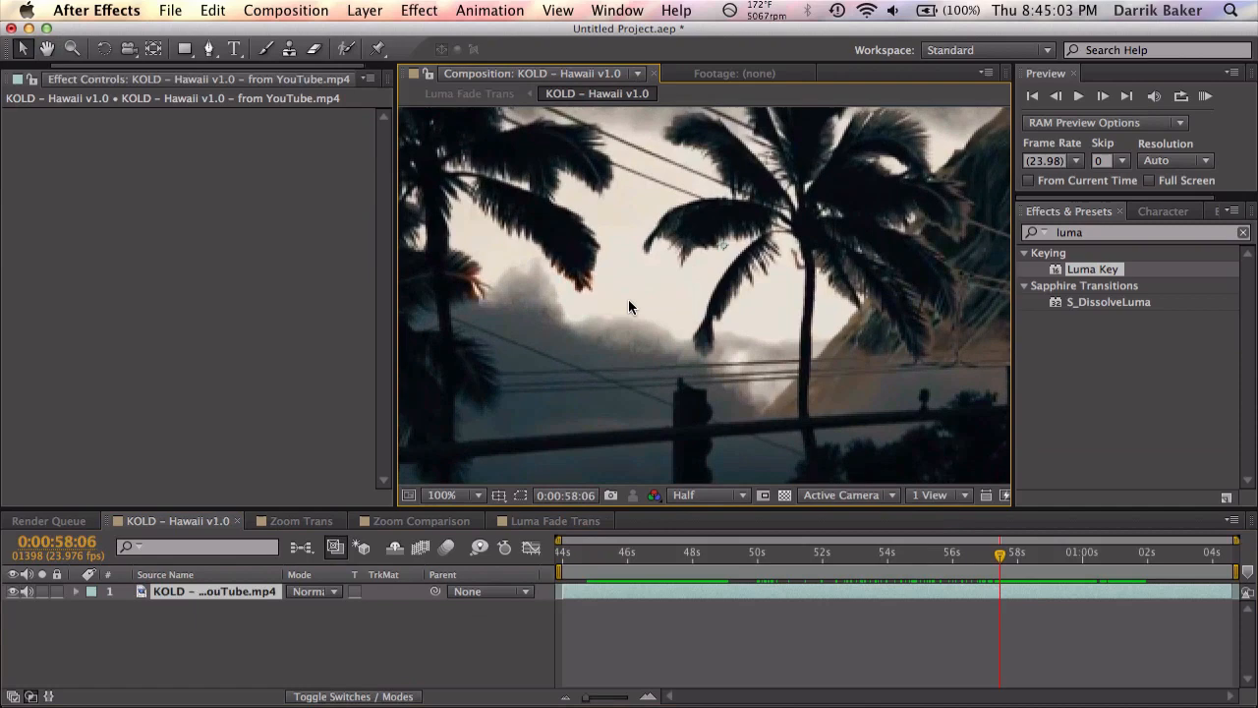
mouse_move(638, 357)
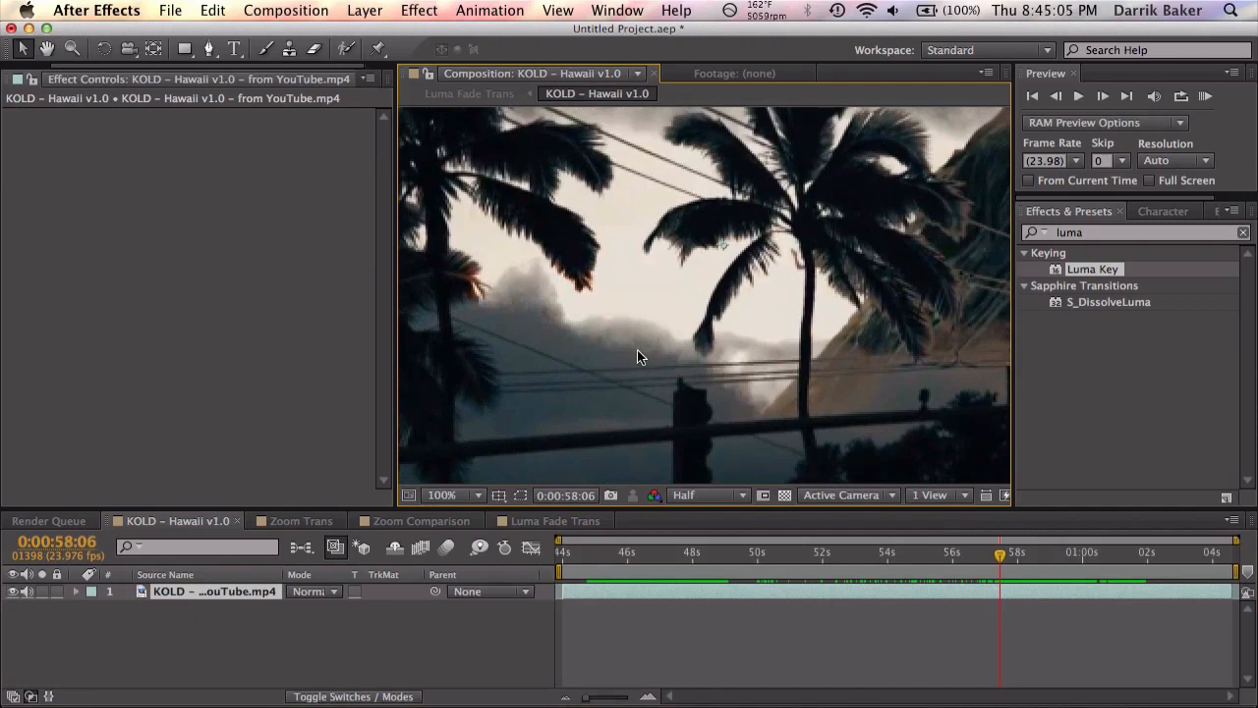
mouse_move(603, 453)
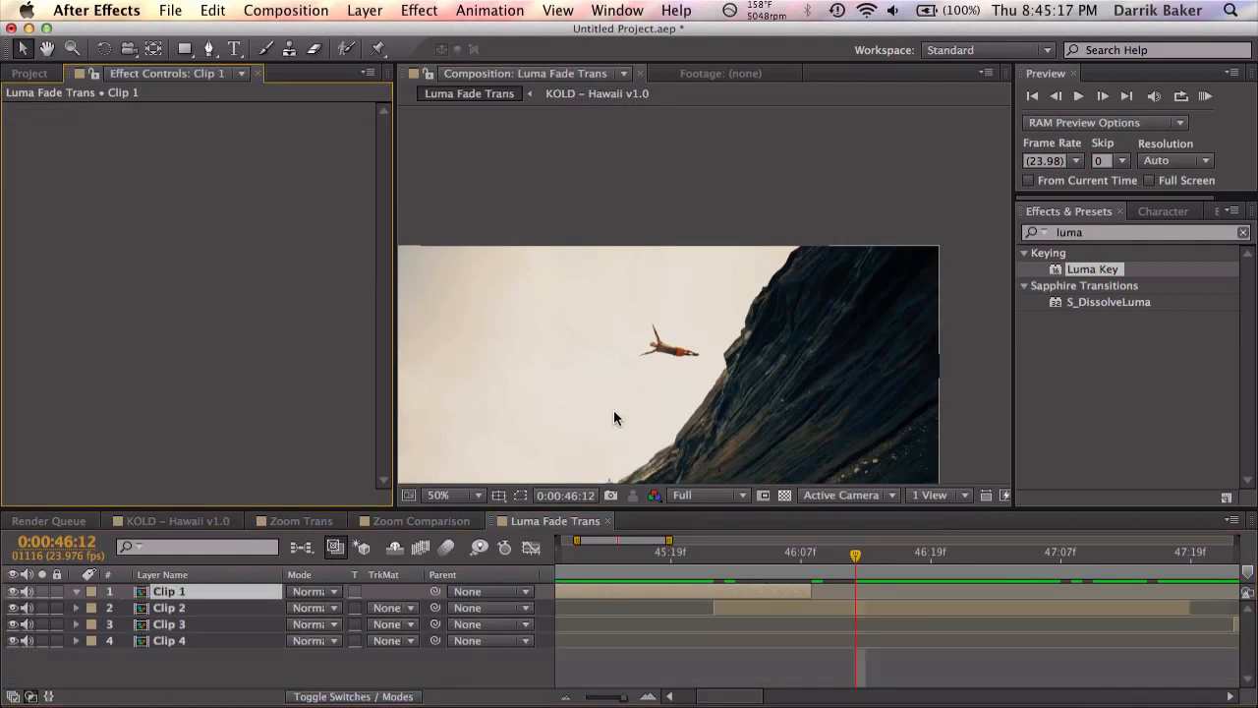
- Apply a Tint effect to the duplicated first clip layer
left_click(734, 552)
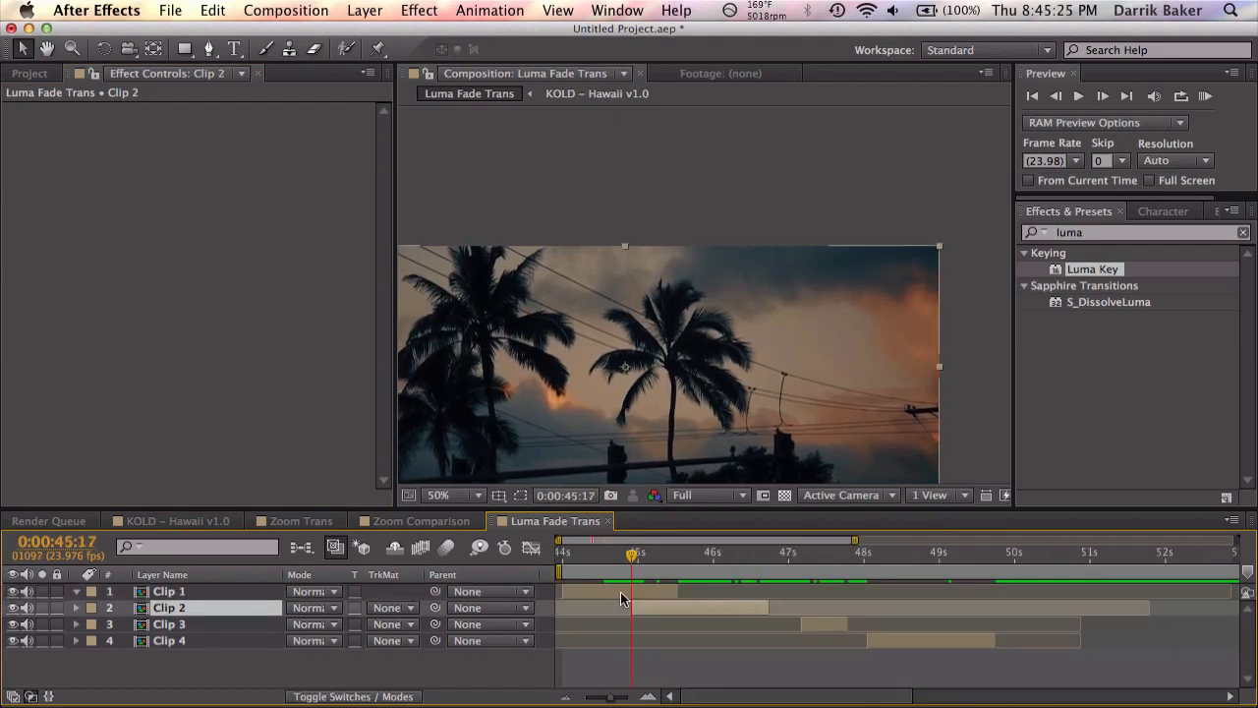
left_click(168, 590)
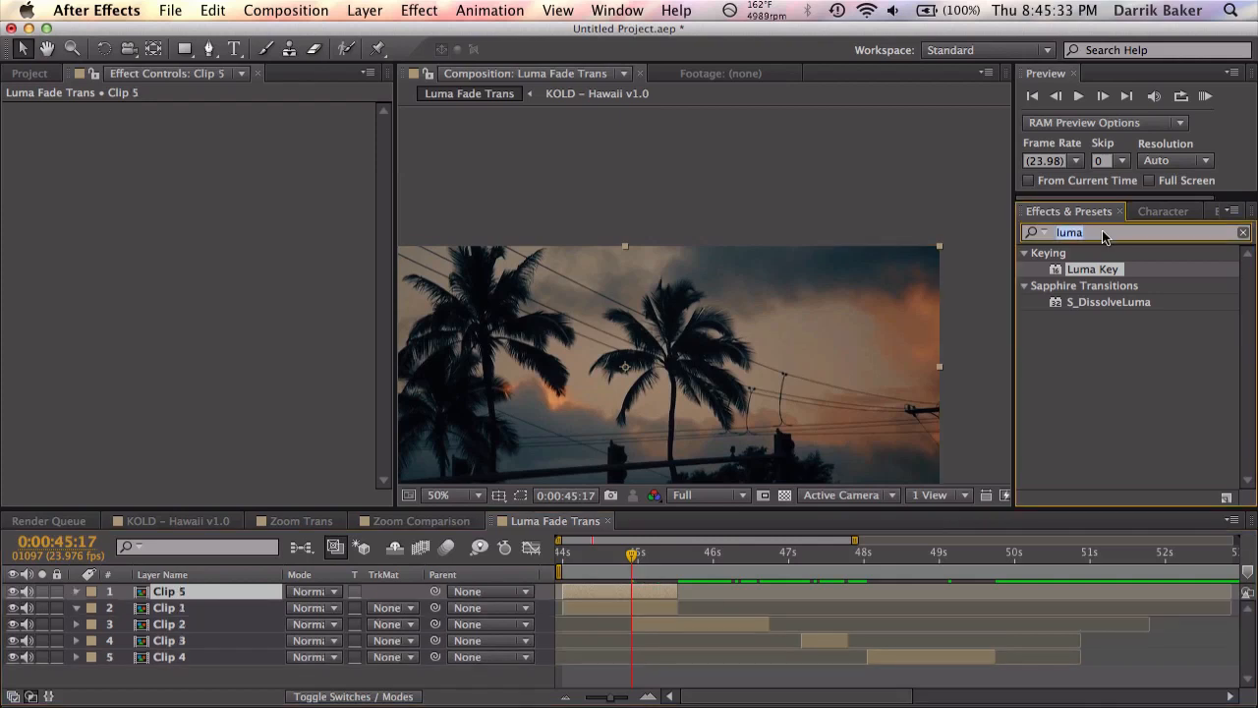
type("tint")
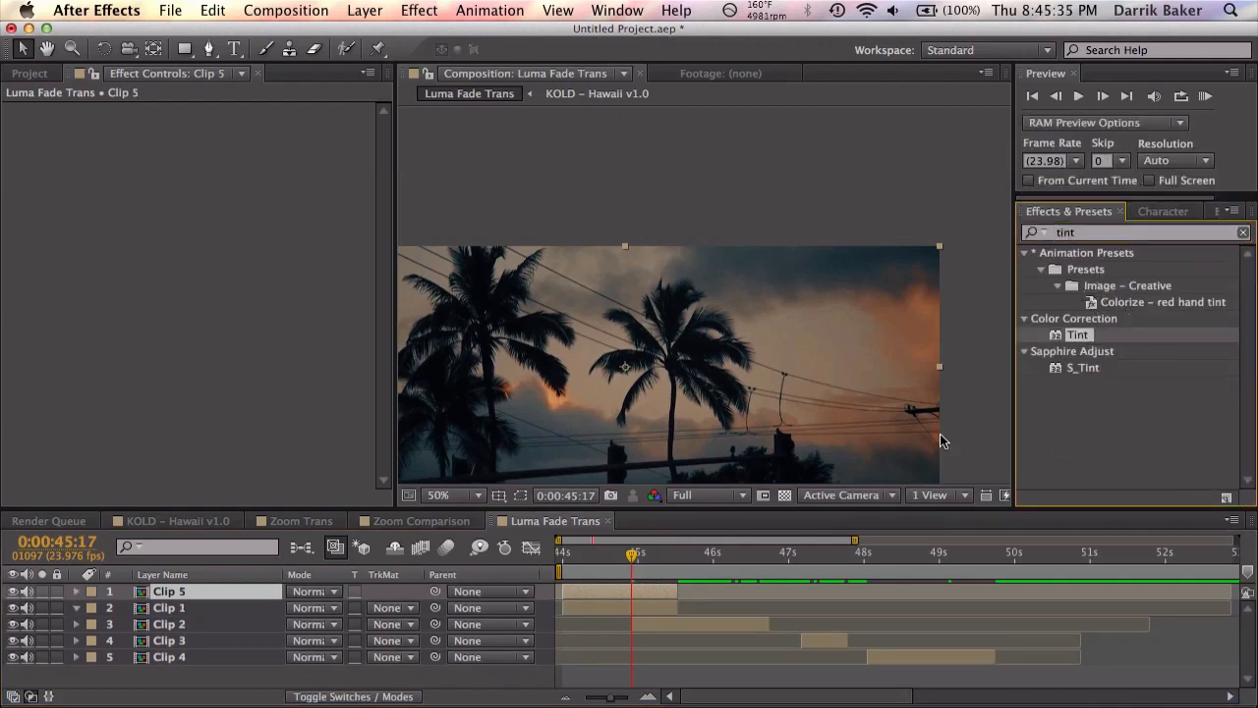
double_click(1077, 334)
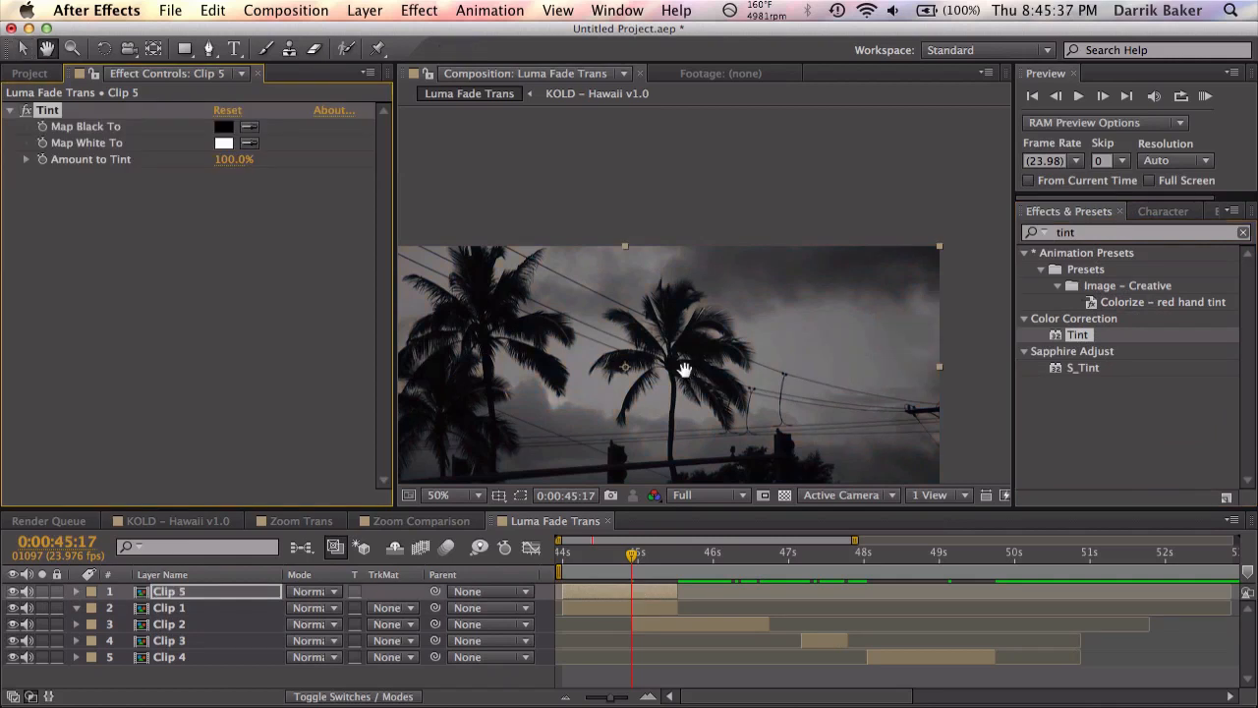
- Add Exposure, raise the Levels input black, and rename the layer Clip 1 Matte
type("expos")
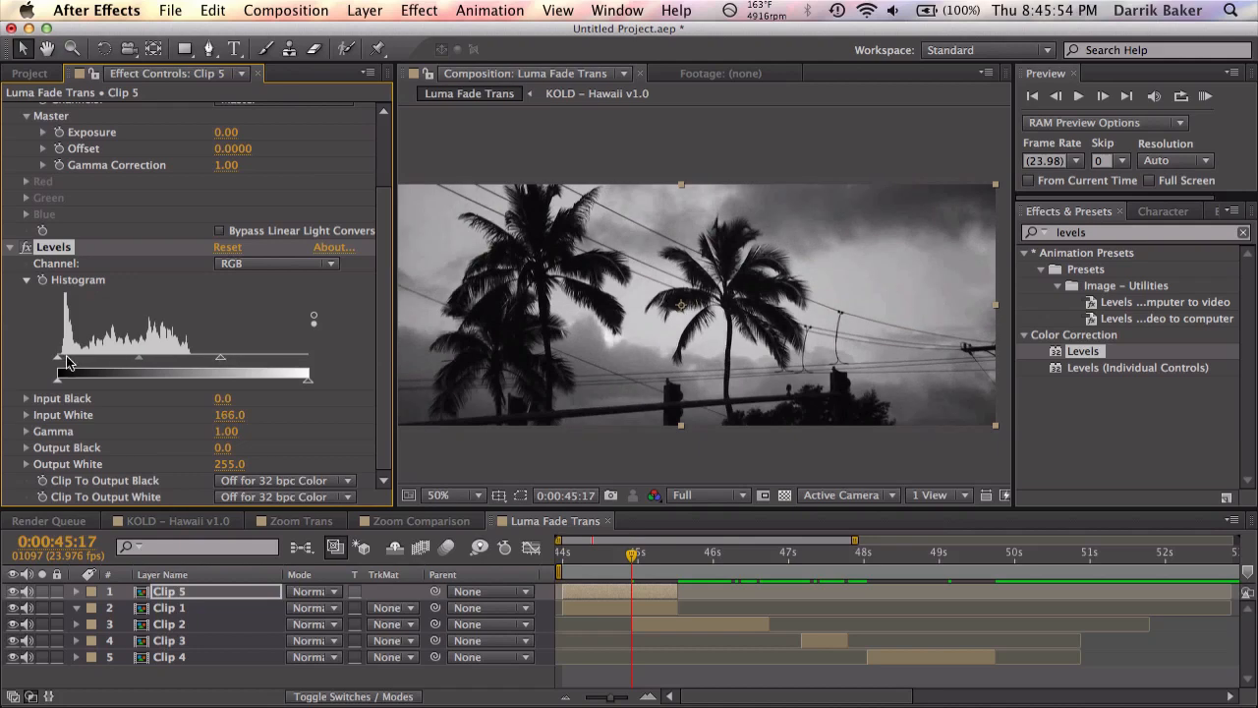
left_click_drag(67, 357, 138, 357)
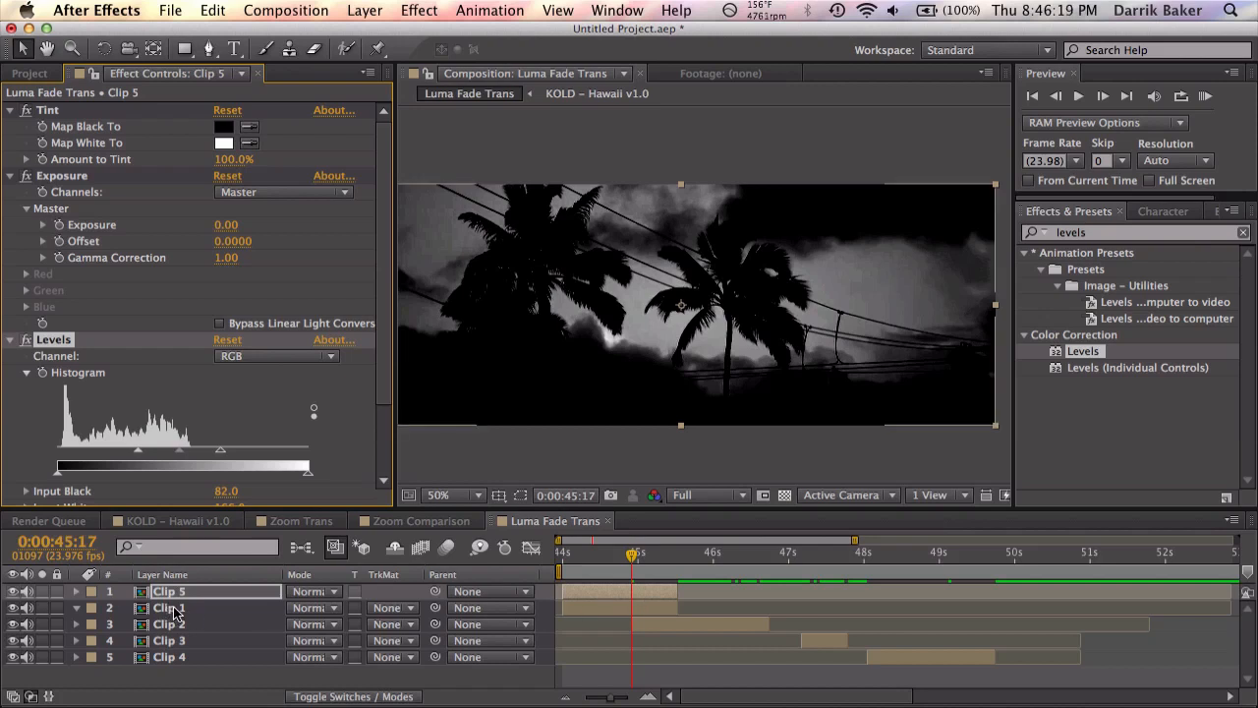
double_click(169, 591)
type("1 Matte")
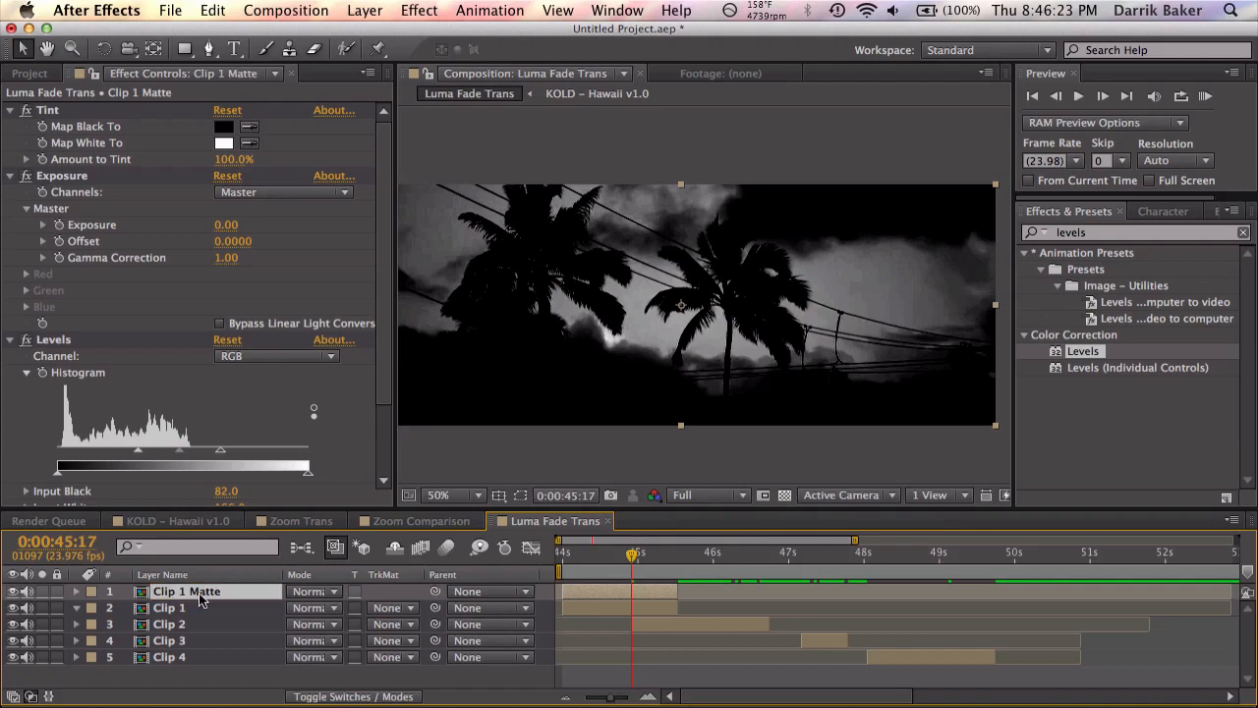
- Give Clip 1 a Luma Inverted track matte from Clip 1 Matte and scrub the blend
left_click(168, 607)
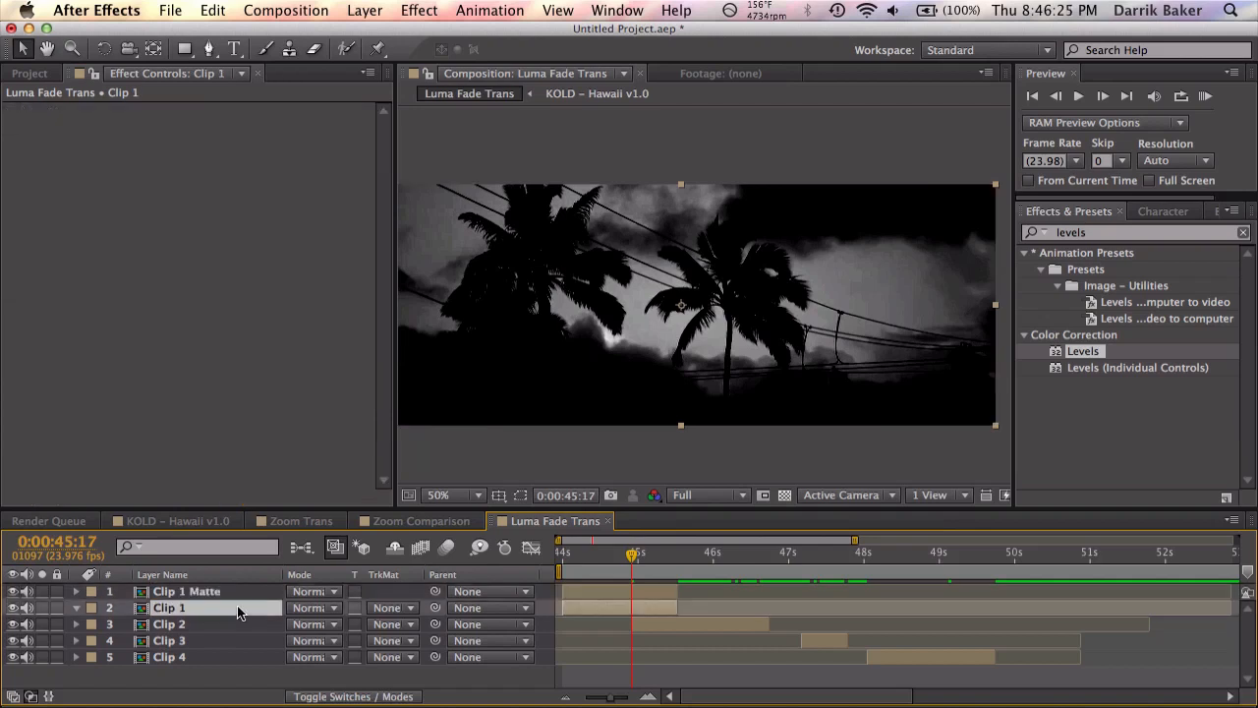
left_click(391, 607)
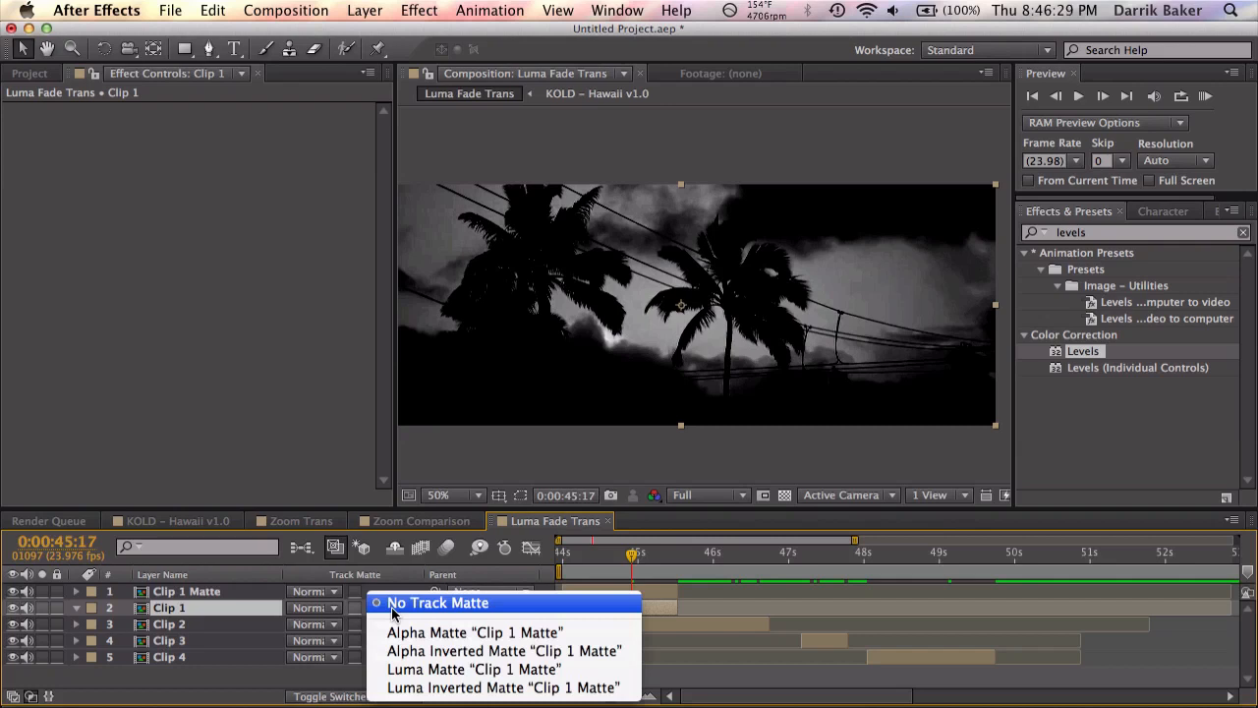
left_click(503, 687)
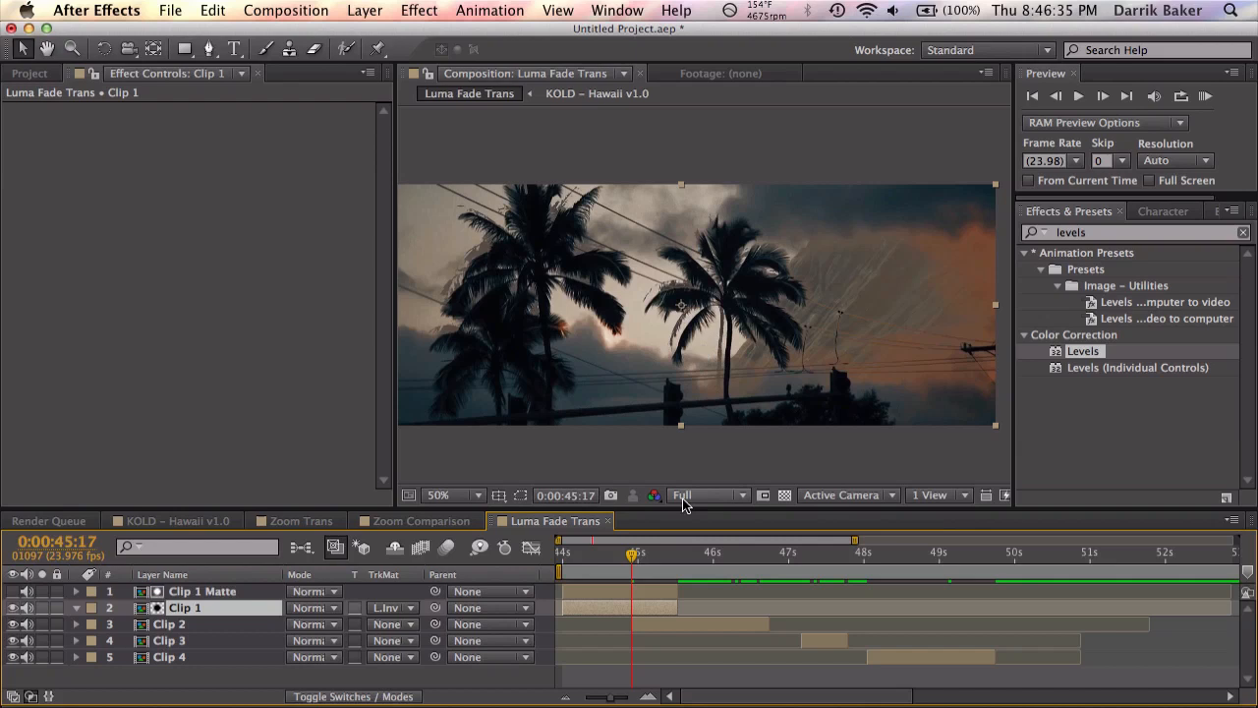
left_click_drag(631, 555, 656, 554)
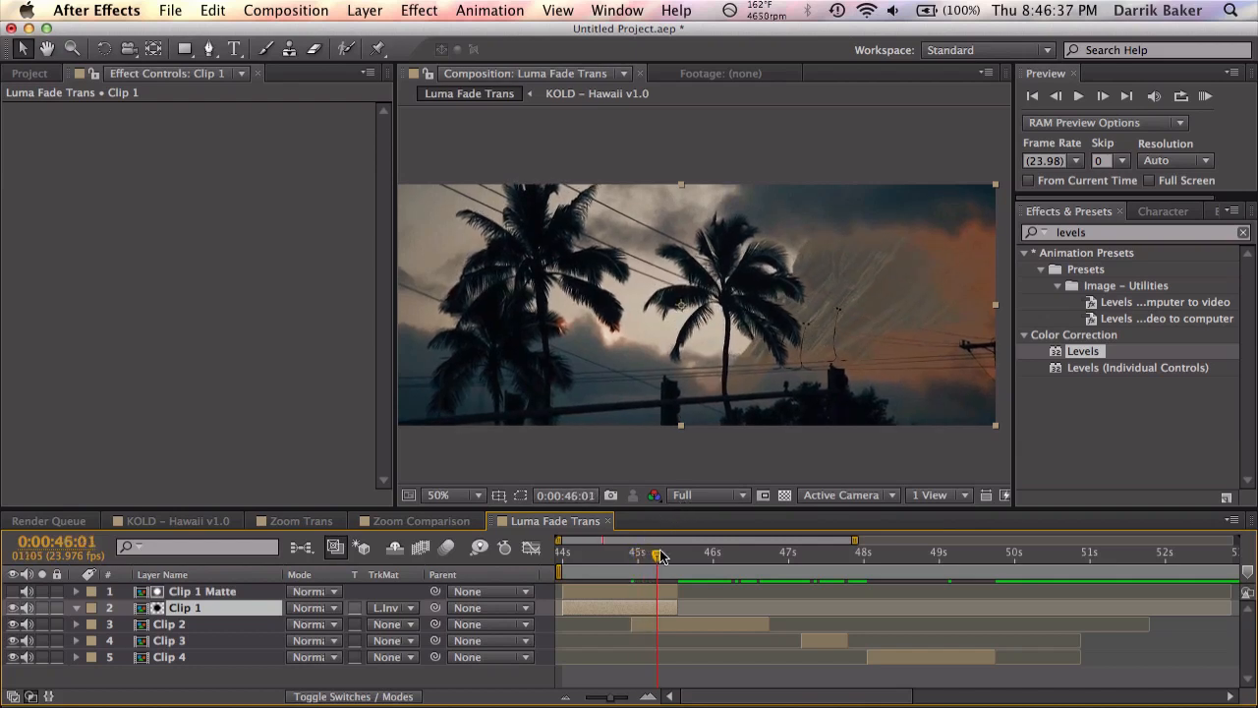
left_click_drag(653, 555, 631, 556)
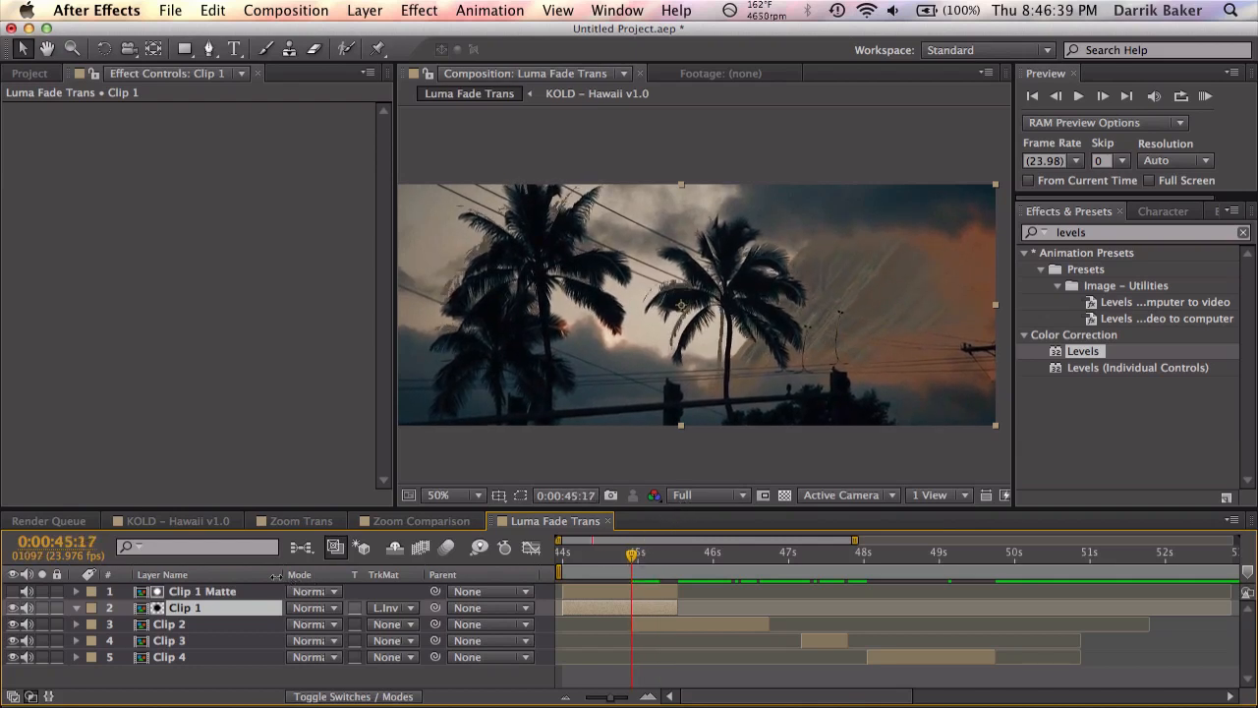
- Fine-tune Clip 1 Matte's Exposure to control how the palms blend in
left_click(203, 591)
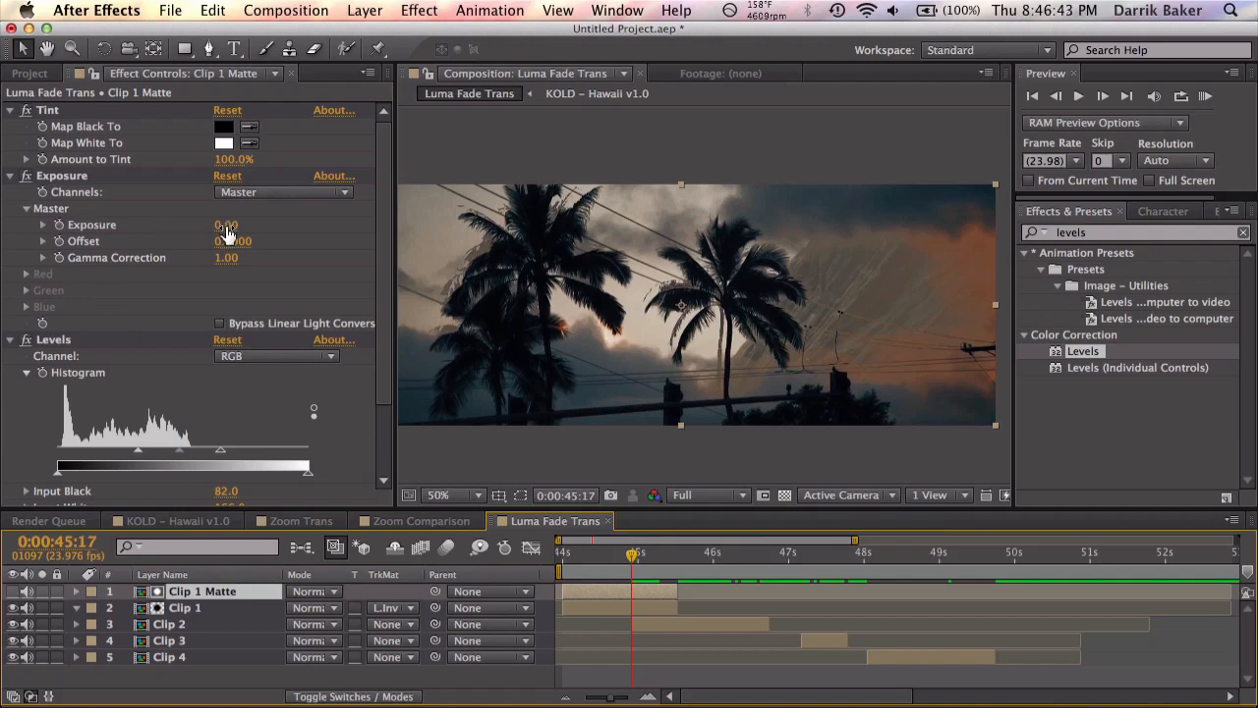
left_click_drag(226, 225, 206, 224)
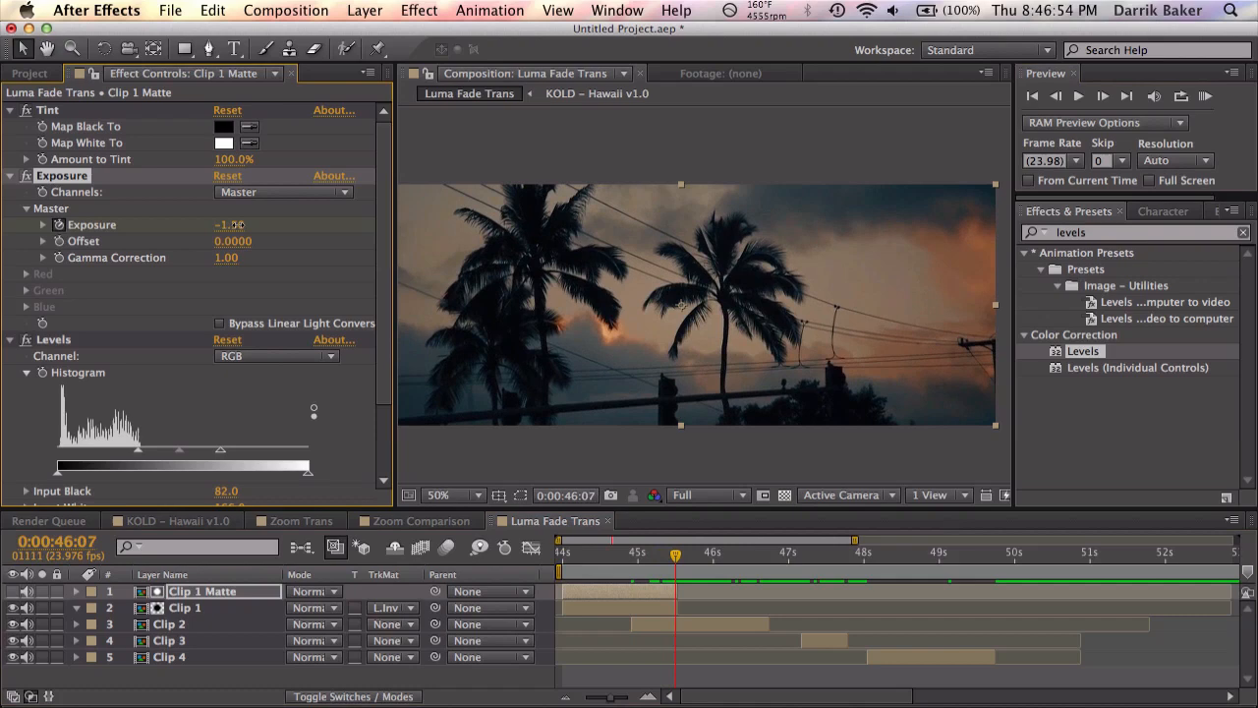
left_click_drag(226, 224, 231, 224)
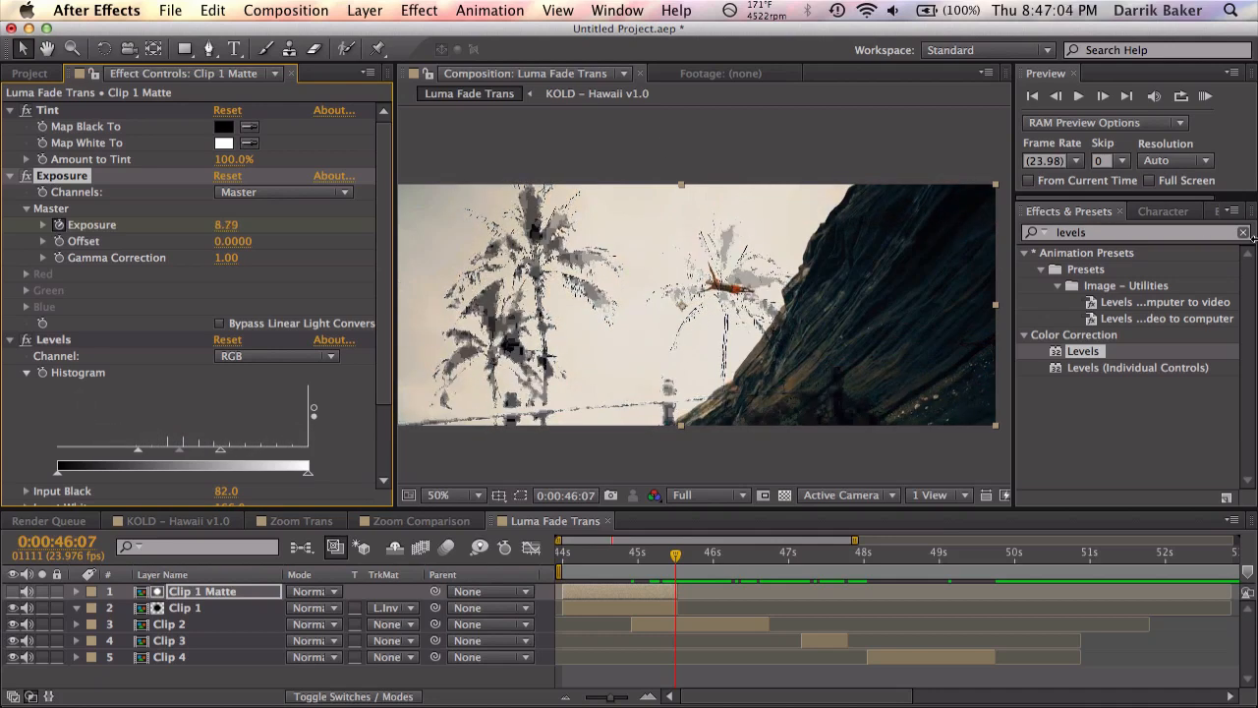
left_click_drag(226, 224, 334, 224)
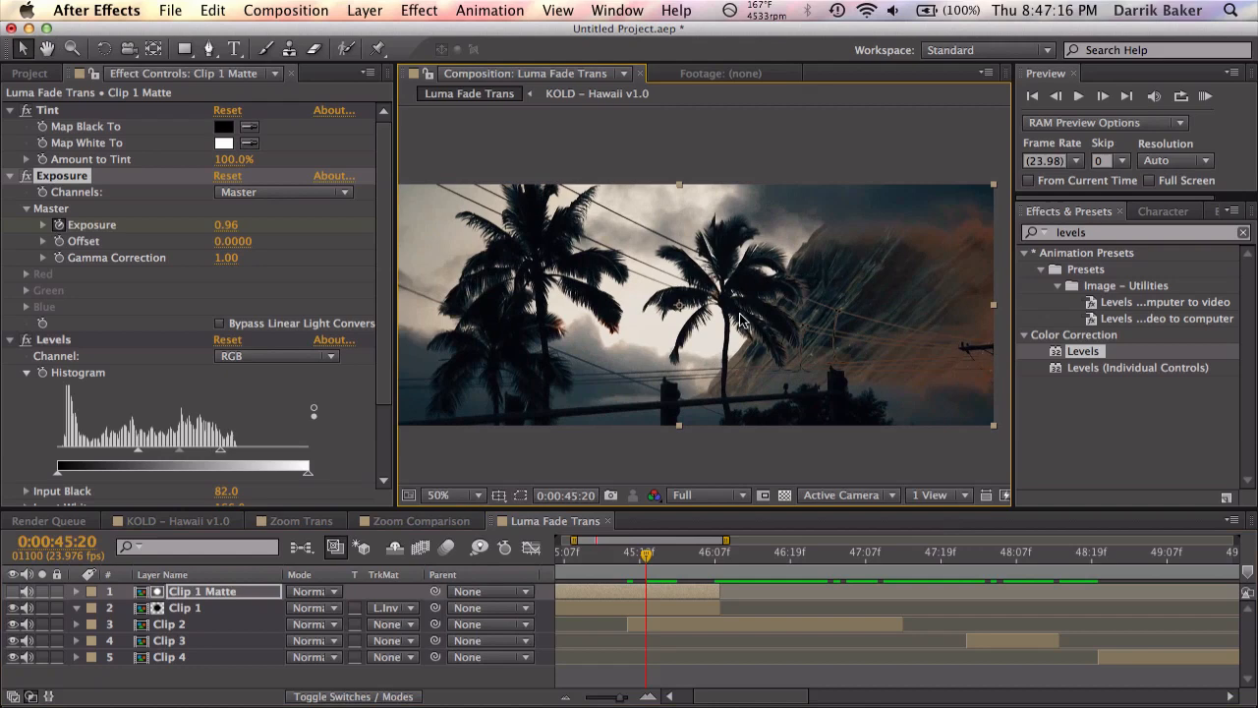
- Inspect the blend magnified and adjust the matte's Levels black point
left_click(438, 494)
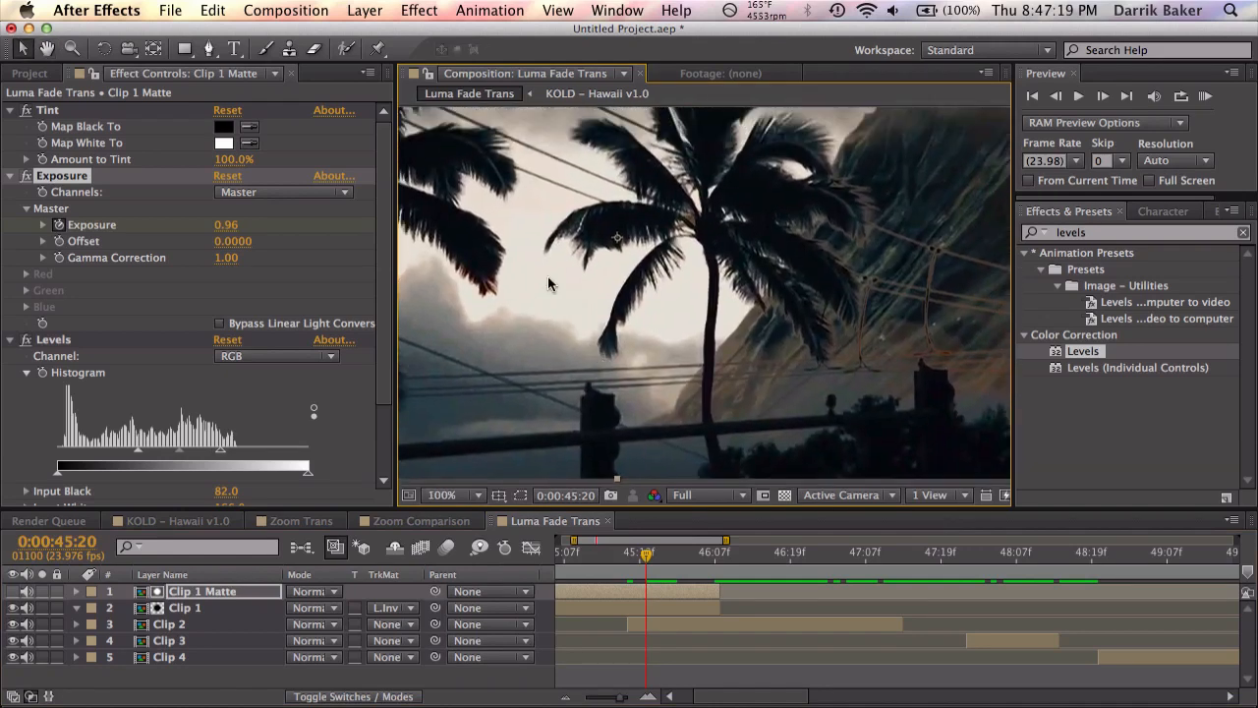
left_click(438, 494)
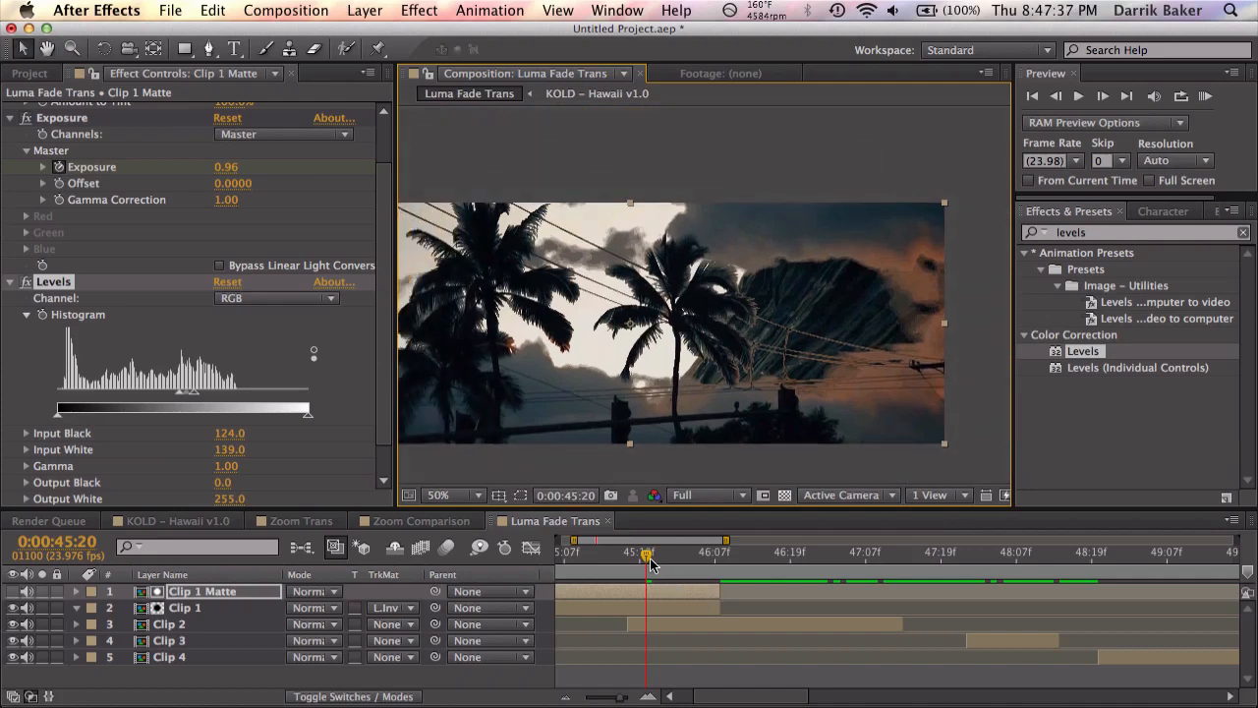
left_click_drag(647, 552, 673, 551)
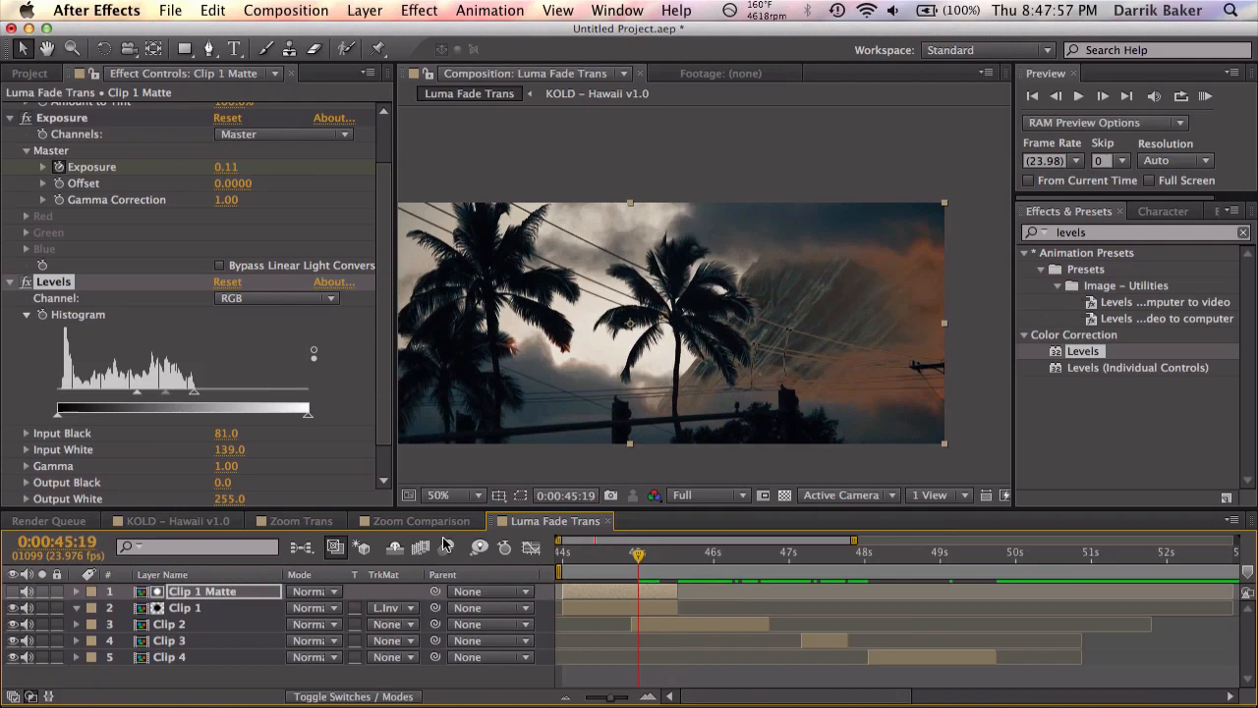
left_click(178, 520)
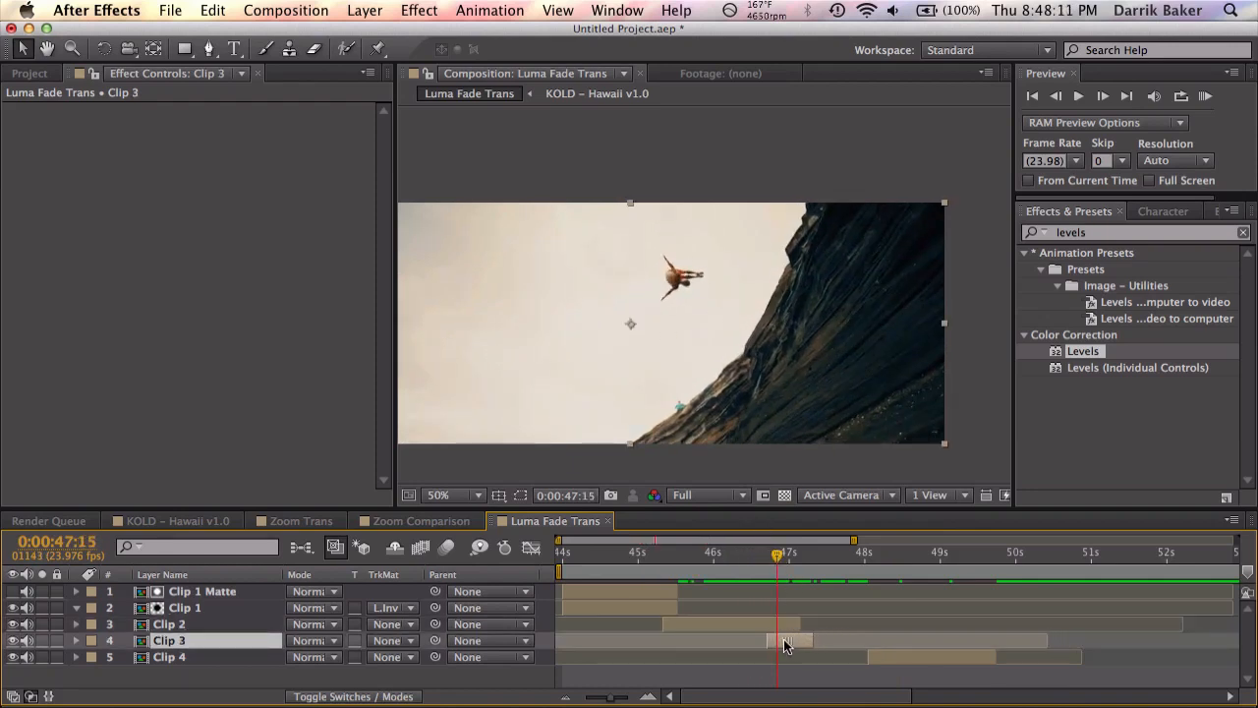
- Slide Clip 3 earlier, raise Clip 2 Matte's Levels black input, and make Clip 2 Luma Inverted
left_click_drag(776, 552, 764, 553)
type("tint")
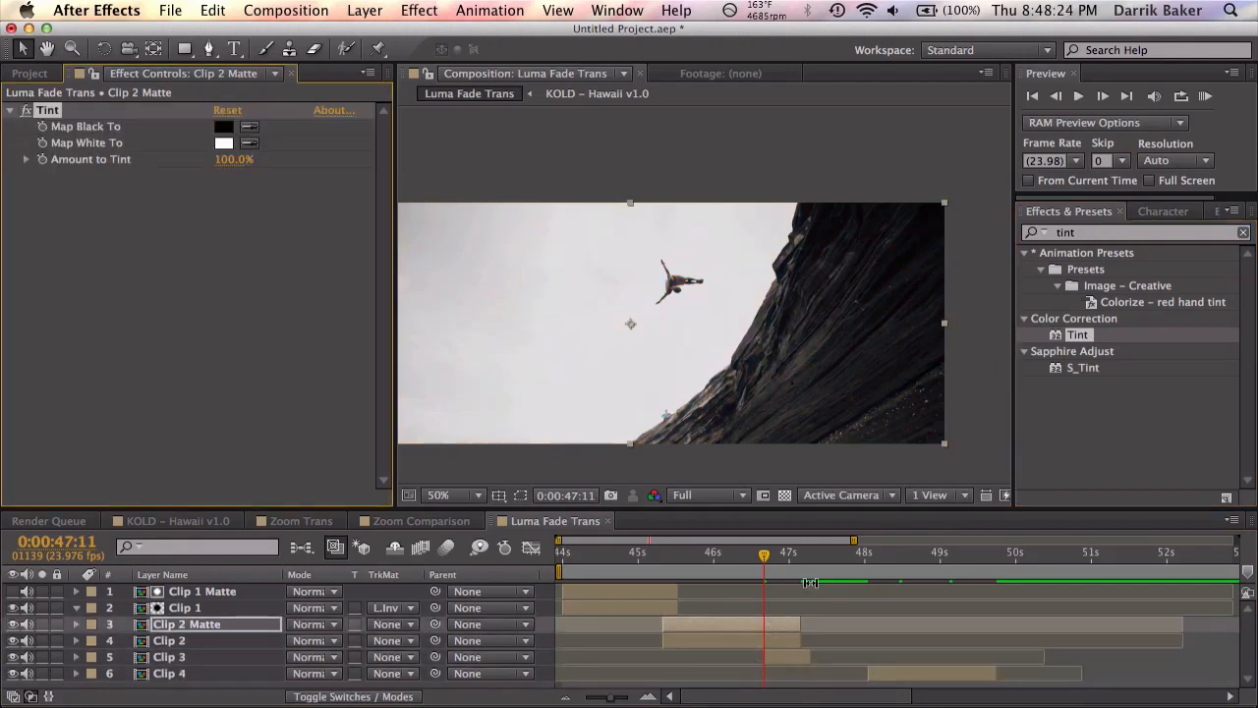
type("expo")
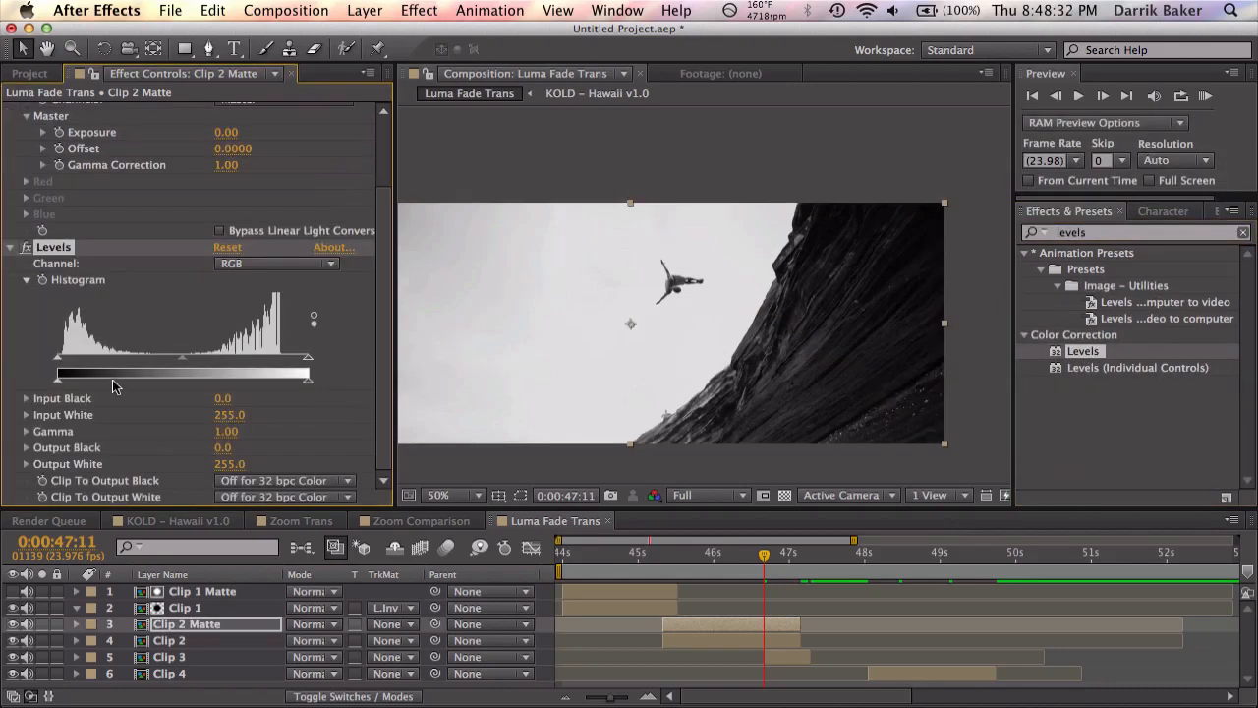
left_click_drag(57, 356, 307, 356)
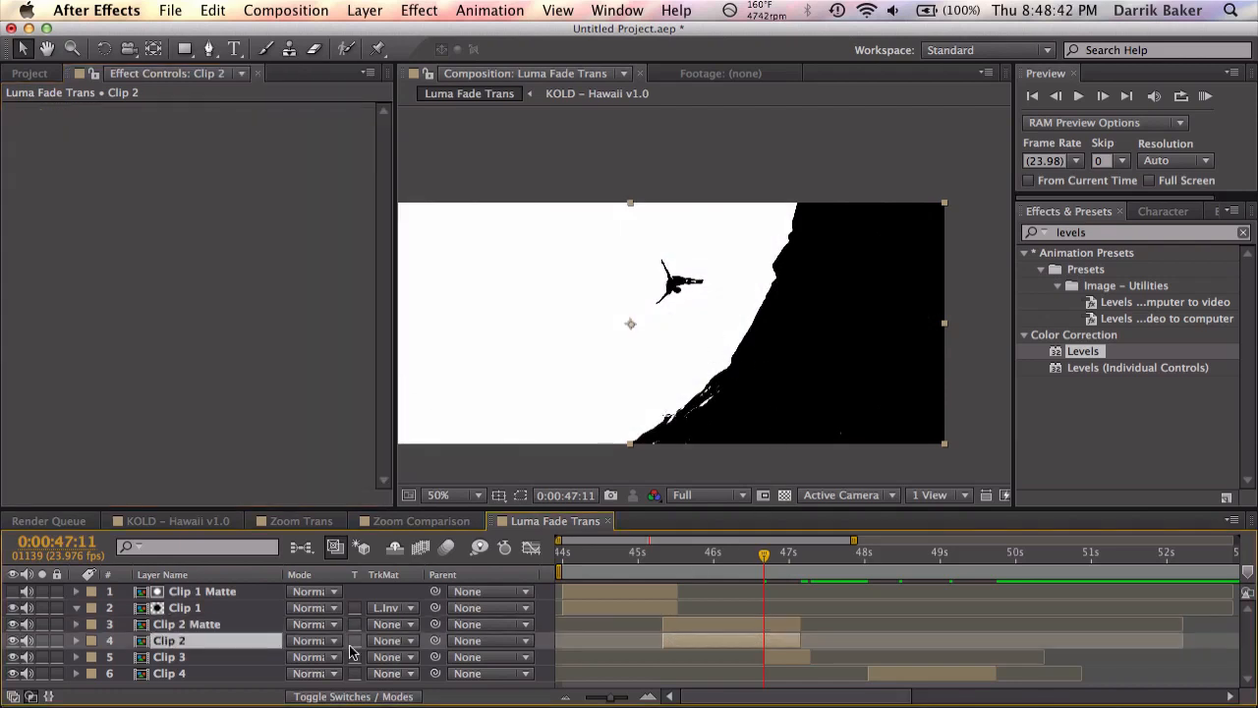
left_click(392, 624)
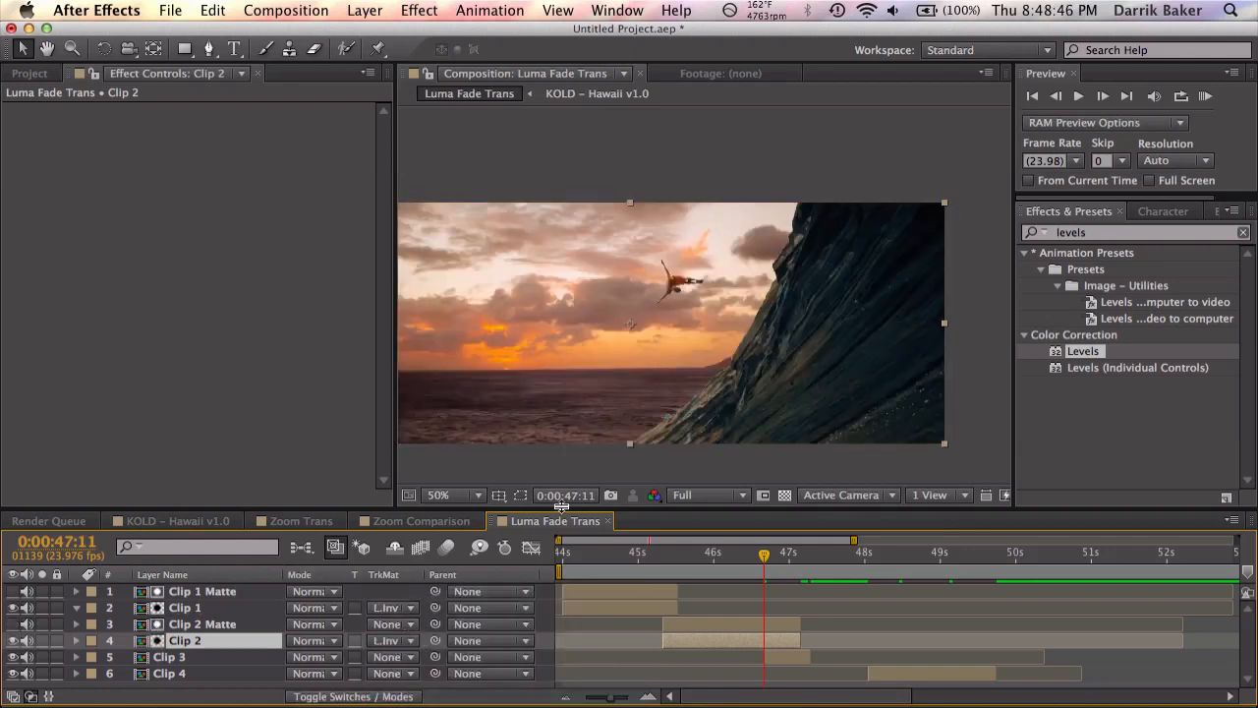
left_click(202, 623)
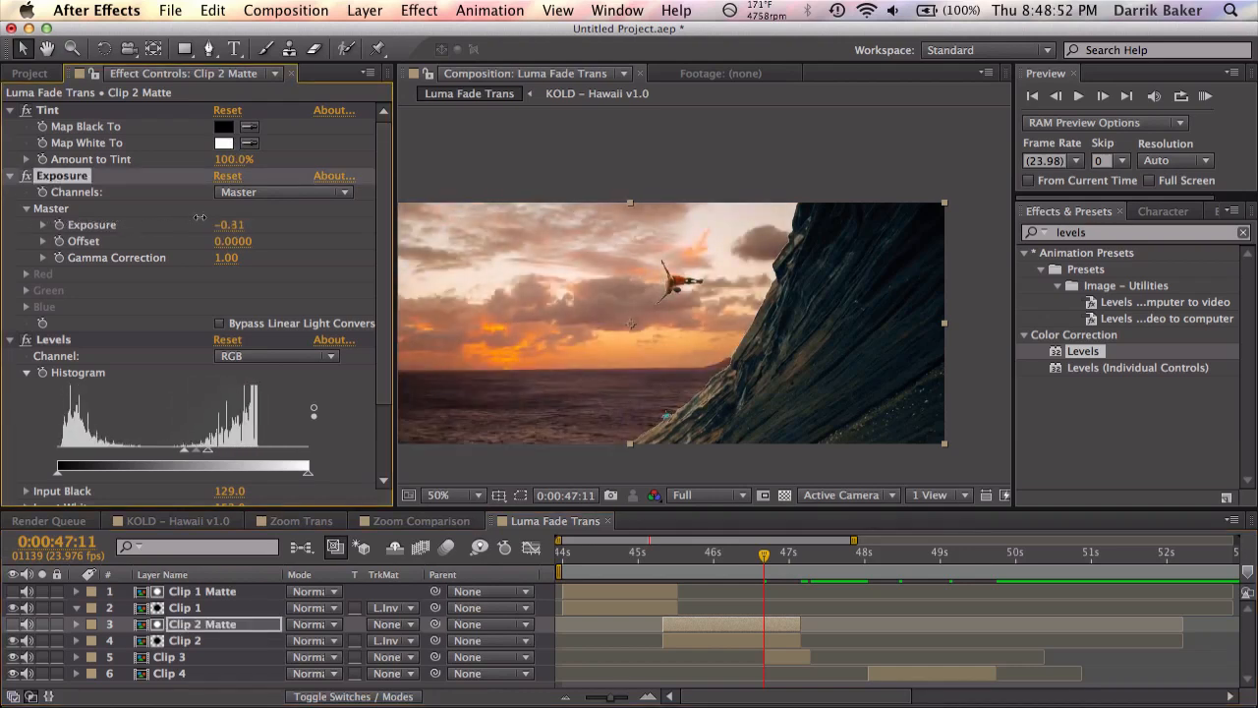
- Adjust Clip 2 Matte's Exposure to 0.35 so the sunset shows through
left_click_drag(229, 224, 256, 224)
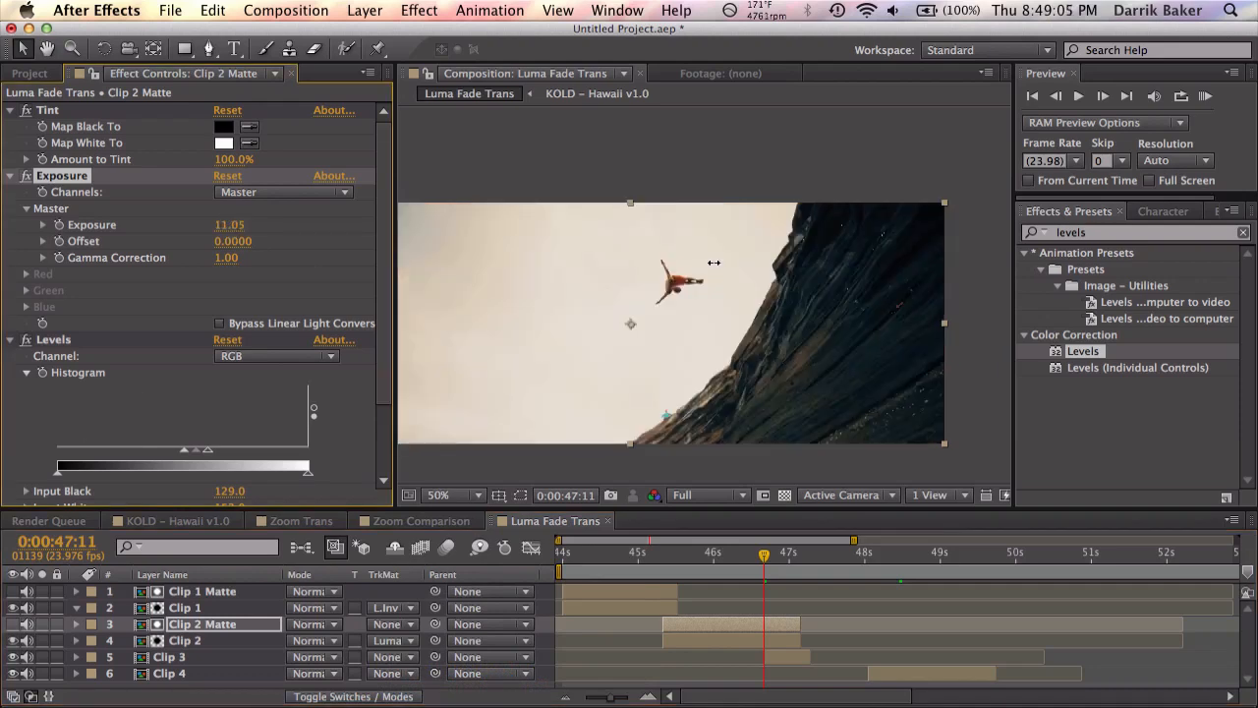
left_click_drag(229, 224, 167, 224)
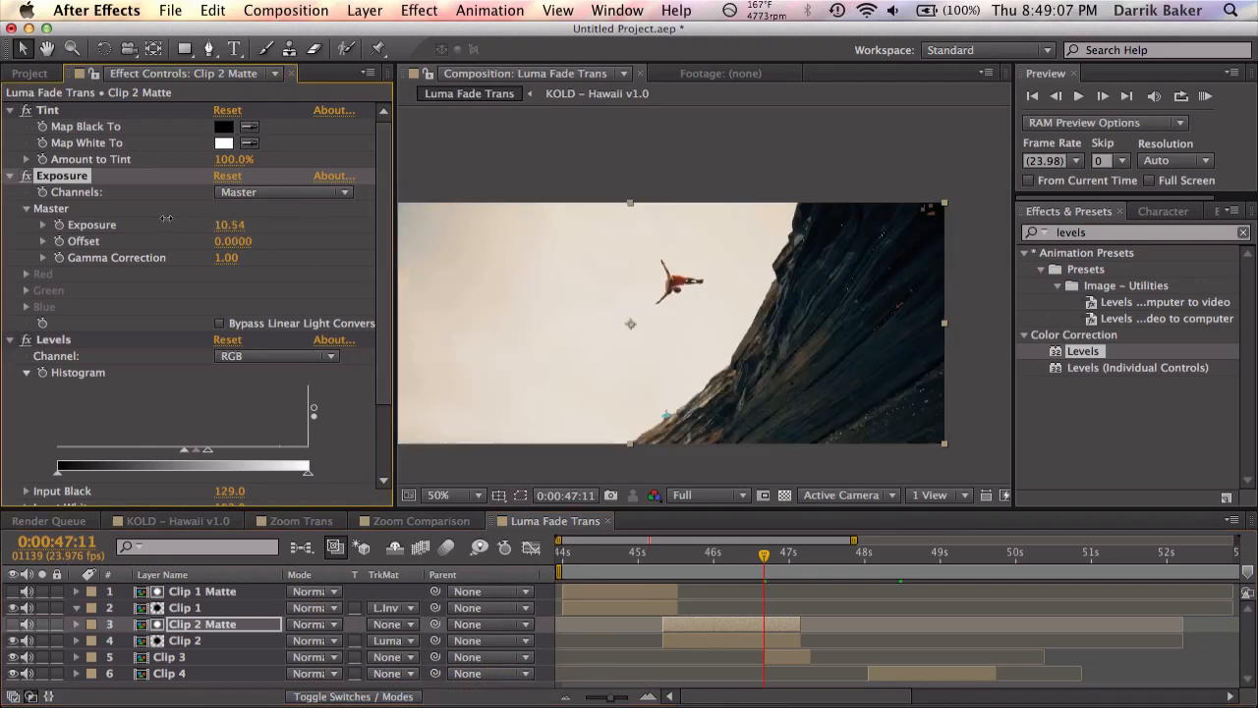
left_click_drag(246, 224, 225, 224)
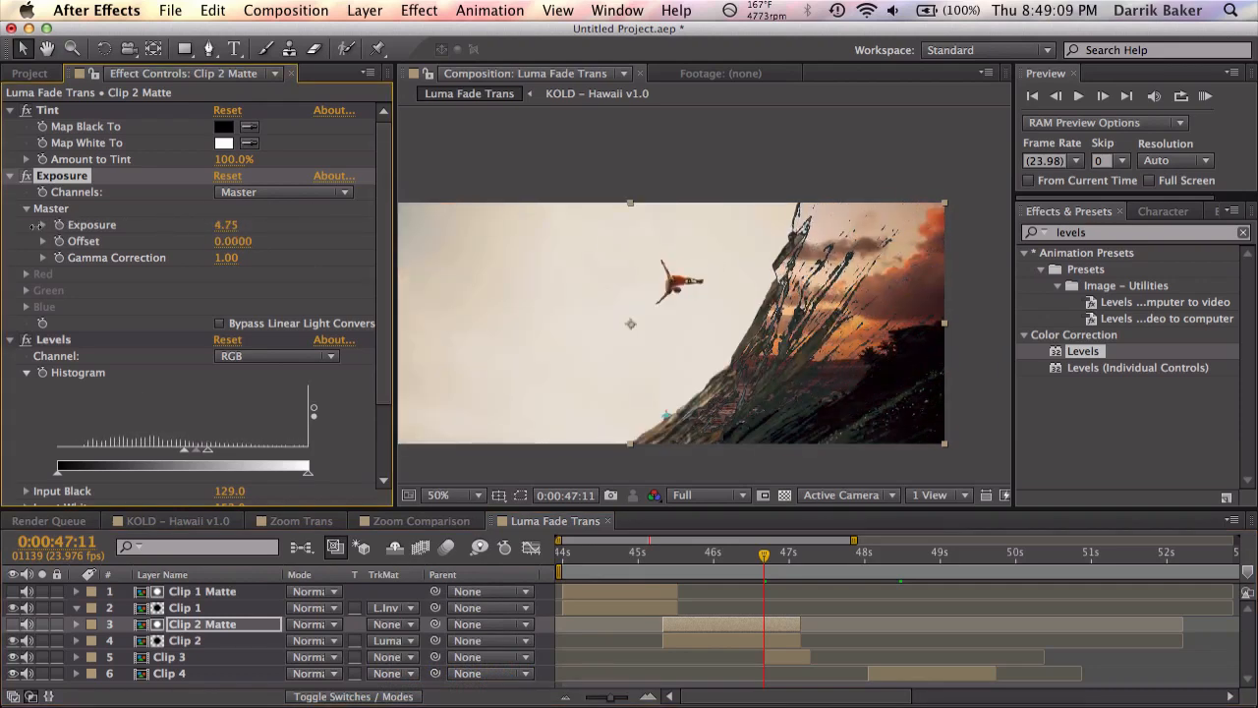
type("0.35")
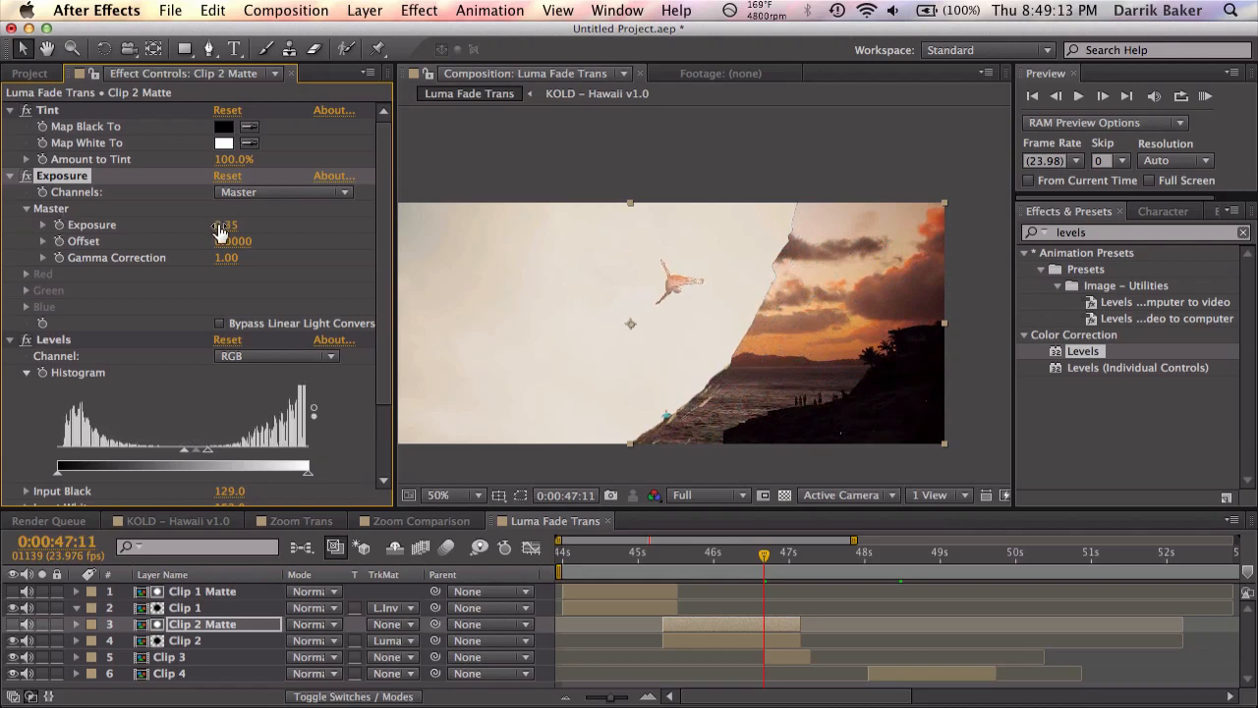
left_click_drag(225, 224, 225, 224)
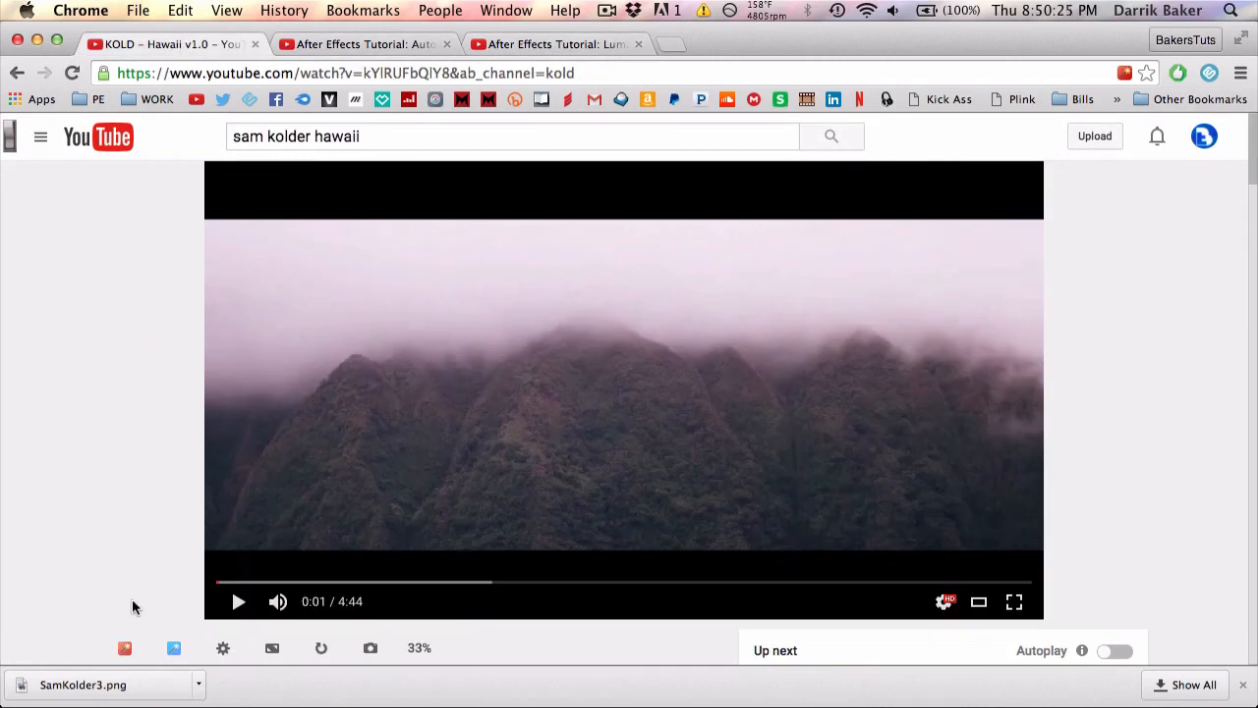
- Scroll to the KOLD – Hawaii v1.0 details: kold channel, 240,577 views, Feb 20, 2016
scroll("down", 3)
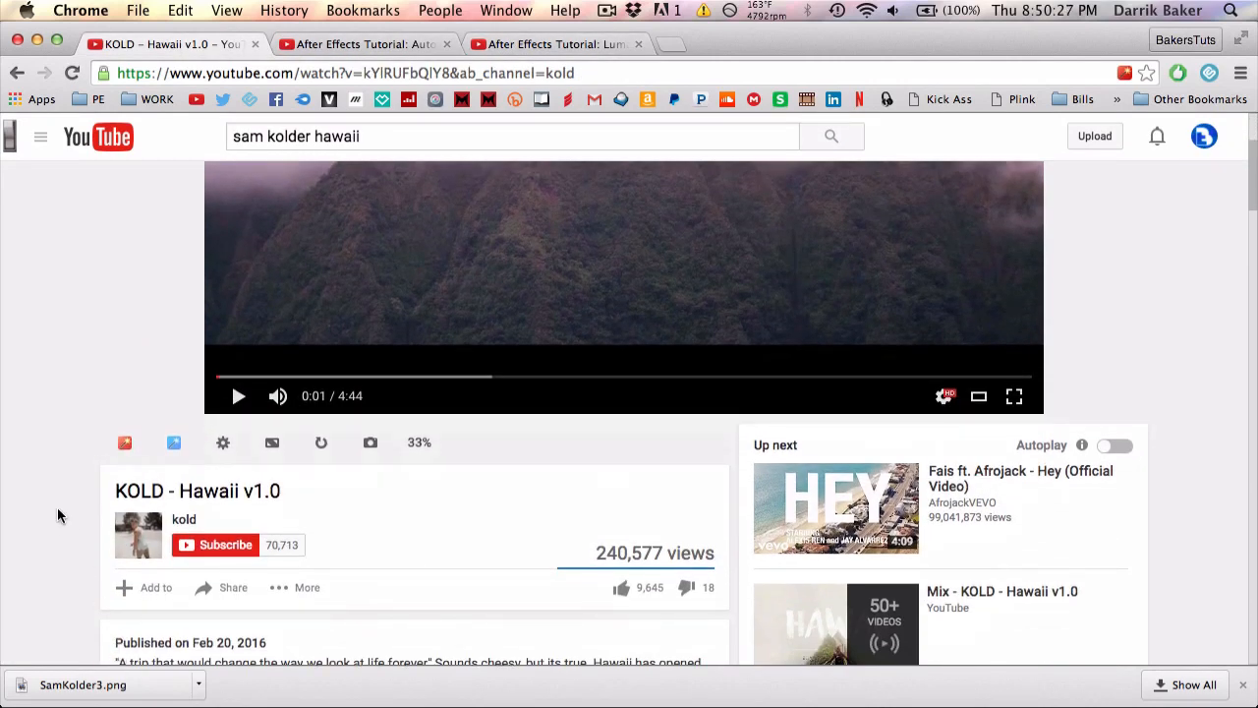